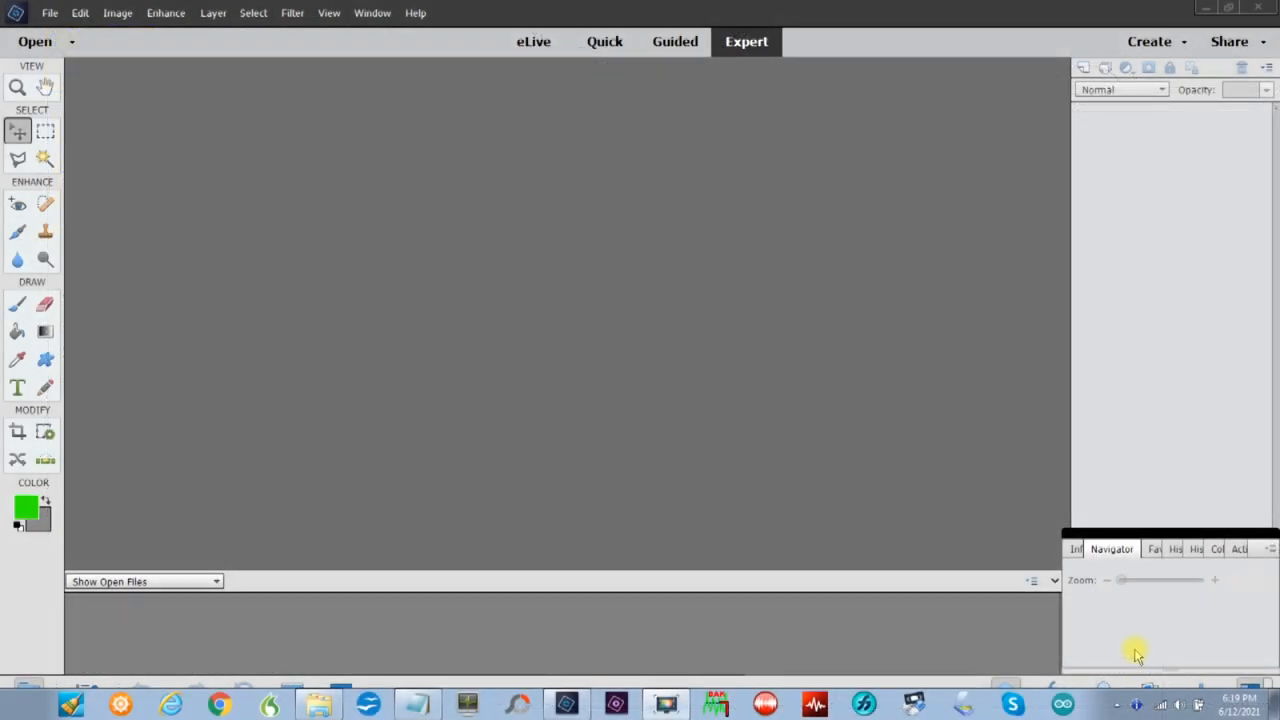
mouse_move(444, 324)
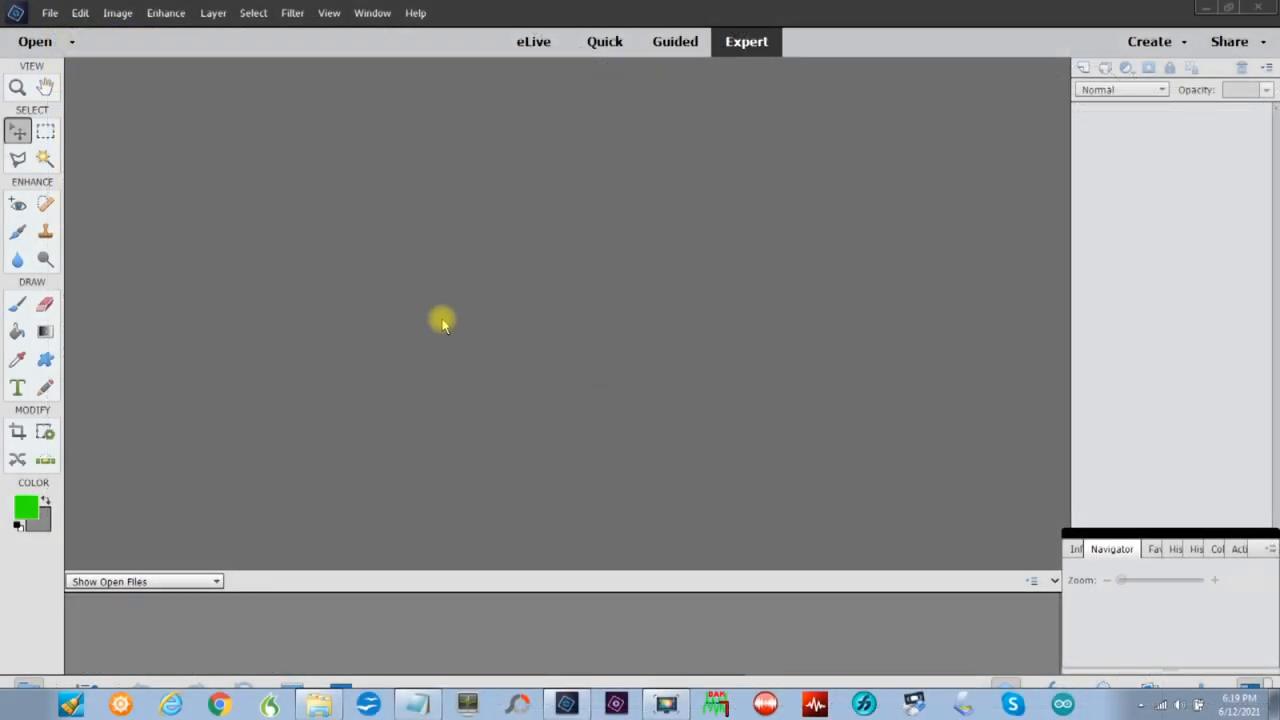
mouse_move(390, 310)
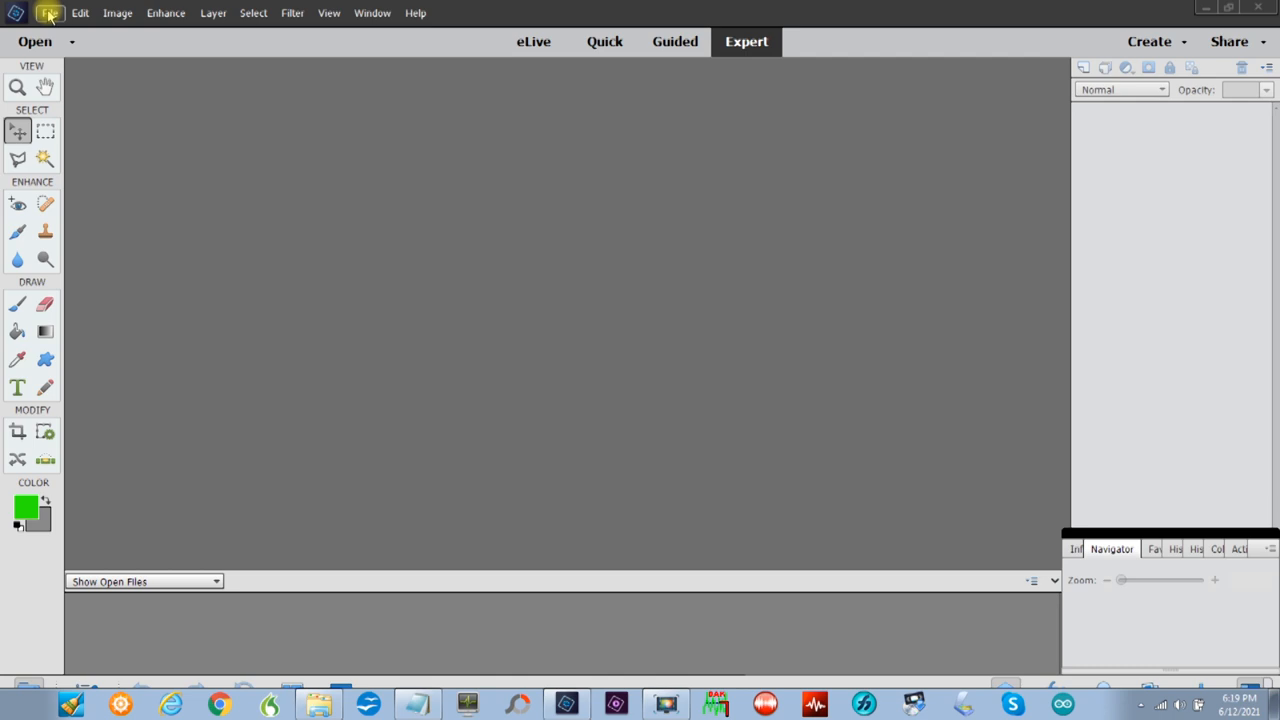
- Bring up the File commands to begin creating a new document
left_click(48, 12)
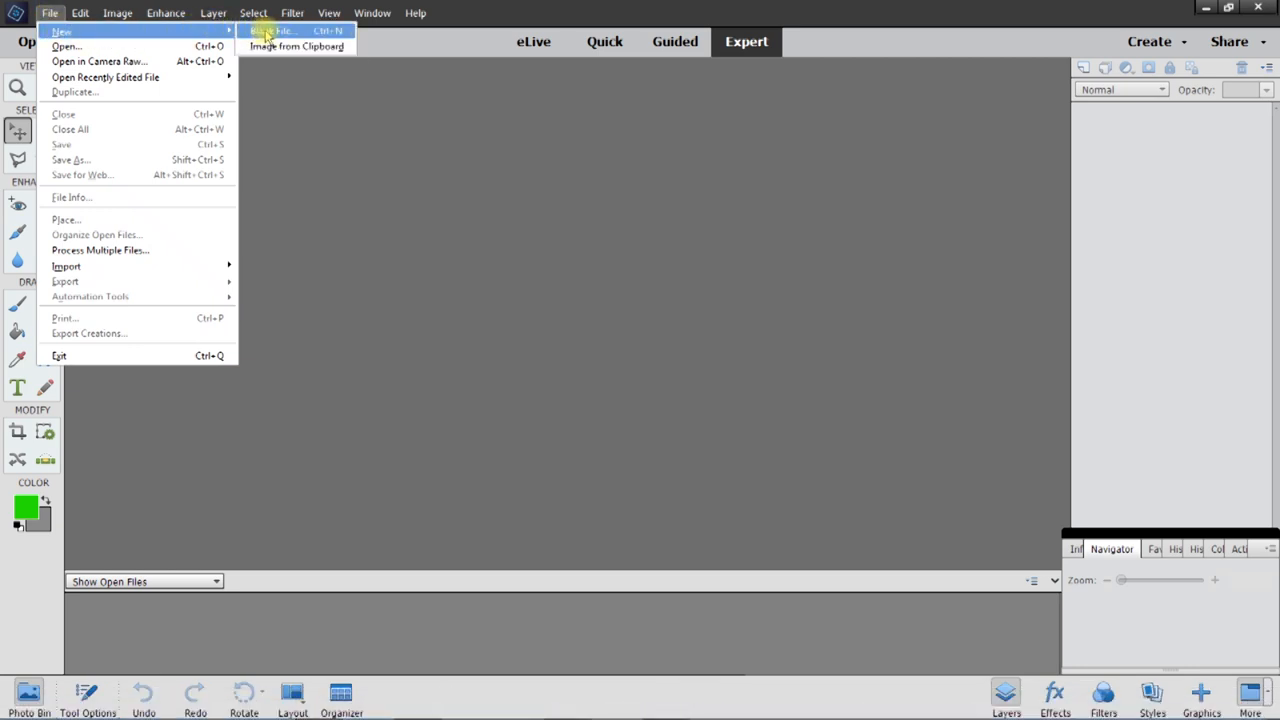
- Create a blank 1920×1080 transparent RGB document at 600 pixels per inch
left_click(272, 30)
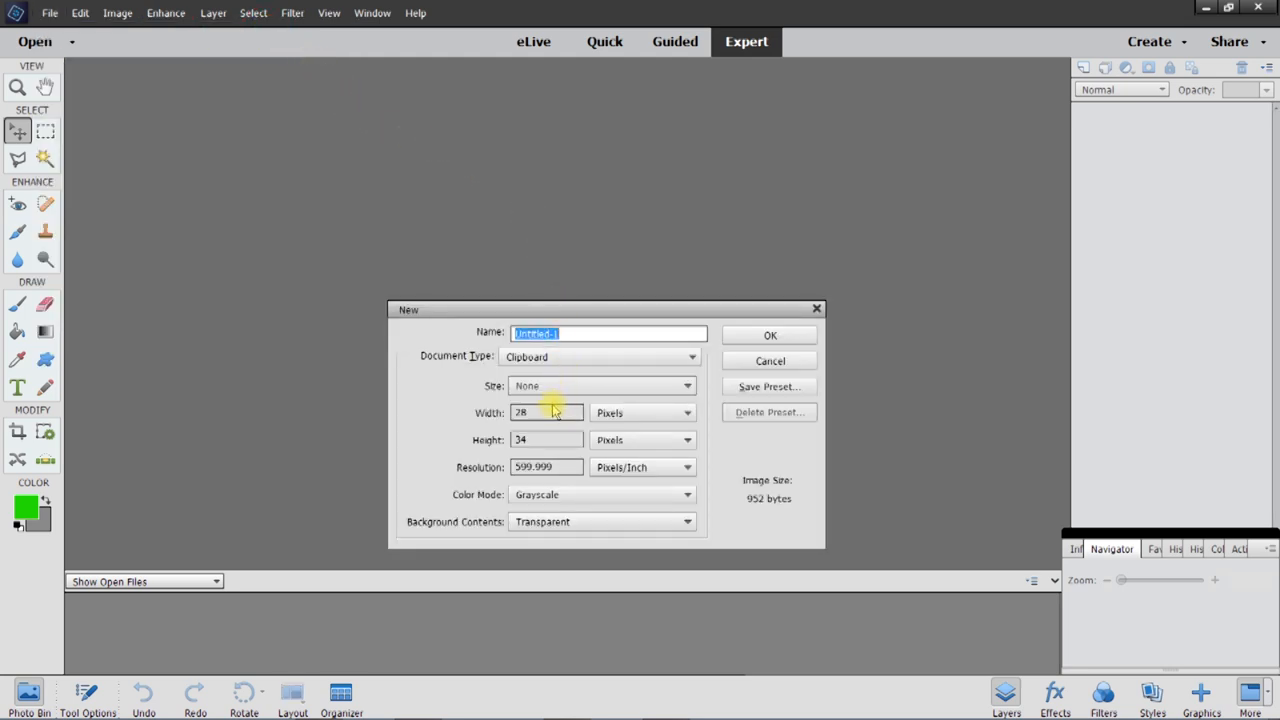
mouse_move(550, 412)
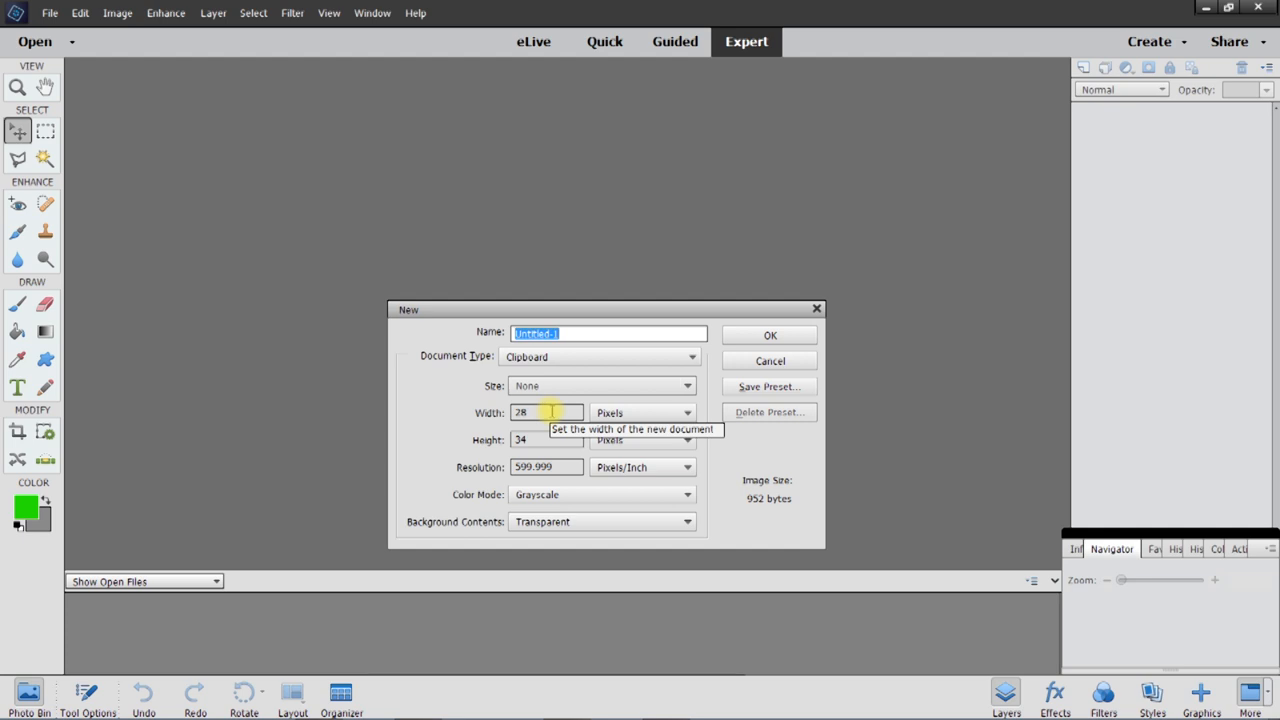
left_click(546, 412)
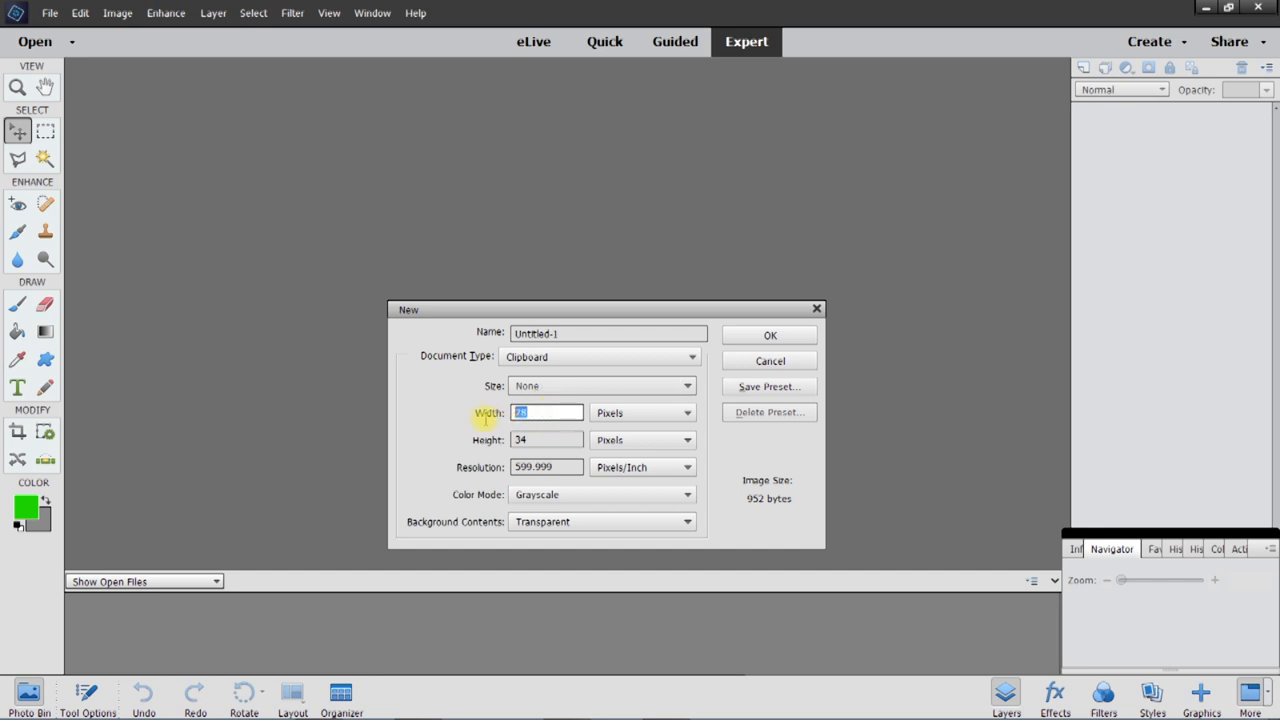
mouse_move(452, 418)
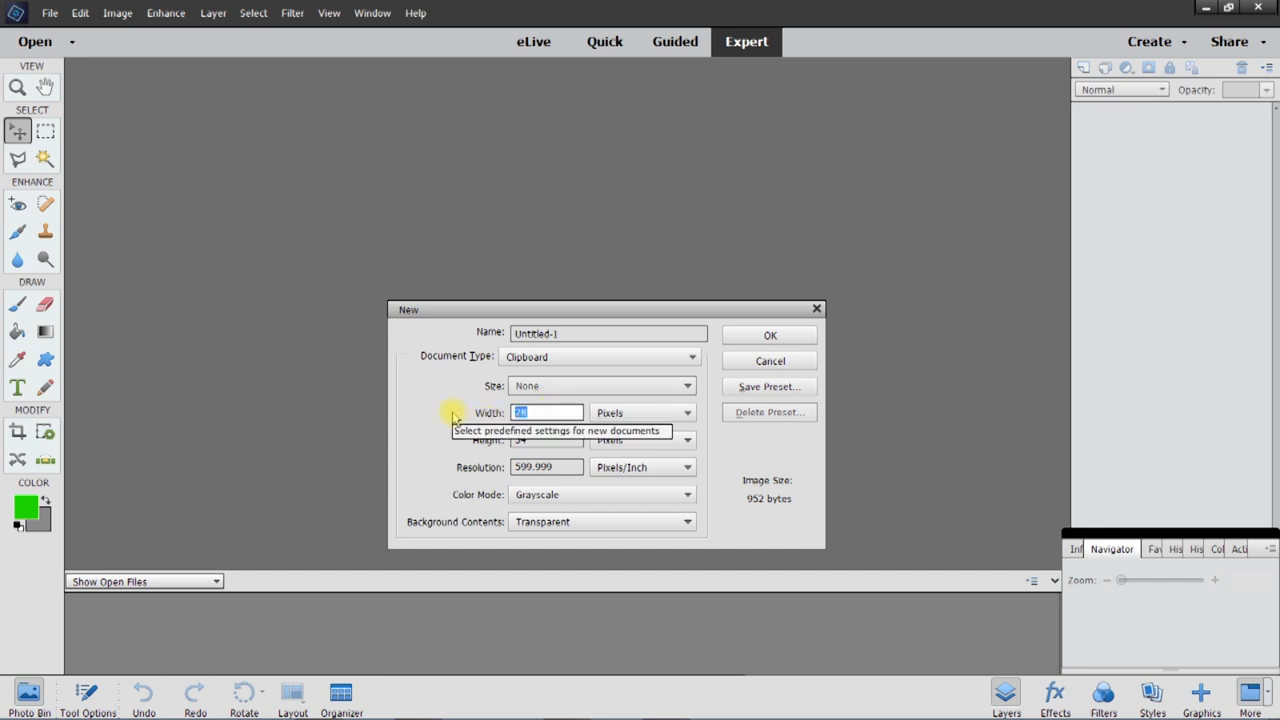
type("10")
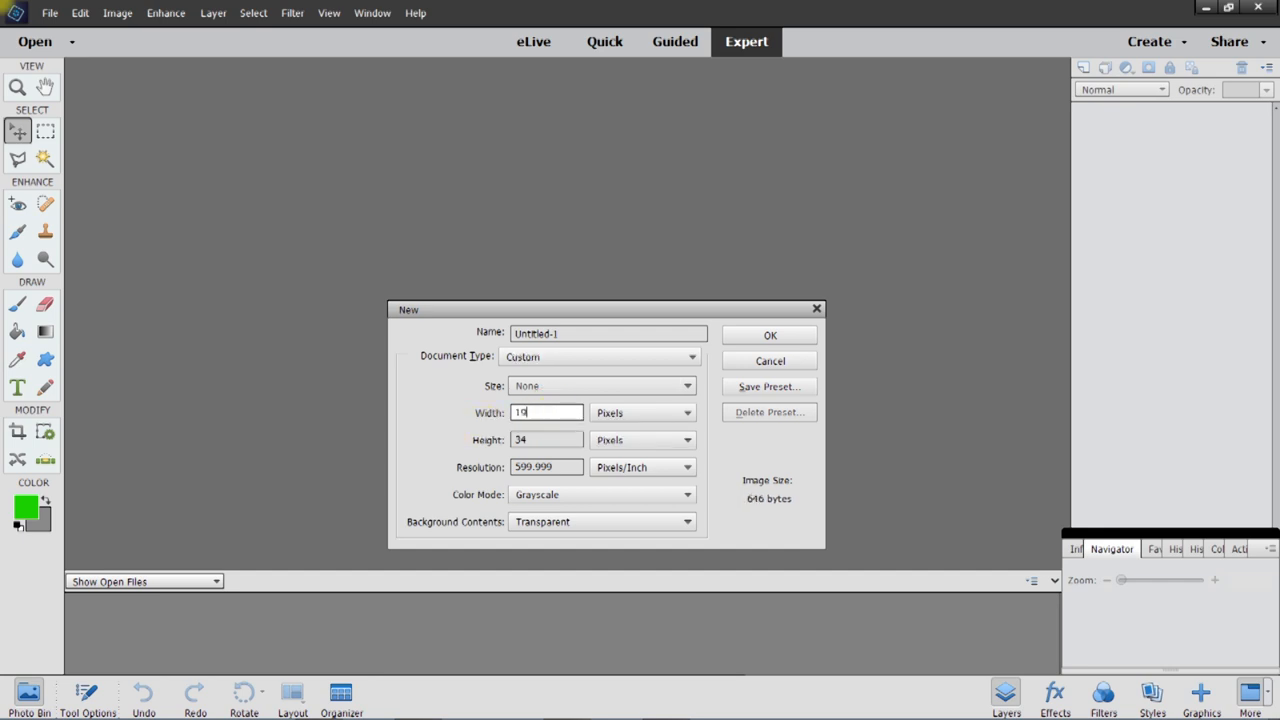
type("1920")
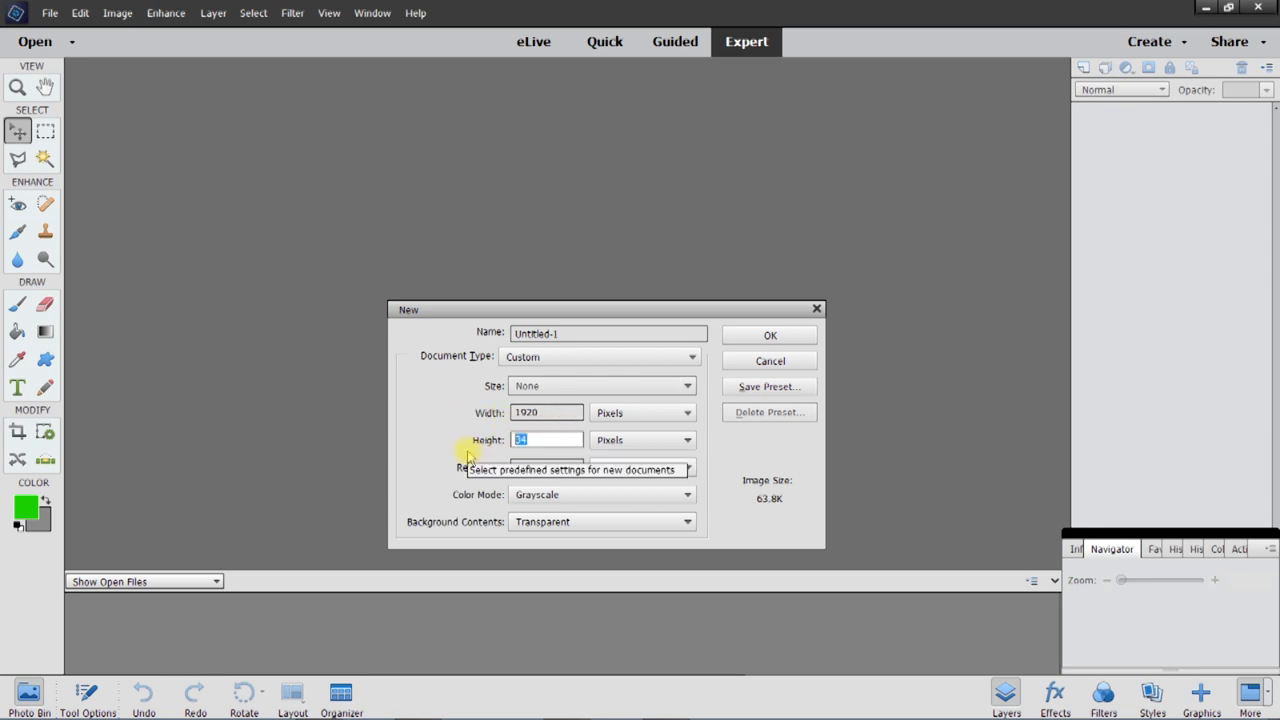
type("1080")
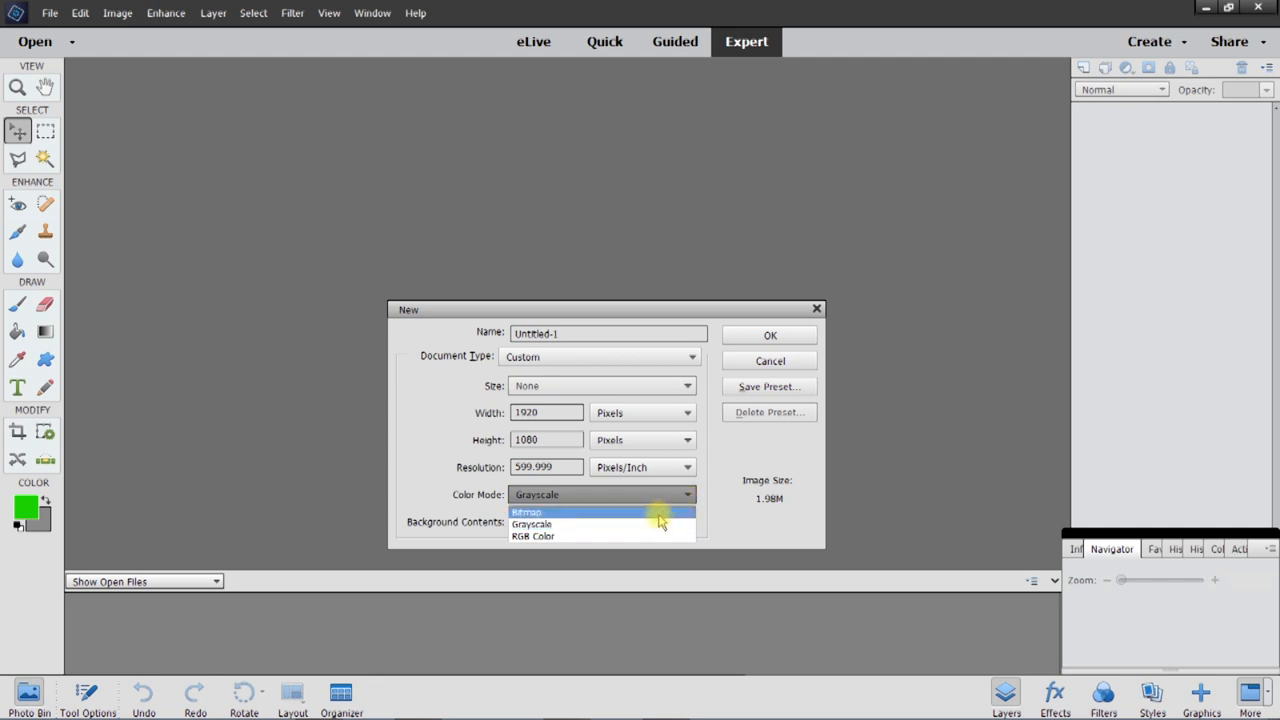
mouse_move(656, 532)
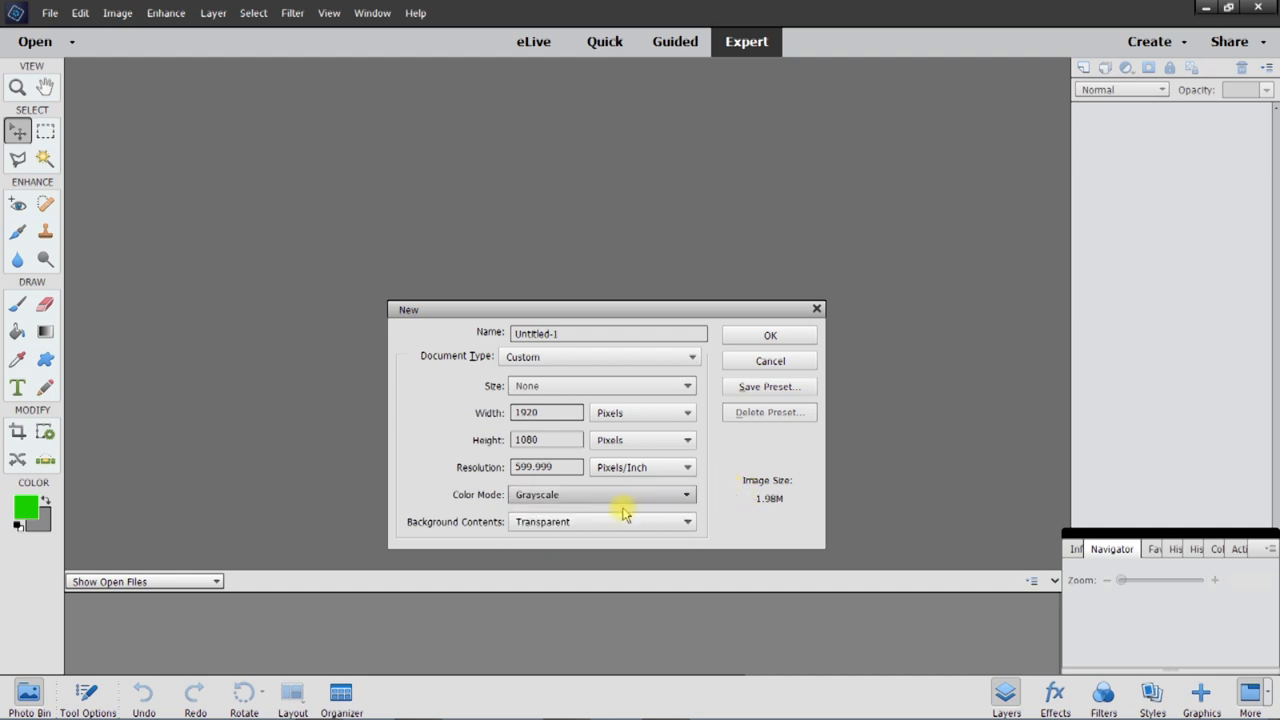
mouse_move(580, 496)
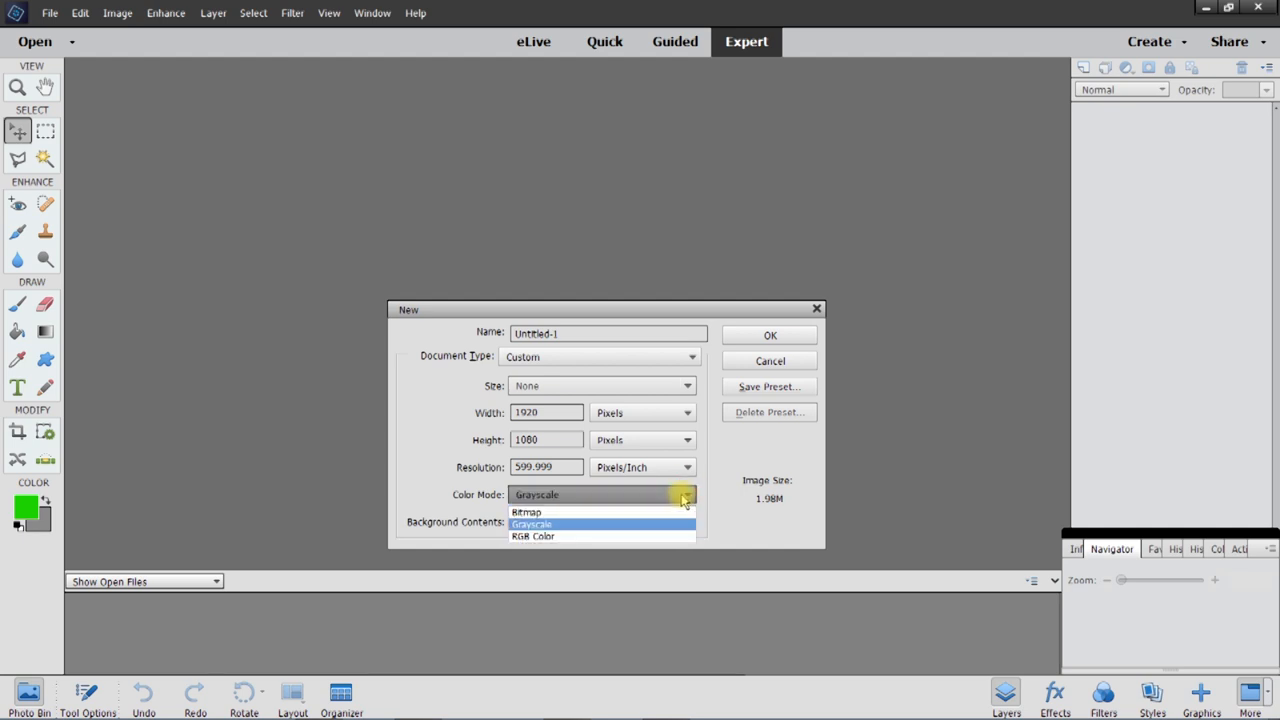
left_click(532, 536)
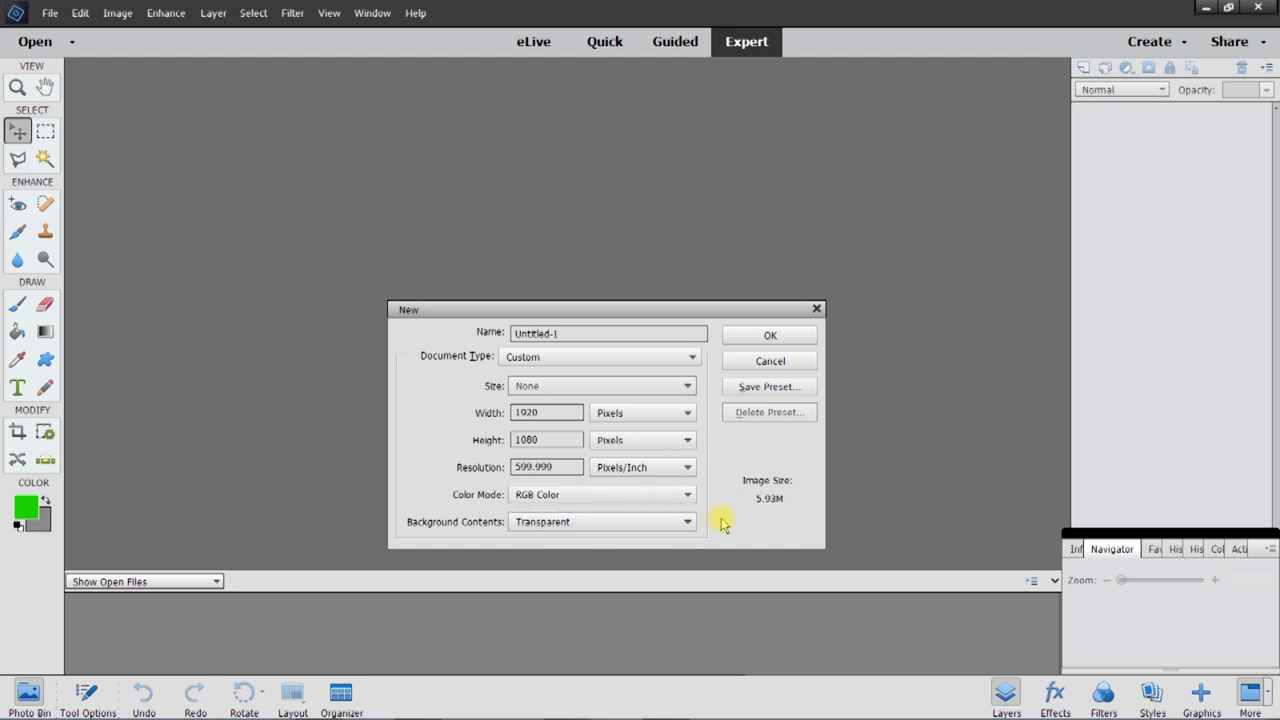
mouse_move(590, 500)
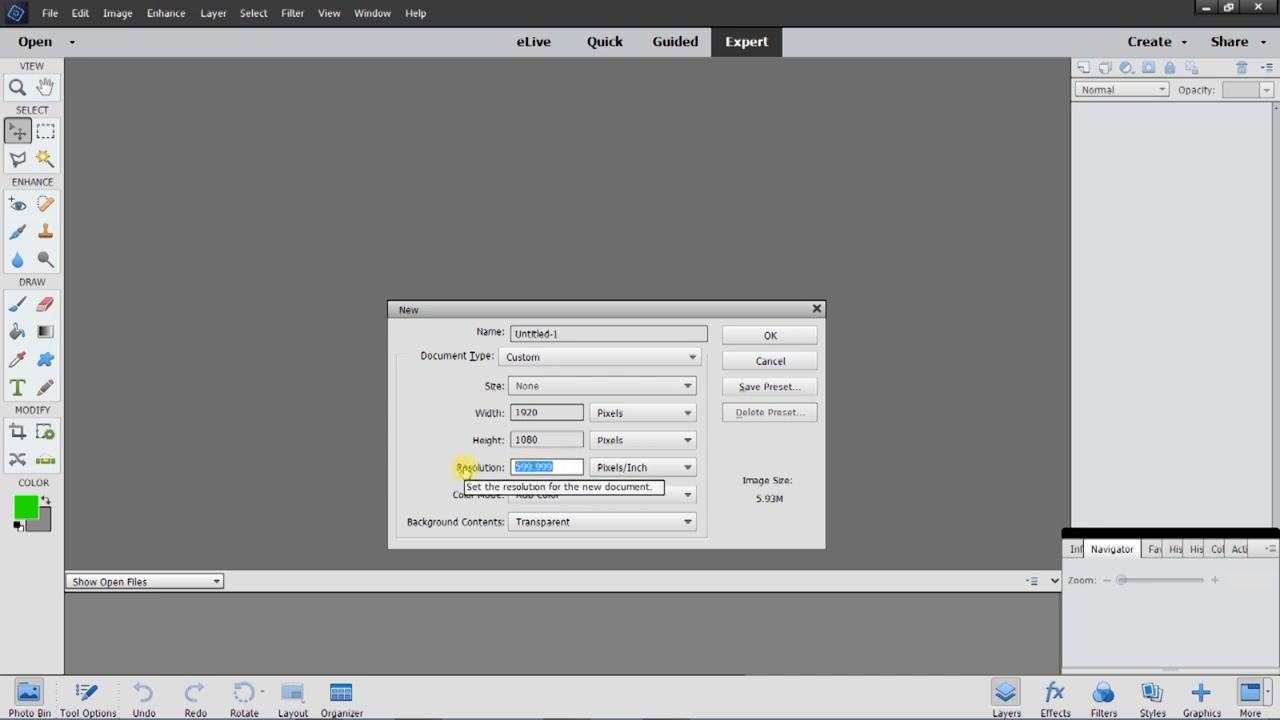
type("600")
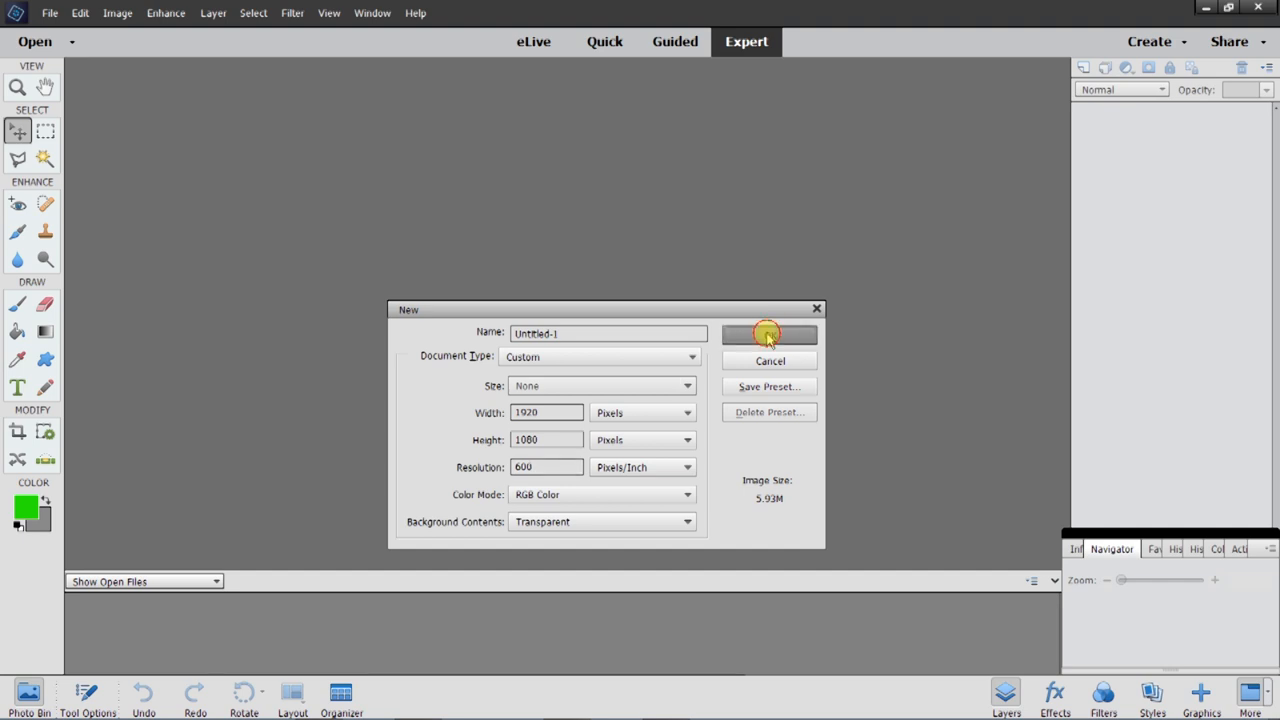
left_click(768, 332)
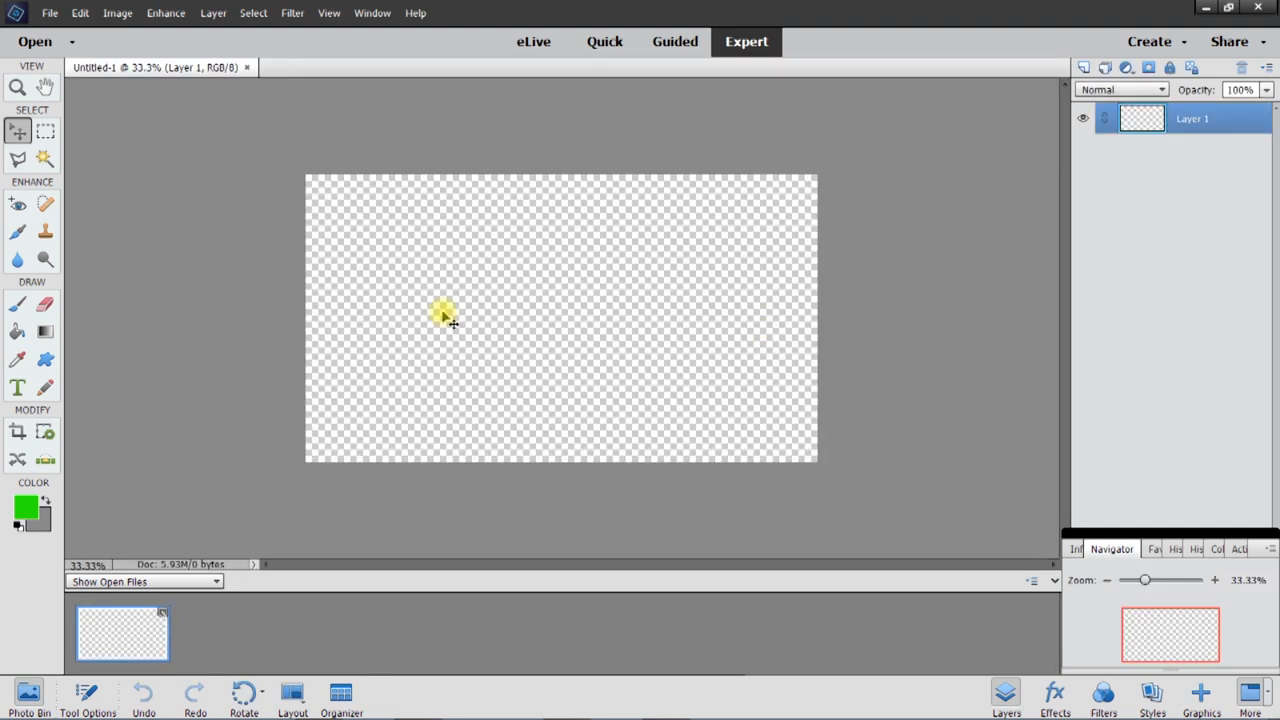
mouse_move(398, 396)
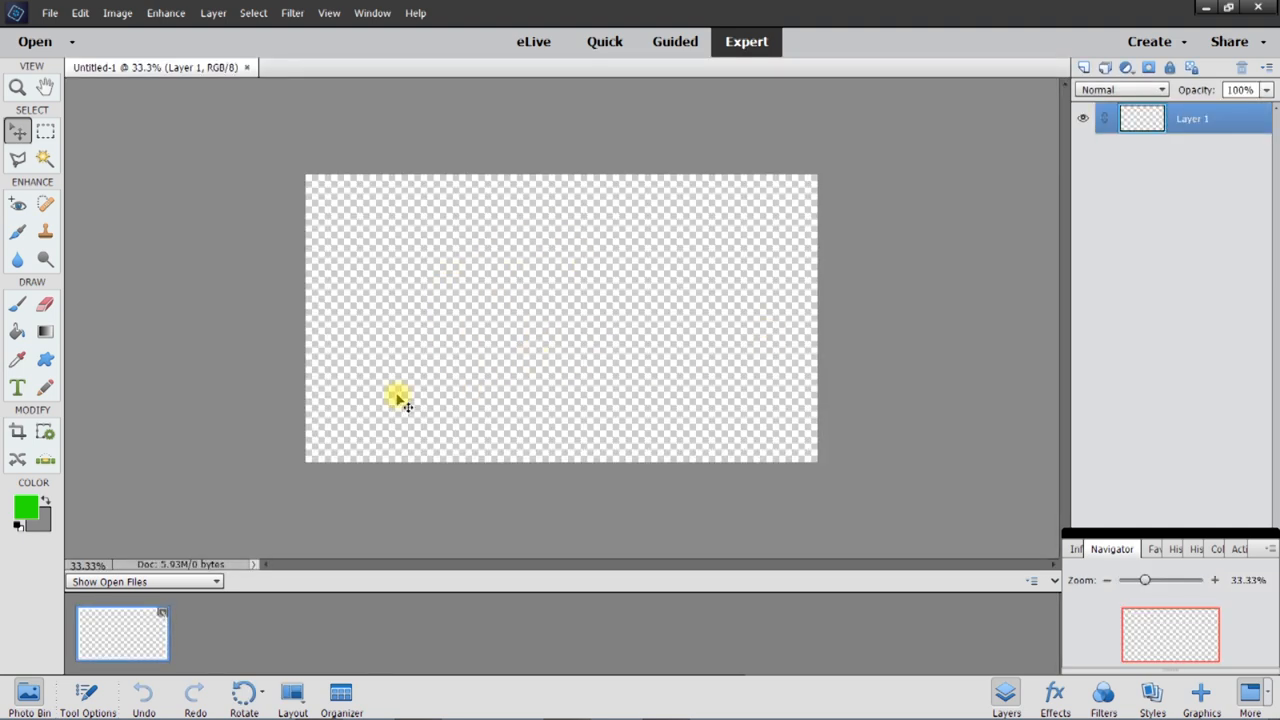
mouse_move(520, 290)
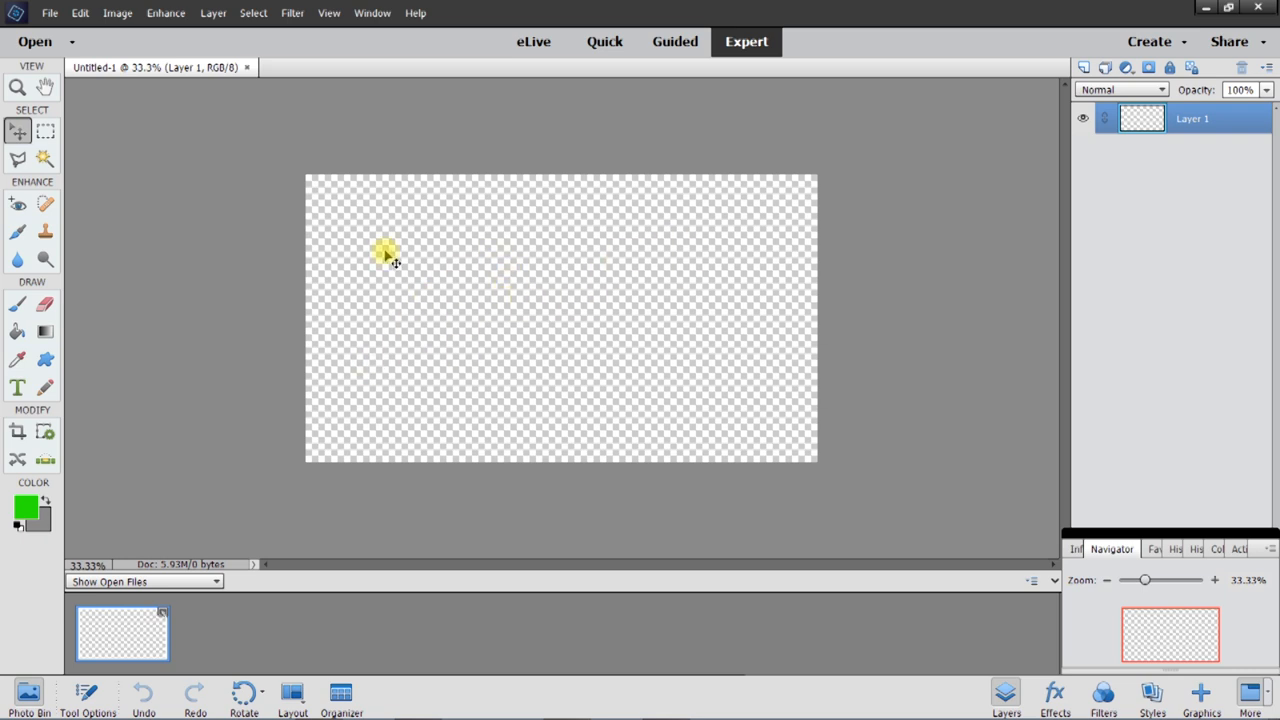
- Fit the blank canvas to the window and ready the Rectangular Marquee
left_click(44, 88)
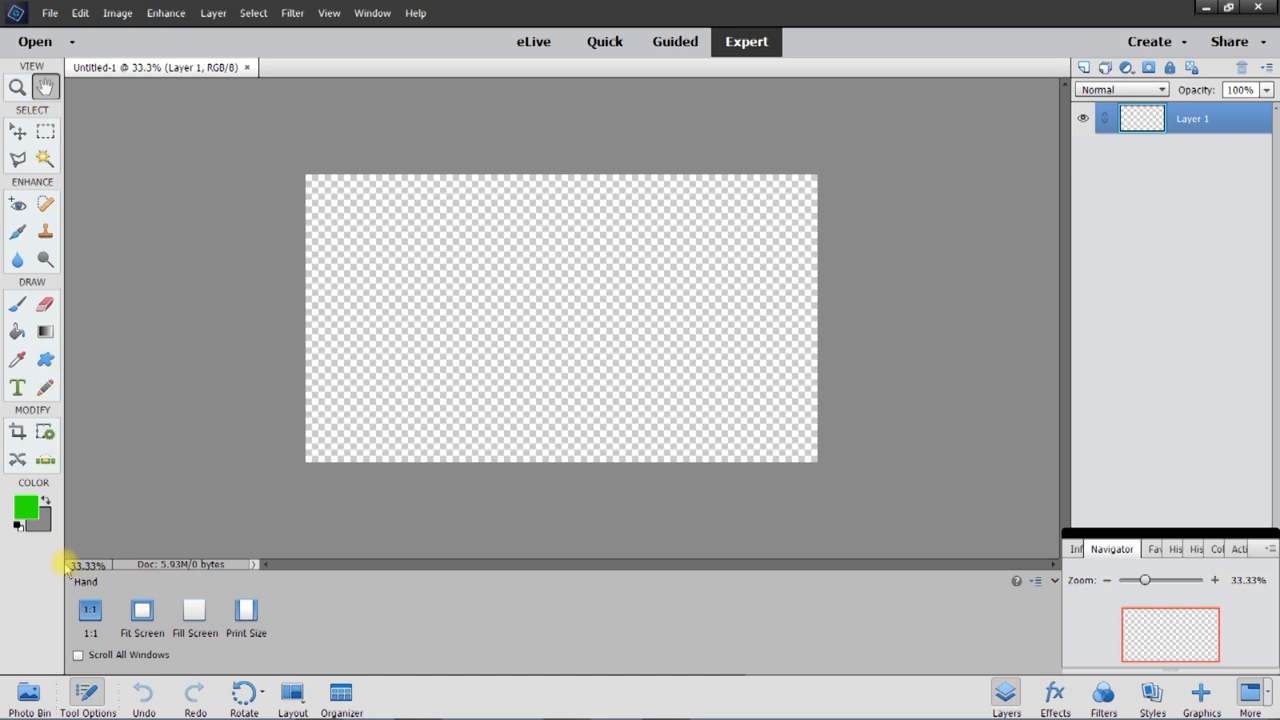
left_click(142, 612)
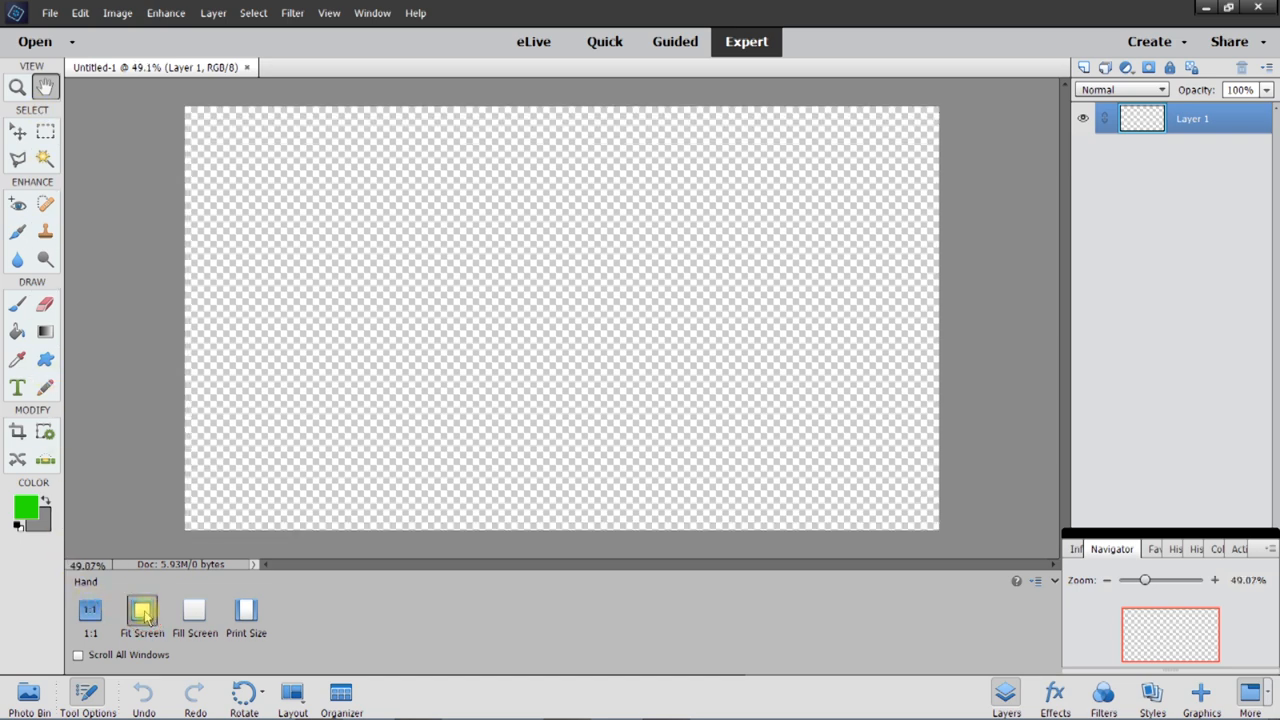
mouse_move(142, 610)
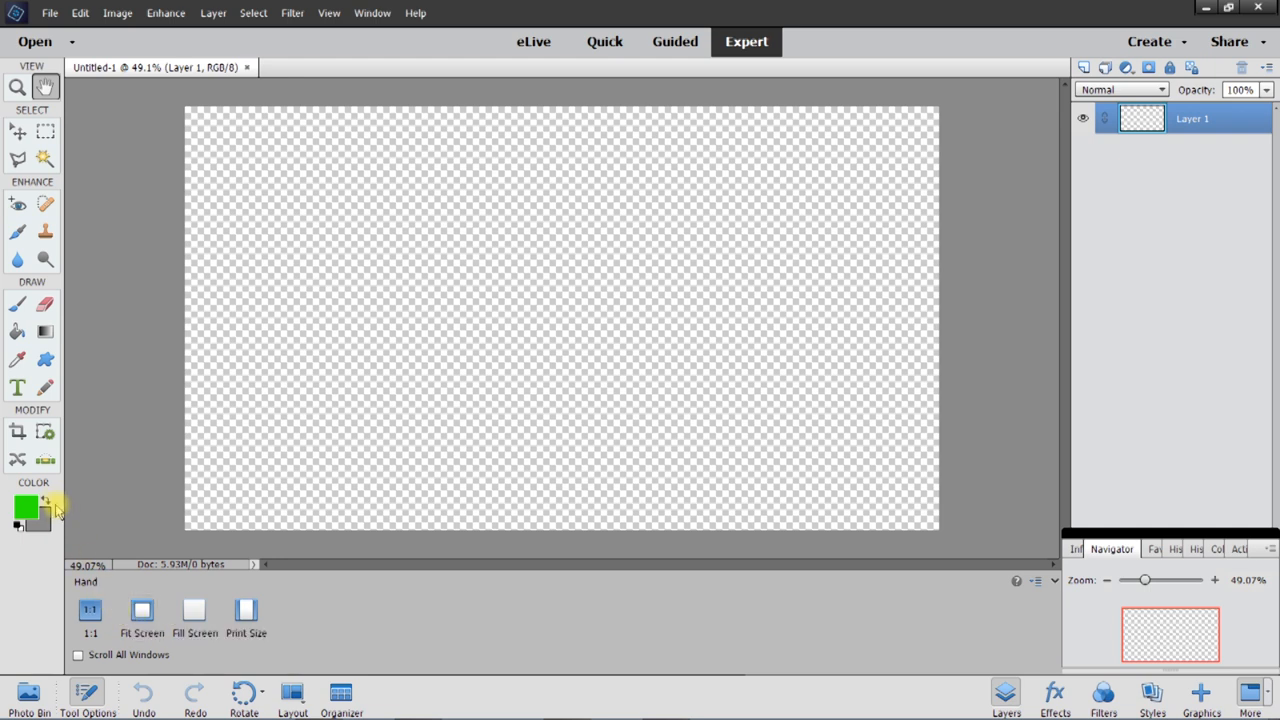
mouse_move(120, 160)
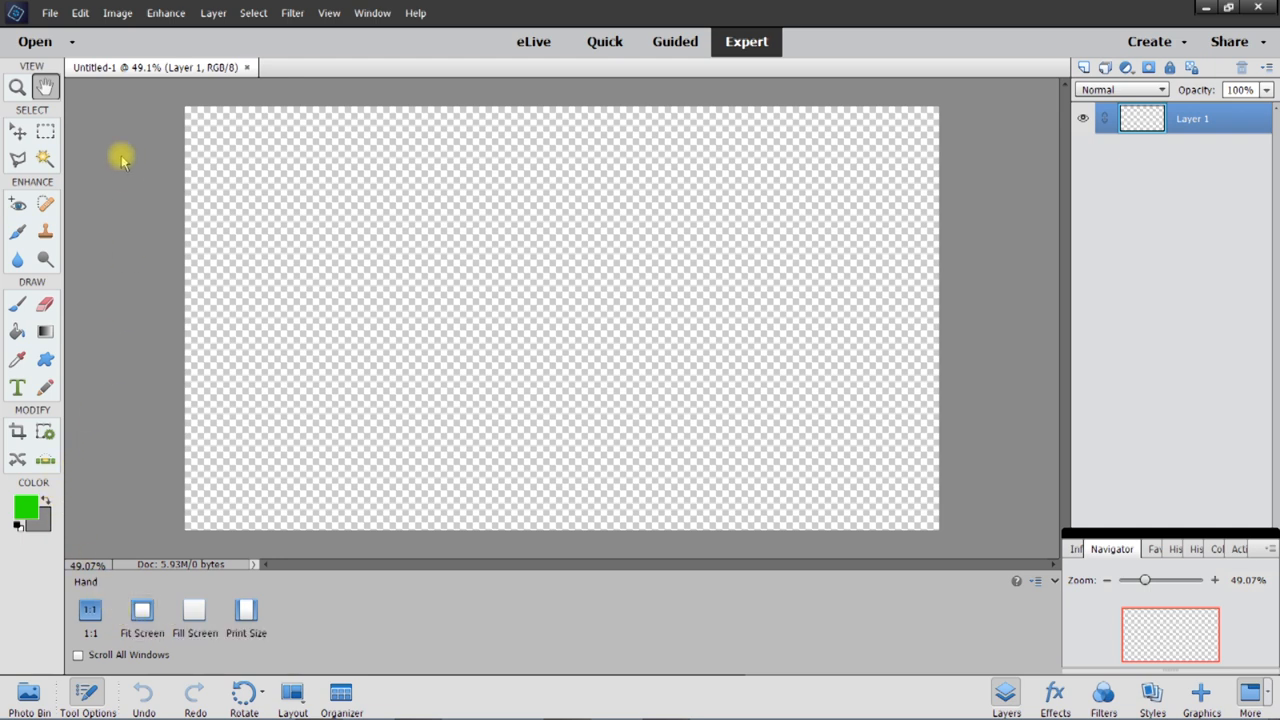
left_click(44, 132)
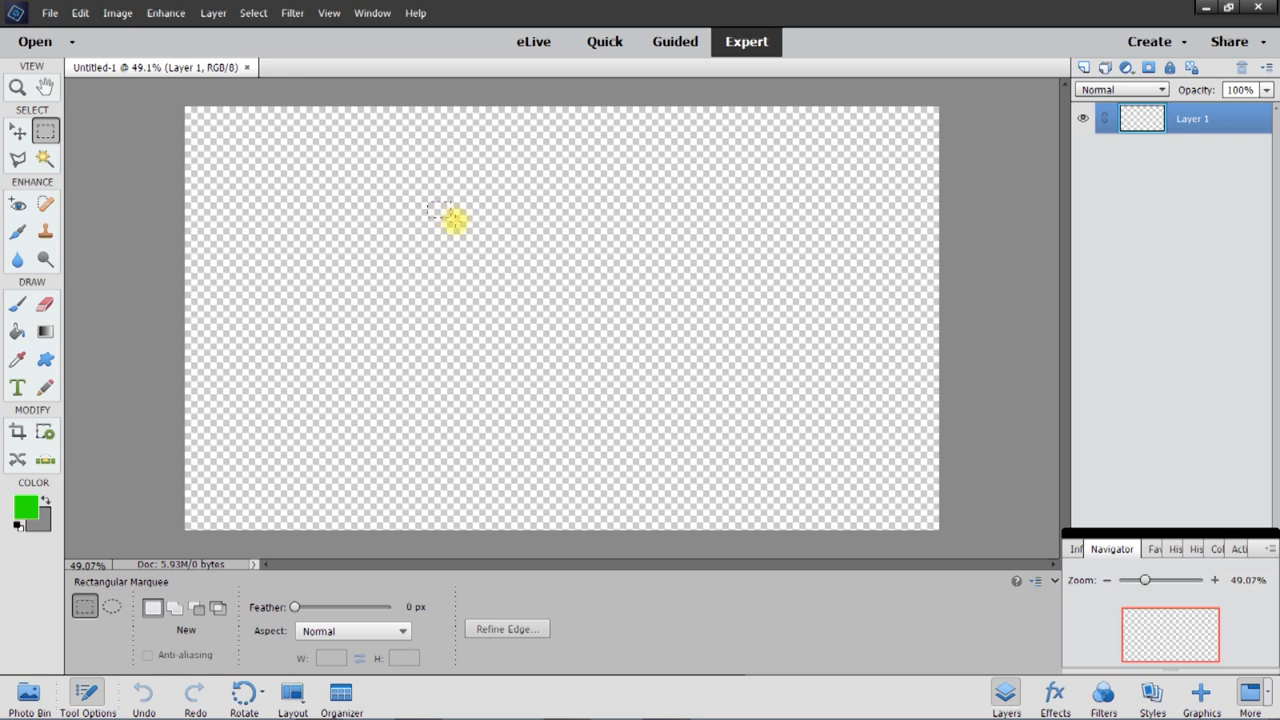
- Draw a rectangular selection in the upper middle of the canvas
left_click_drag(428, 208, 678, 360)
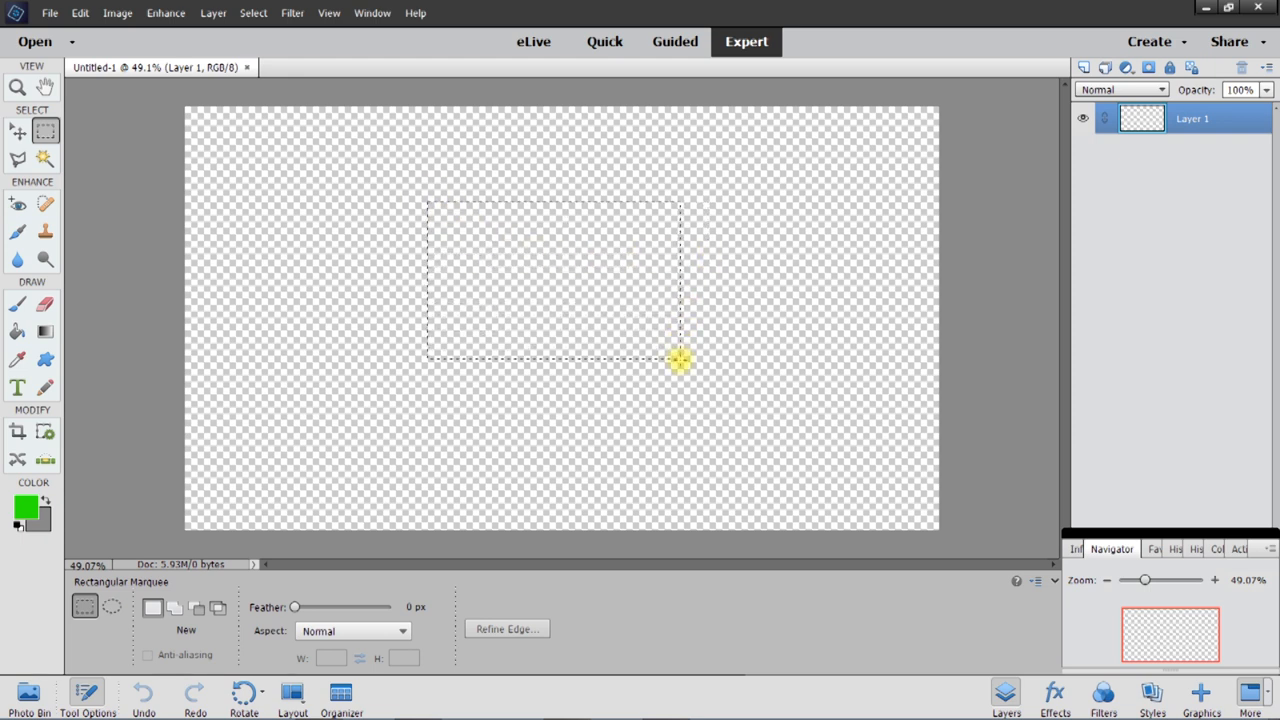
left_click_drag(680, 360, 682, 402)
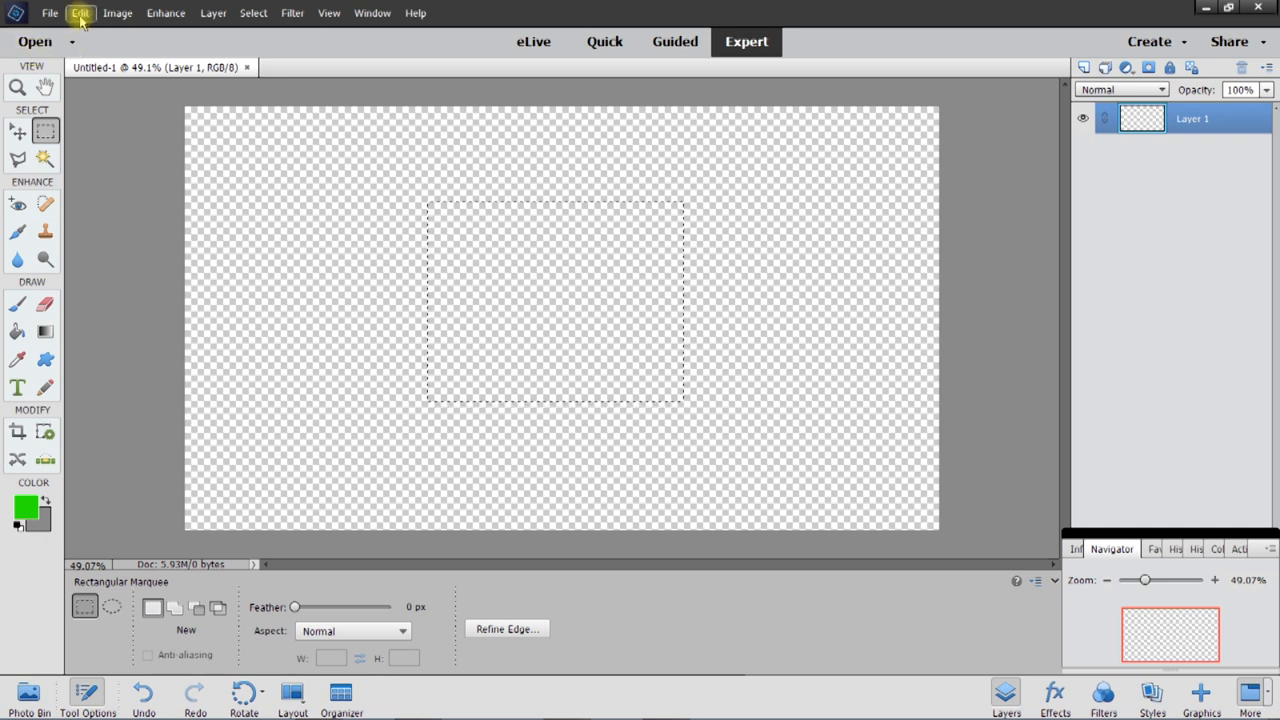
left_click(80, 12)
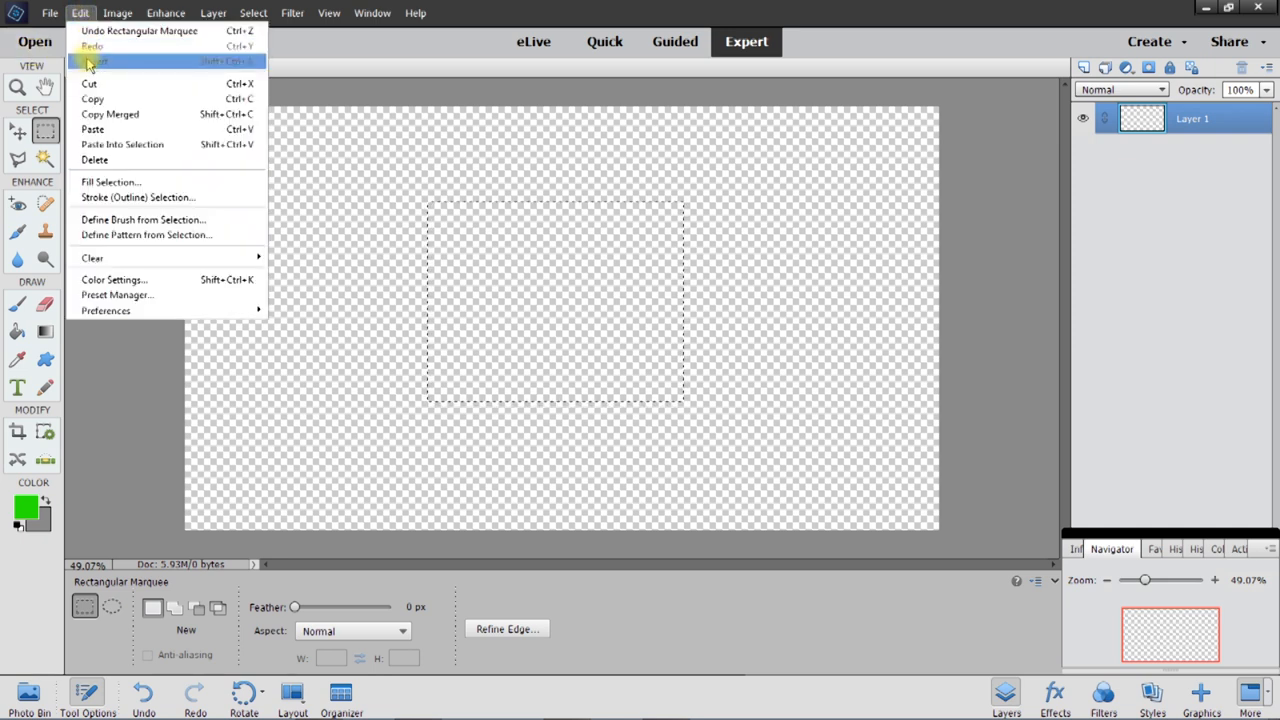
- Fill the selection on Layer 1 with a solid yellow chosen in the Color Picker
left_click(112, 182)
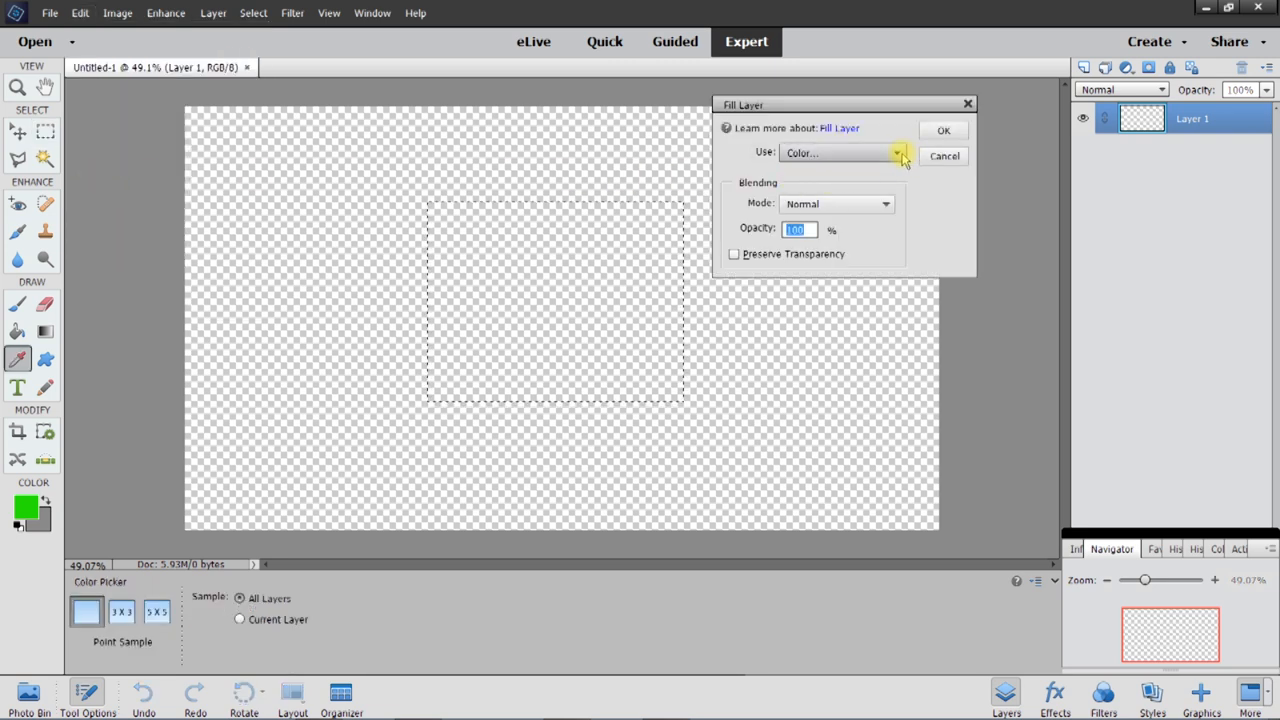
left_click(896, 152)
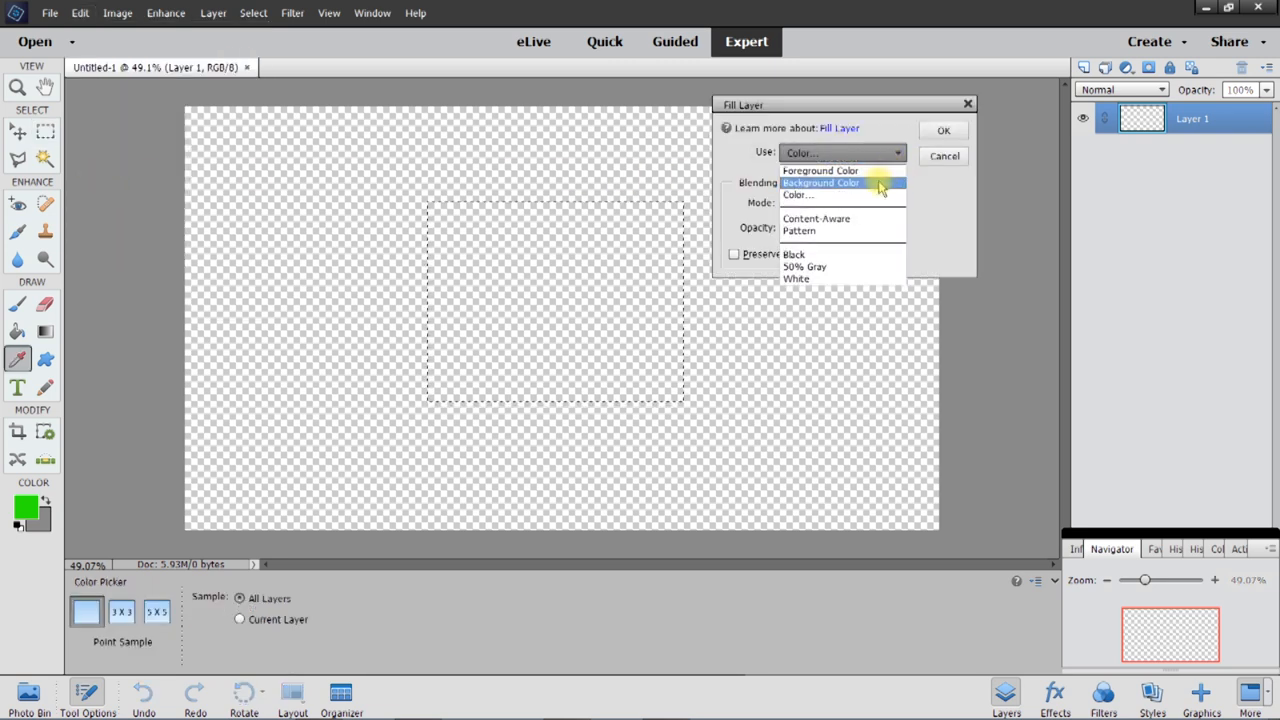
left_click(798, 194)
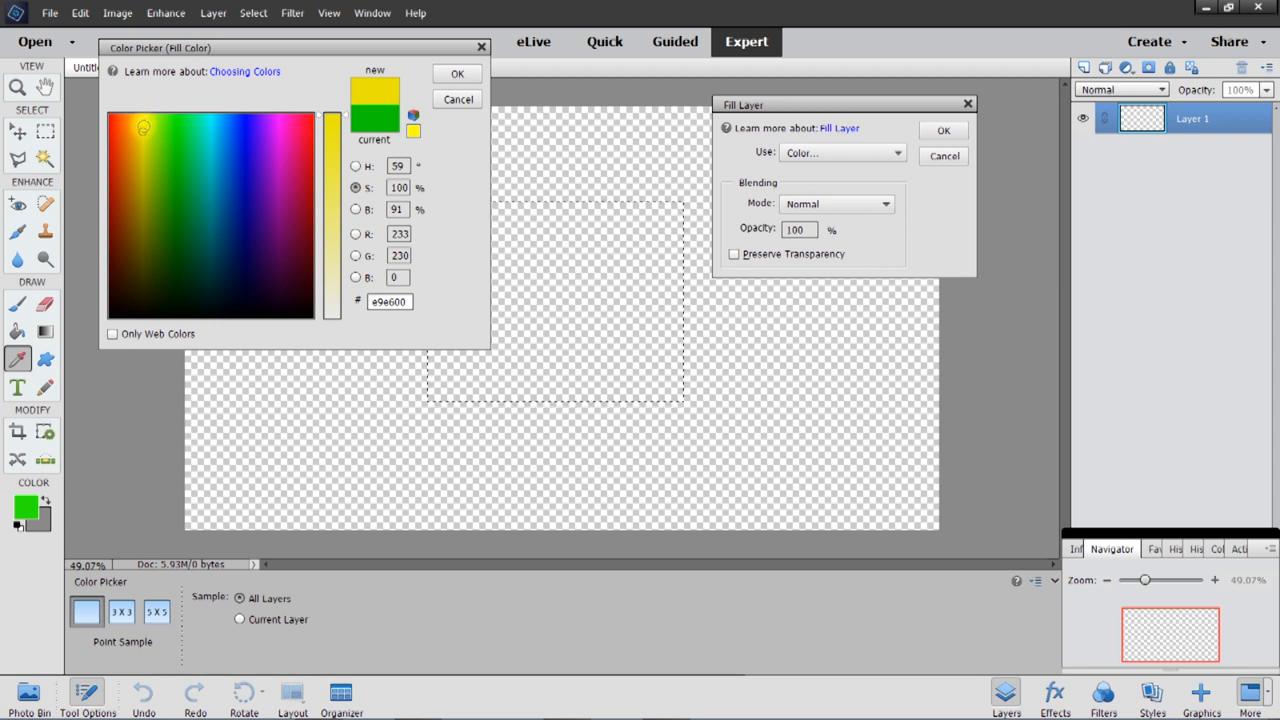
left_click(144, 126)
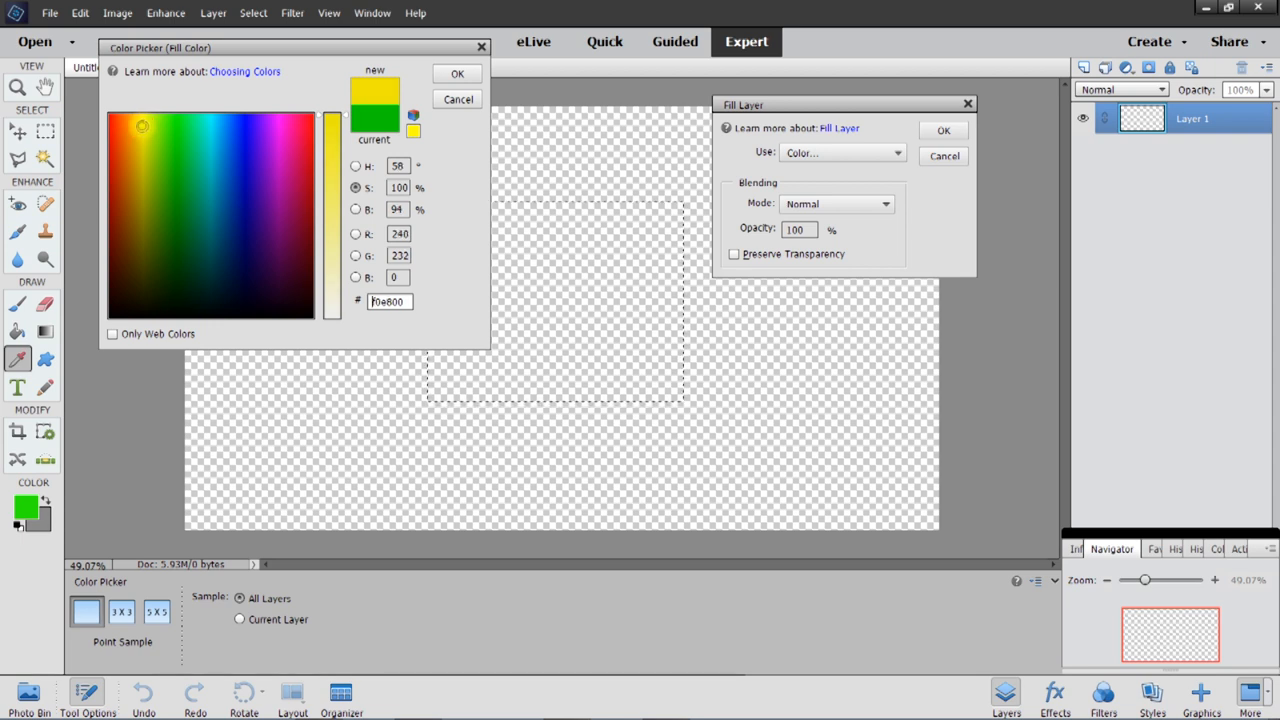
left_click(456, 74)
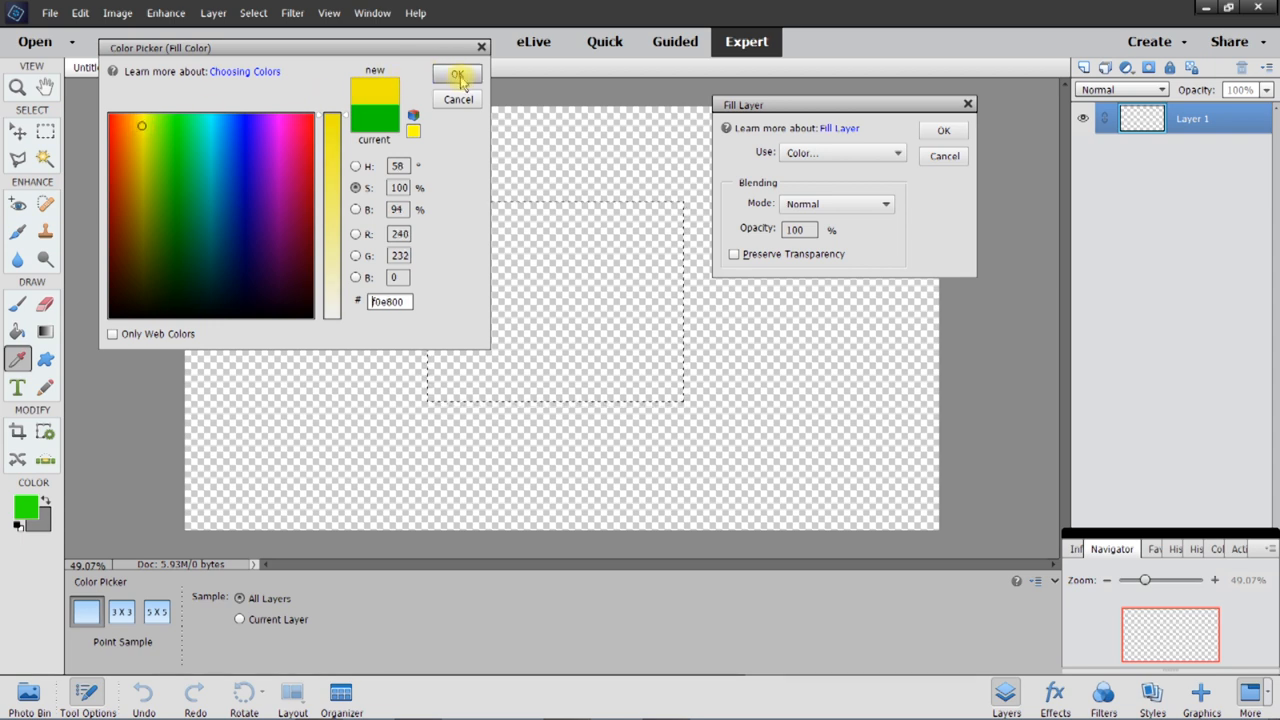
left_click(456, 76)
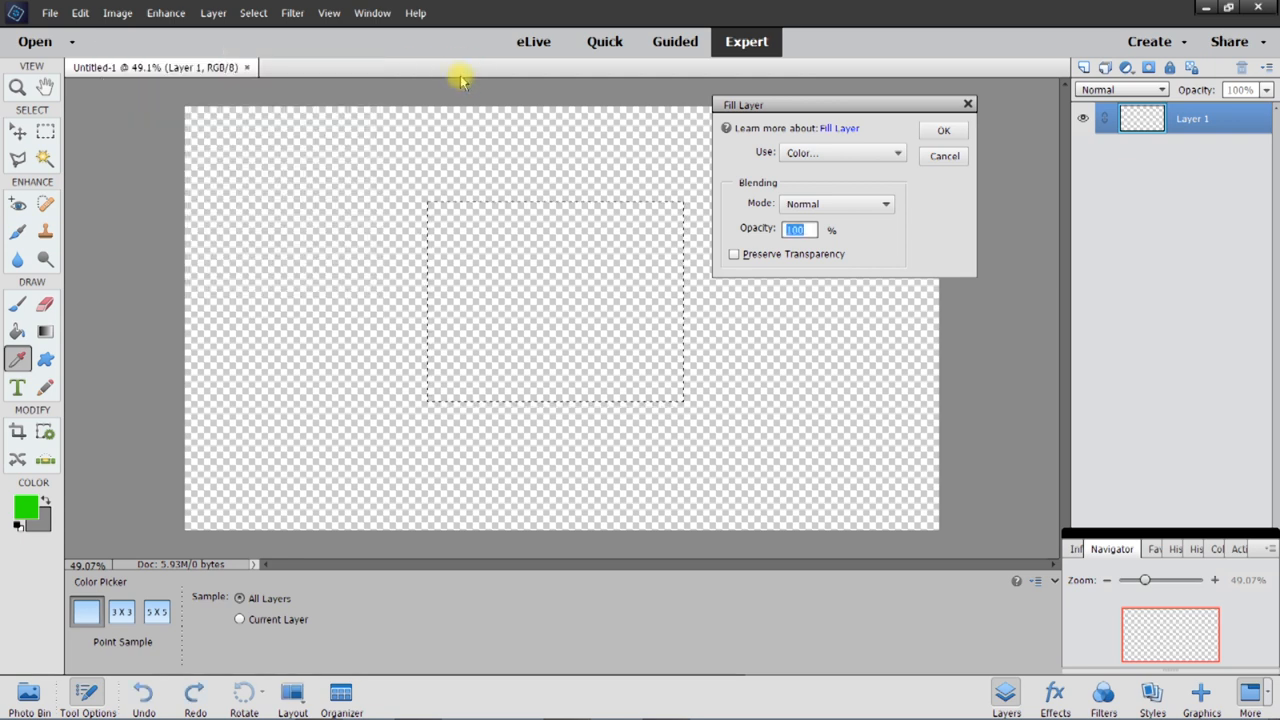
left_click(942, 130)
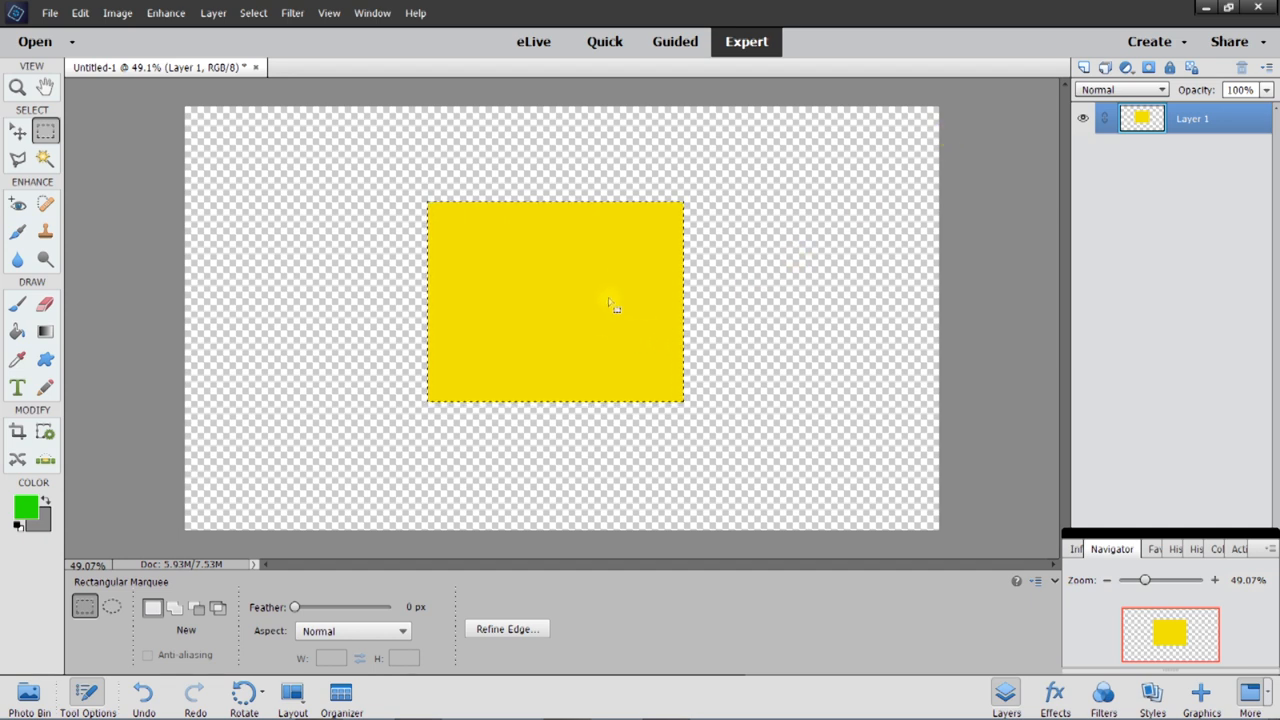
mouse_move(678, 304)
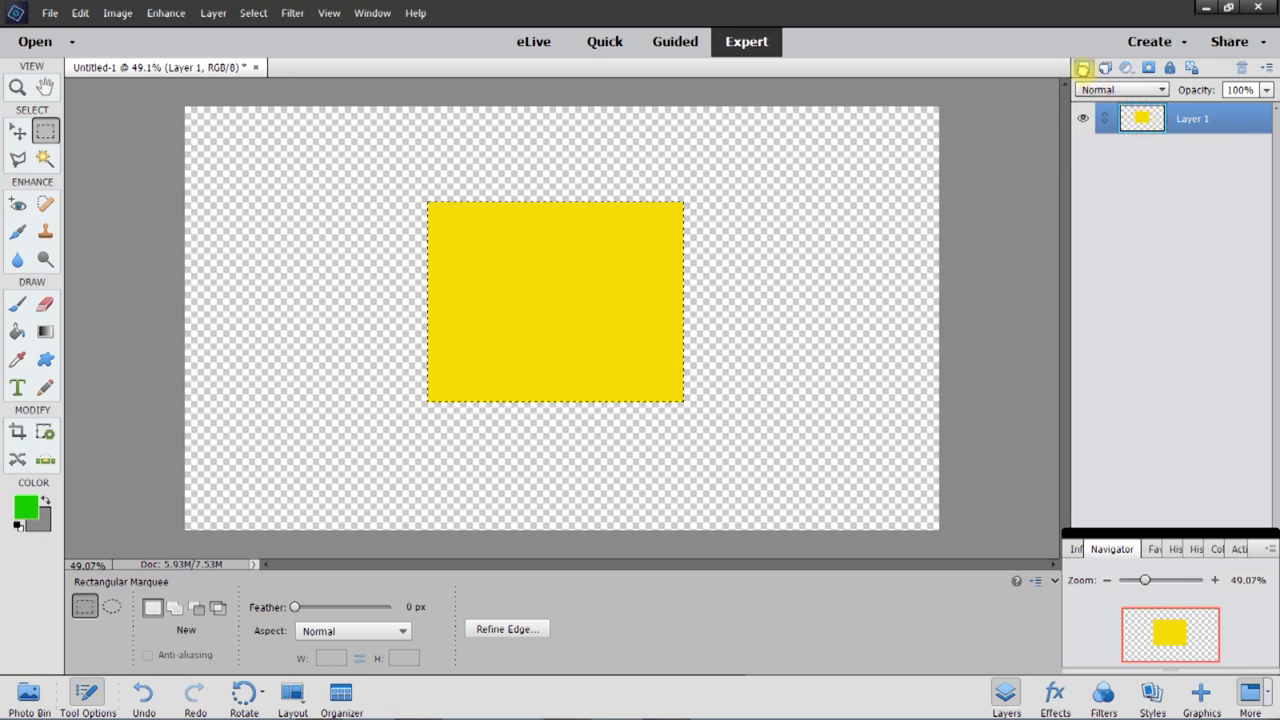
- Duplicate Layer 1 and start filling the copy's selection with a custom colour
left_click(1082, 68)
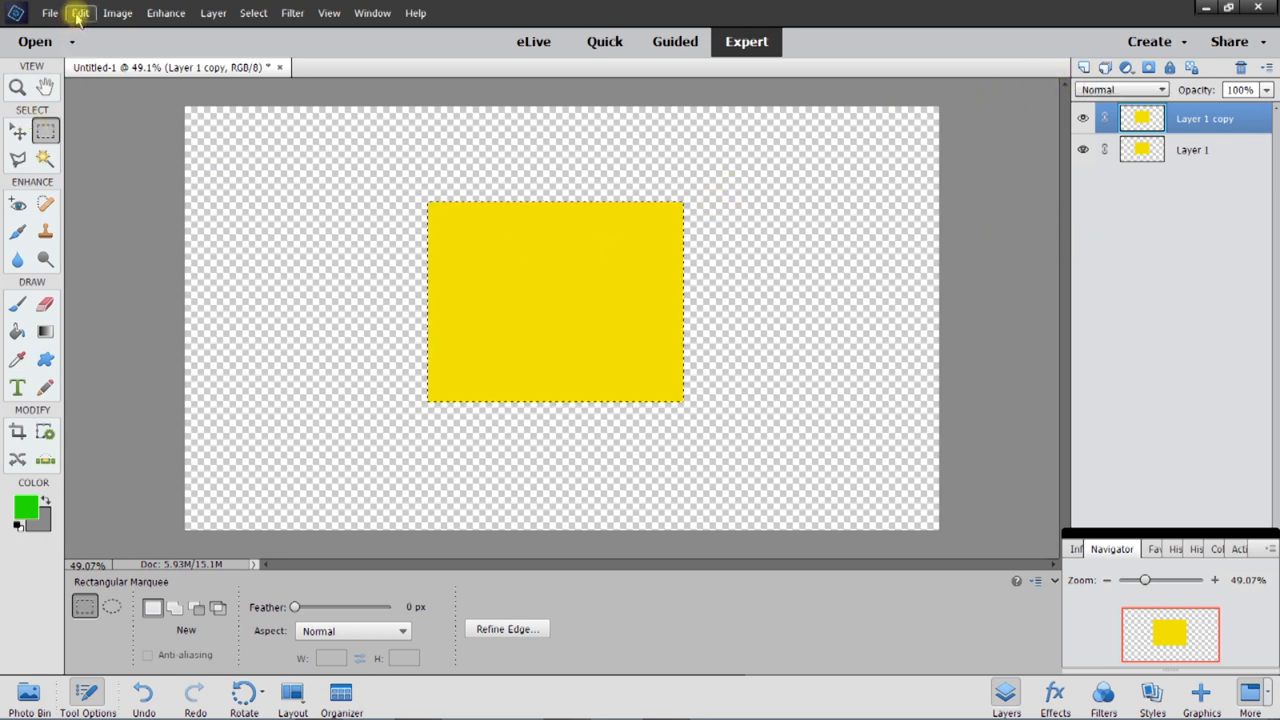
left_click(80, 12)
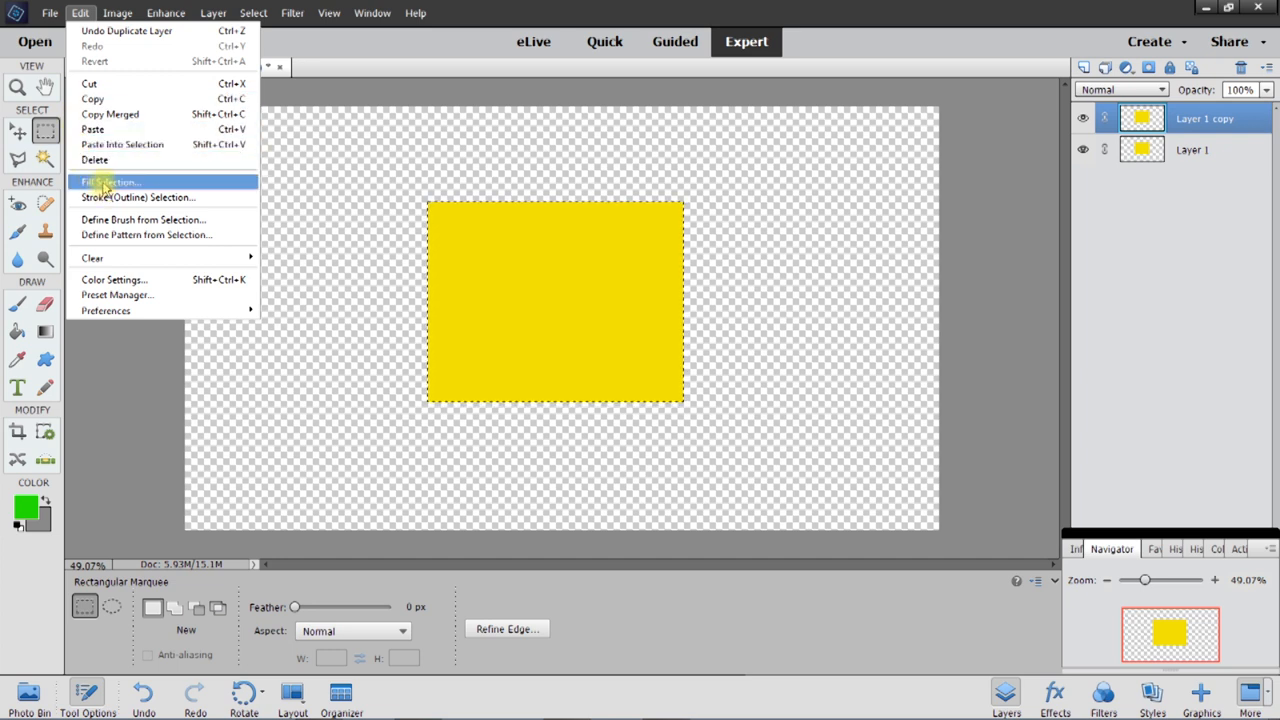
left_click(108, 182)
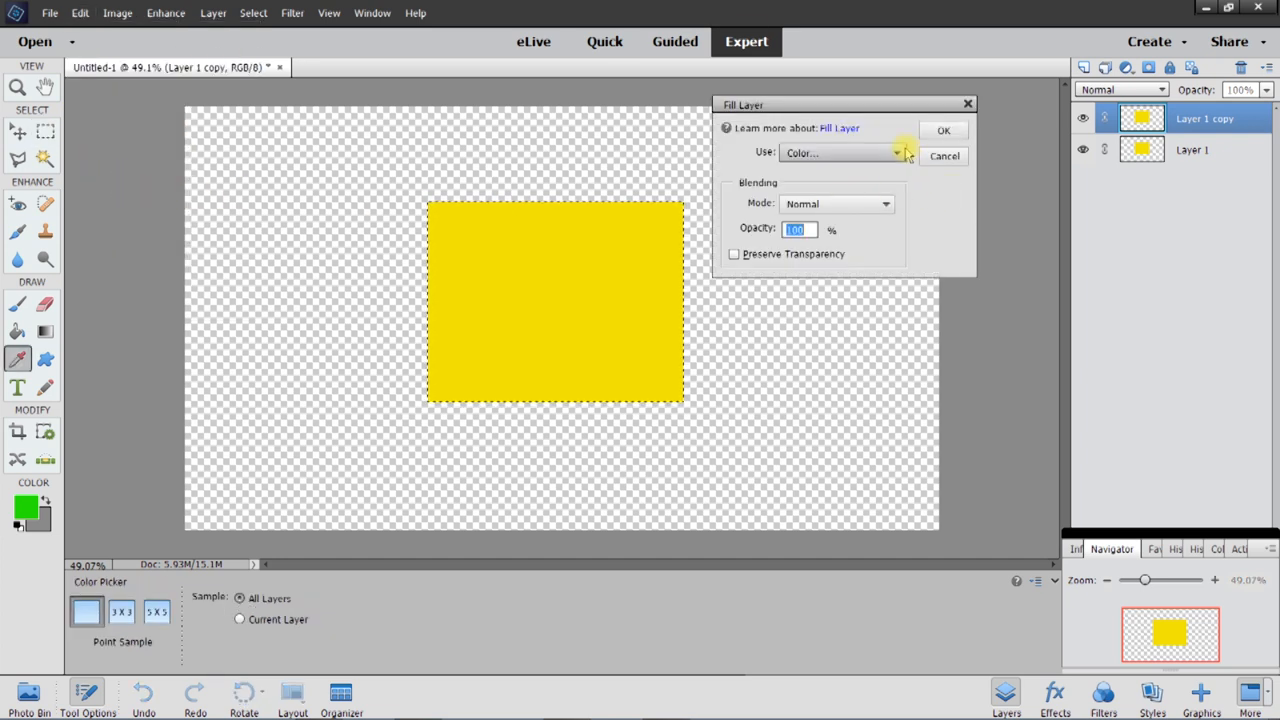
left_click(896, 152)
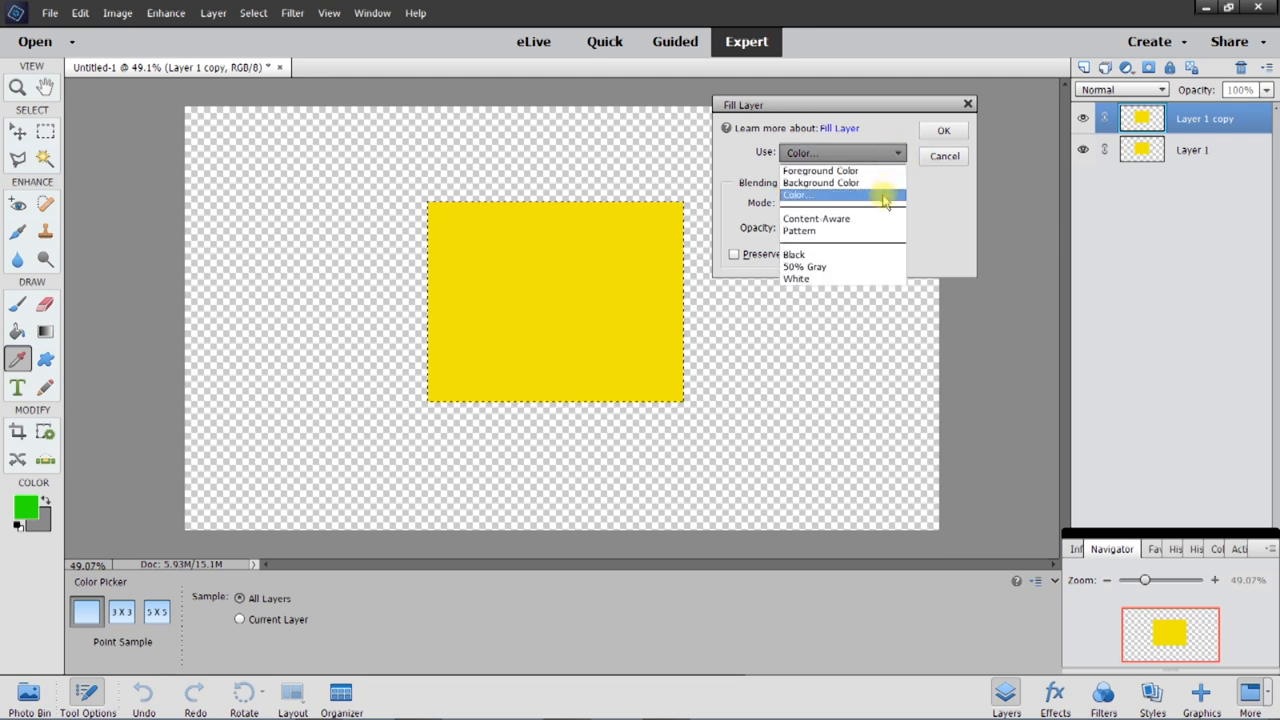
left_click(796, 194)
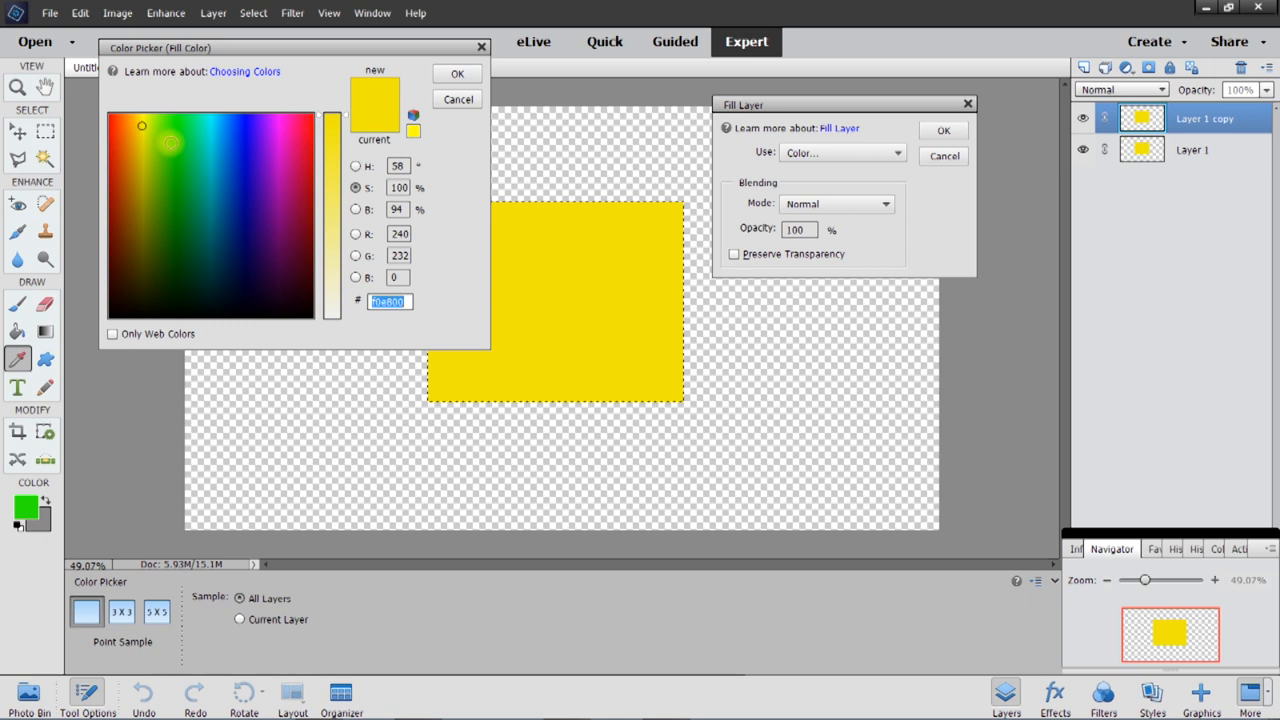
- Fill the Layer 1 copy rectangle with solid green over the yellow original
left_click(176, 144)
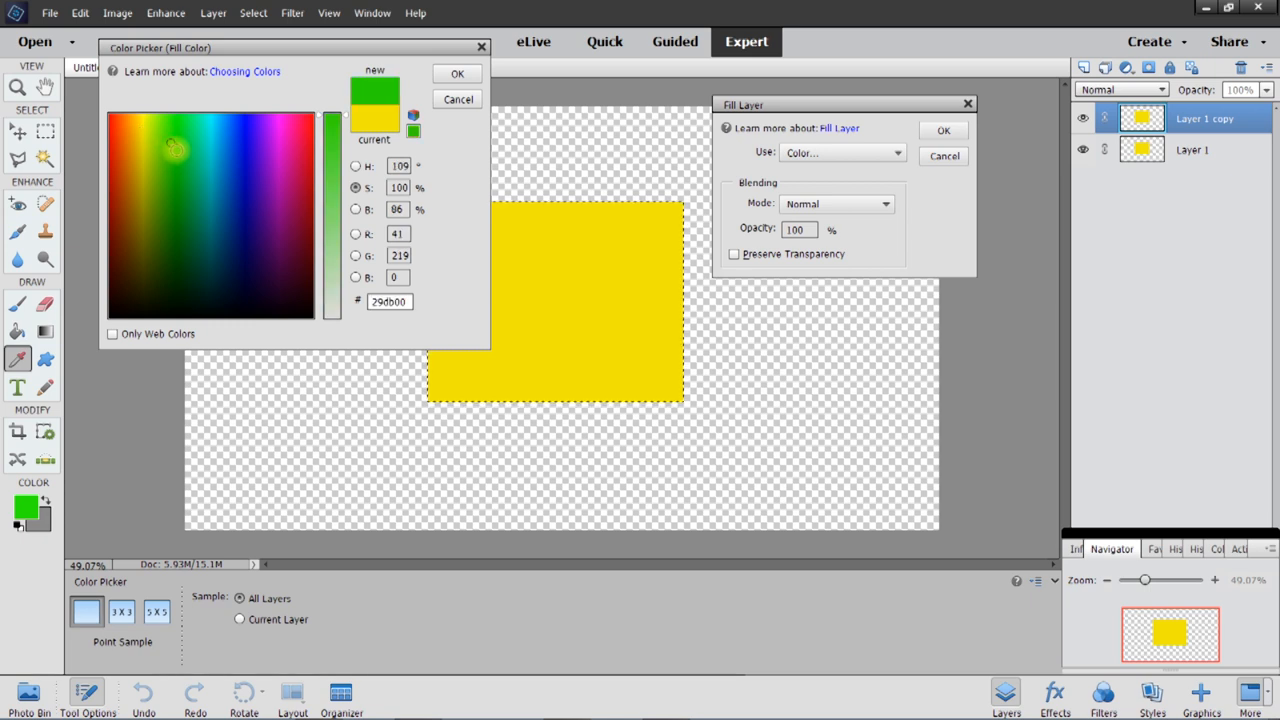
left_click(176, 150)
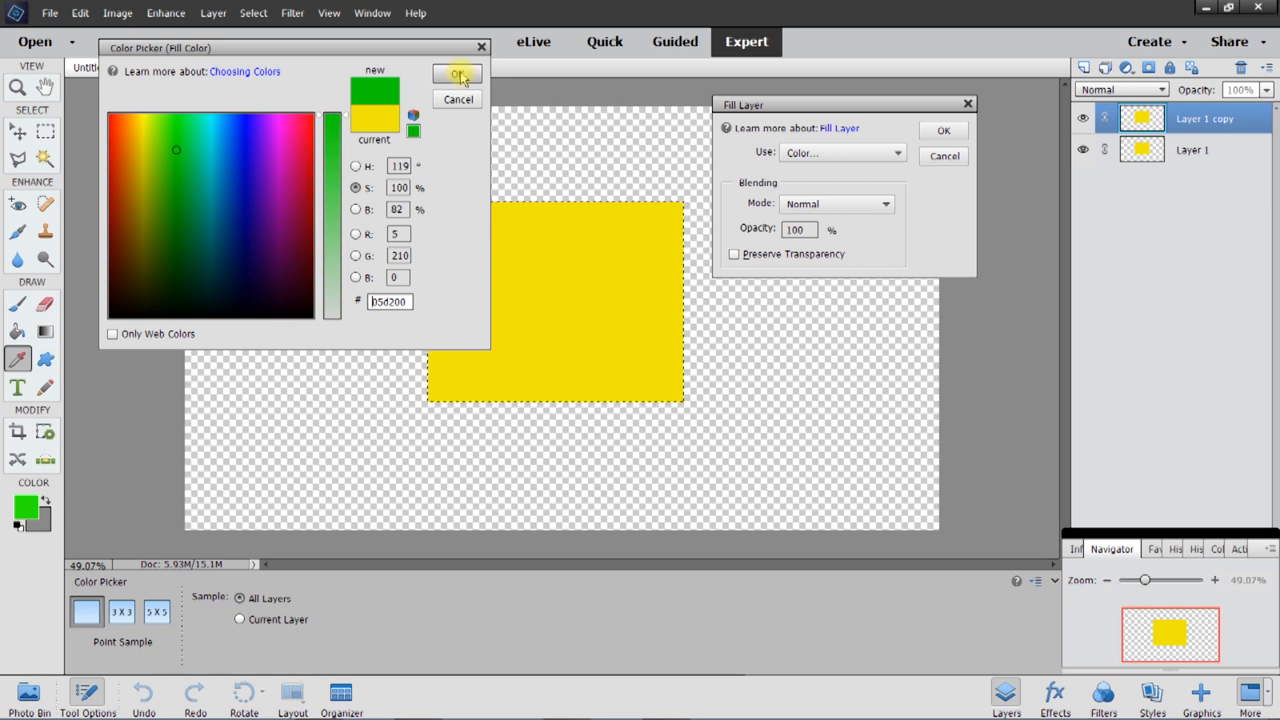
left_click(458, 74)
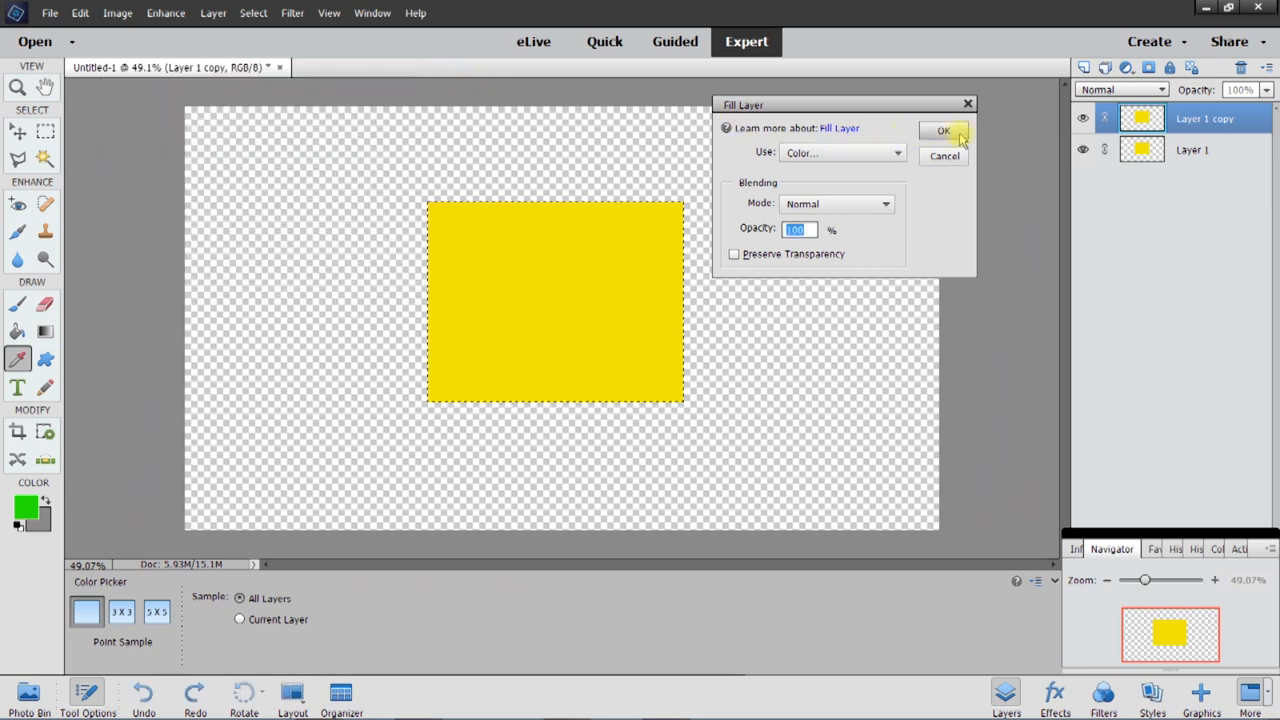
left_click(942, 130)
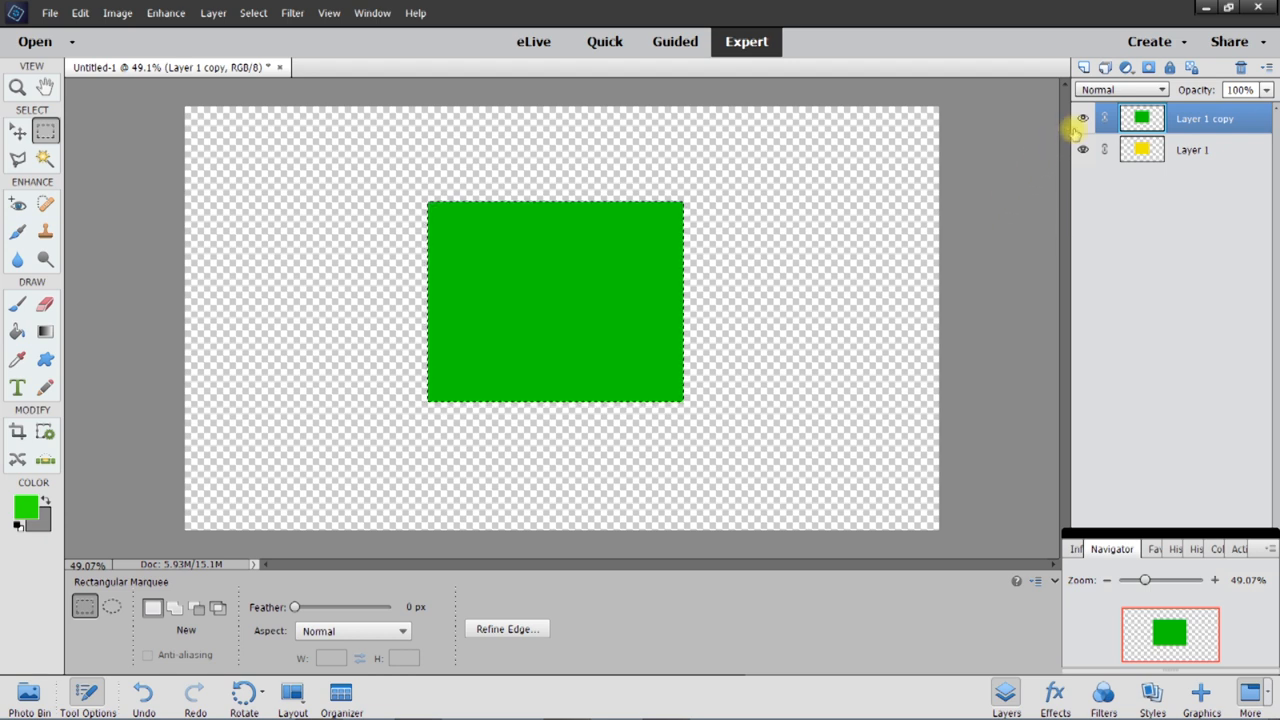
left_click(1082, 120)
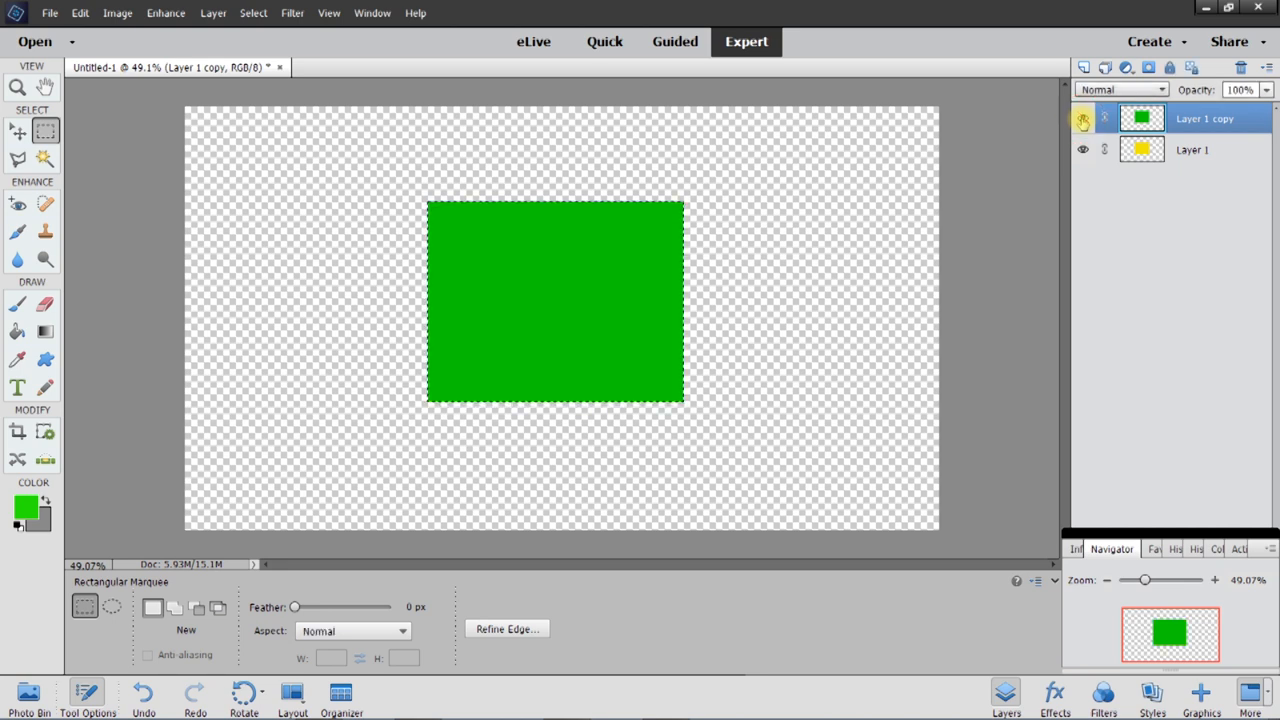
left_click(1082, 120)
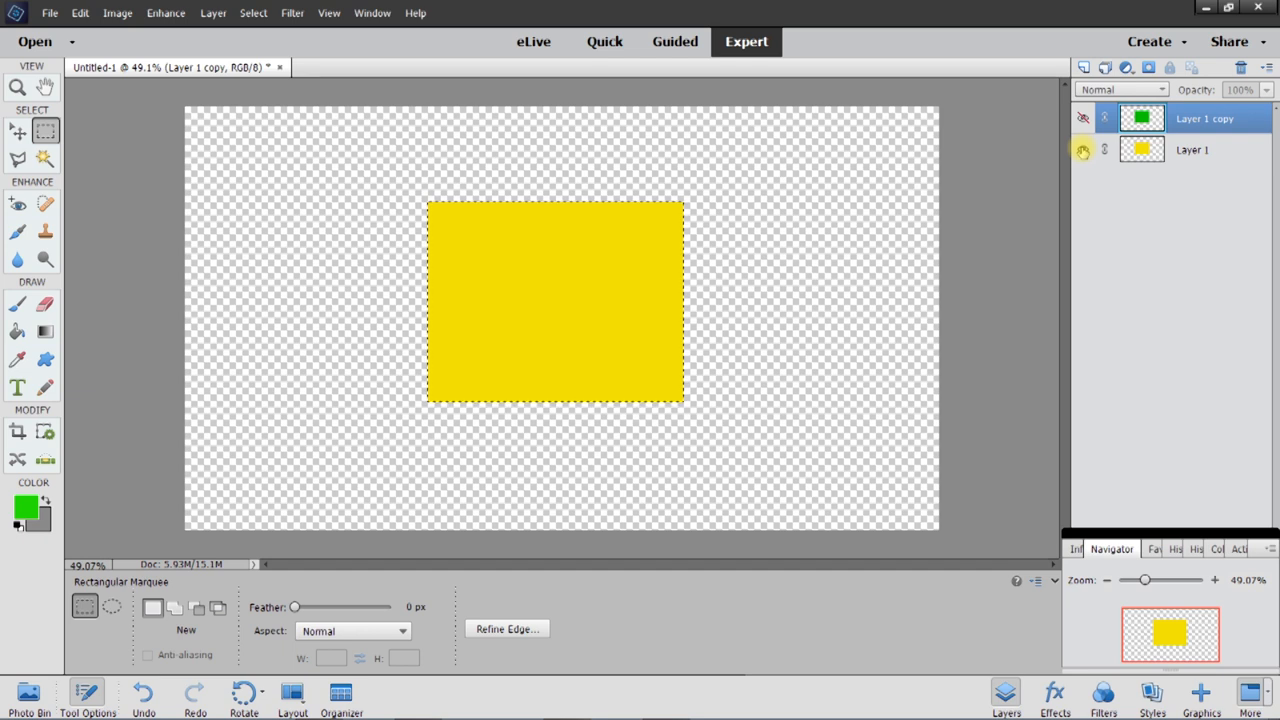
left_click(1084, 150)
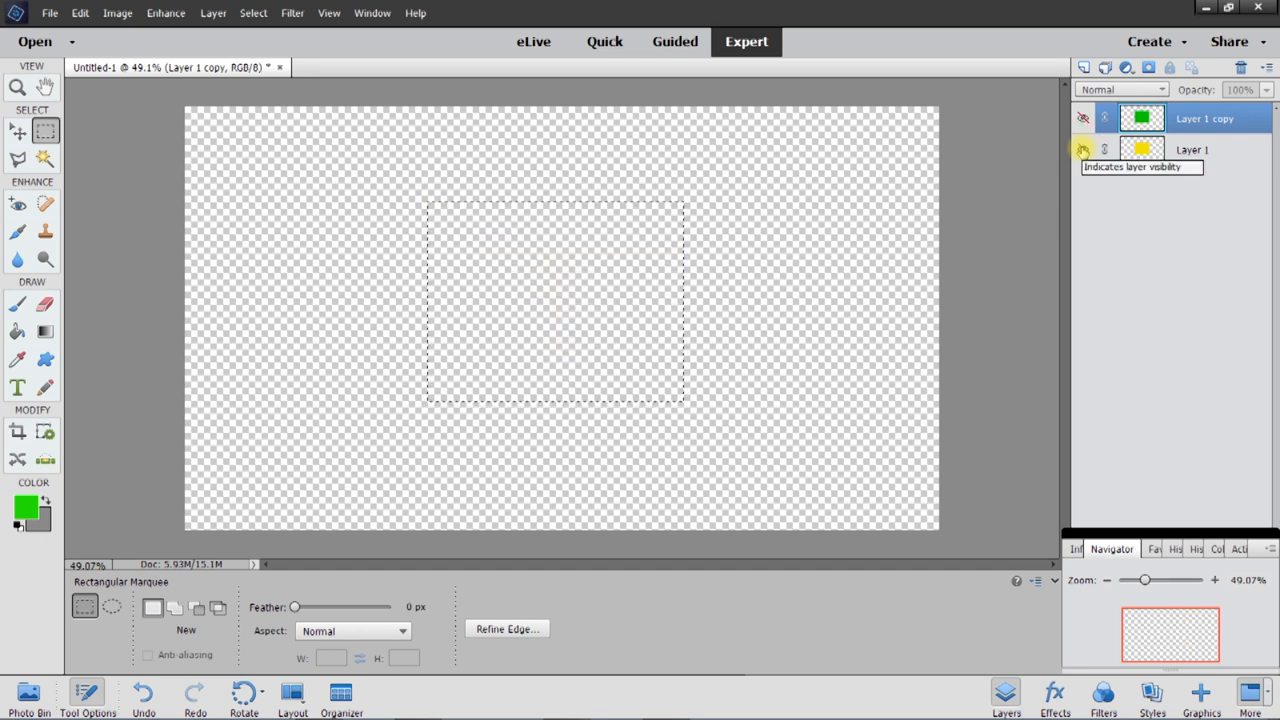
left_click(1084, 118)
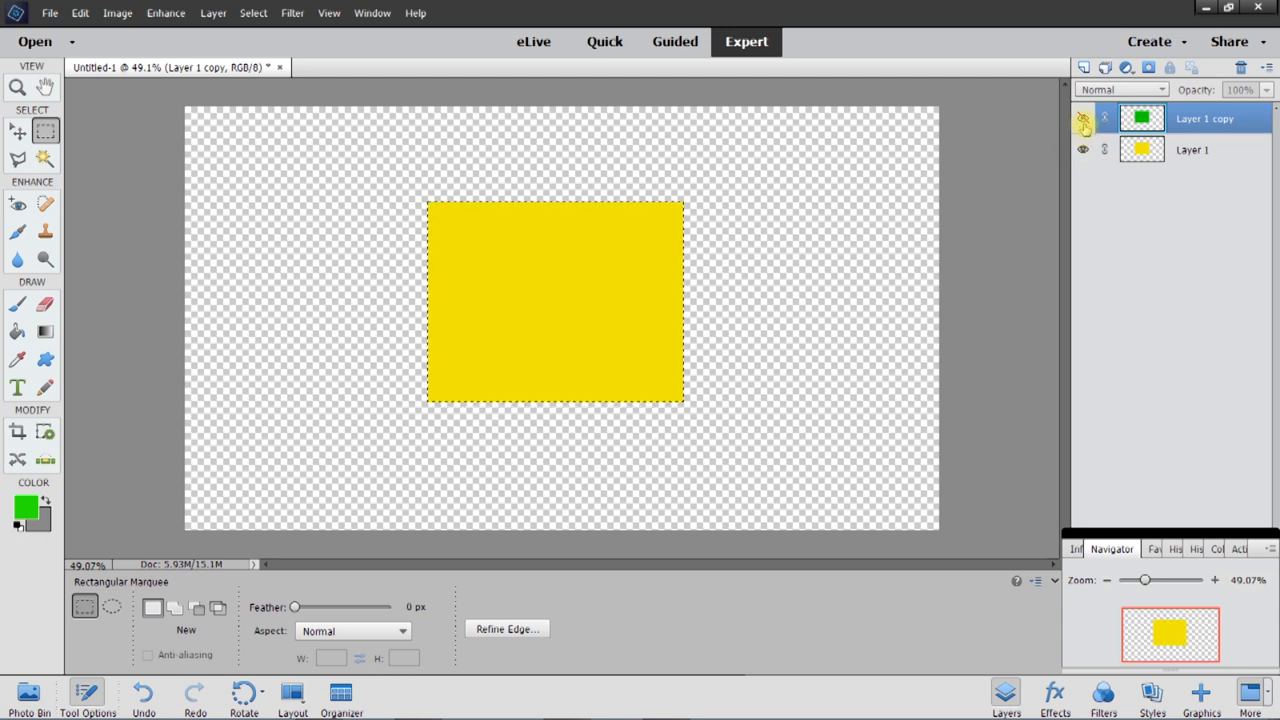
left_click(1082, 118)
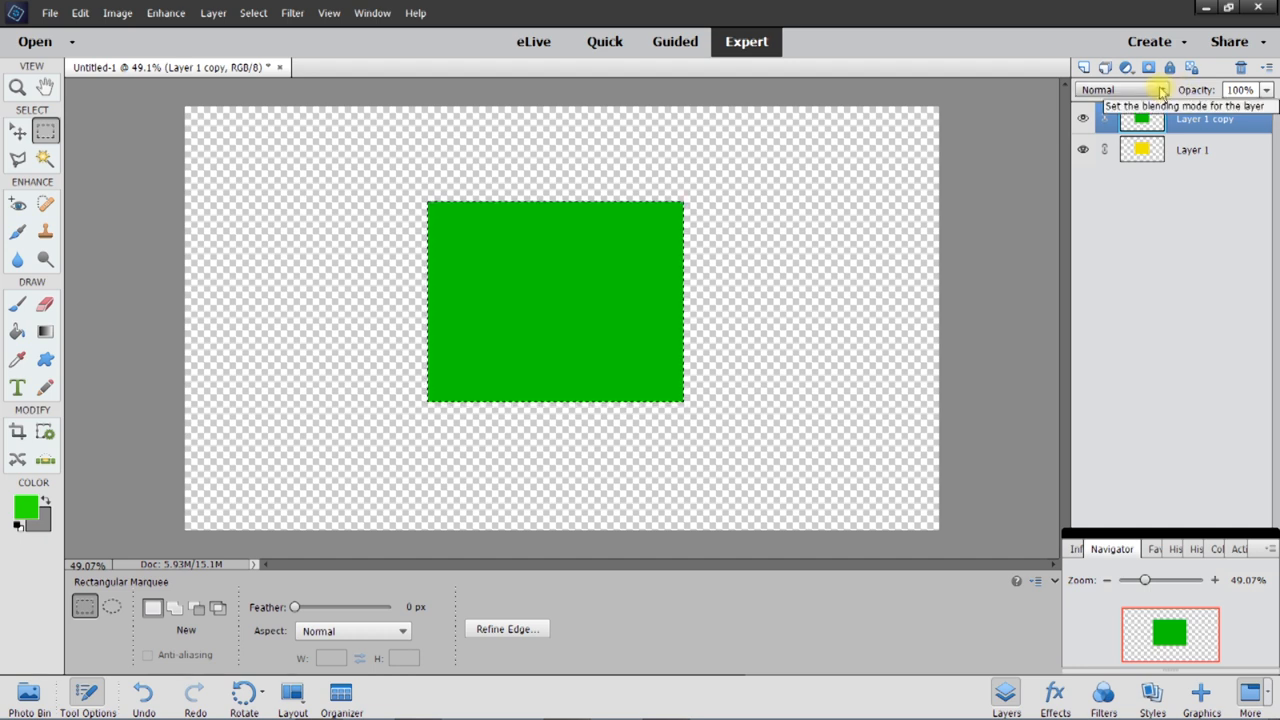
- Set Layer 1 copy to Difference blending so its overlap with yellow shows red, and make it active
left_click(1160, 90)
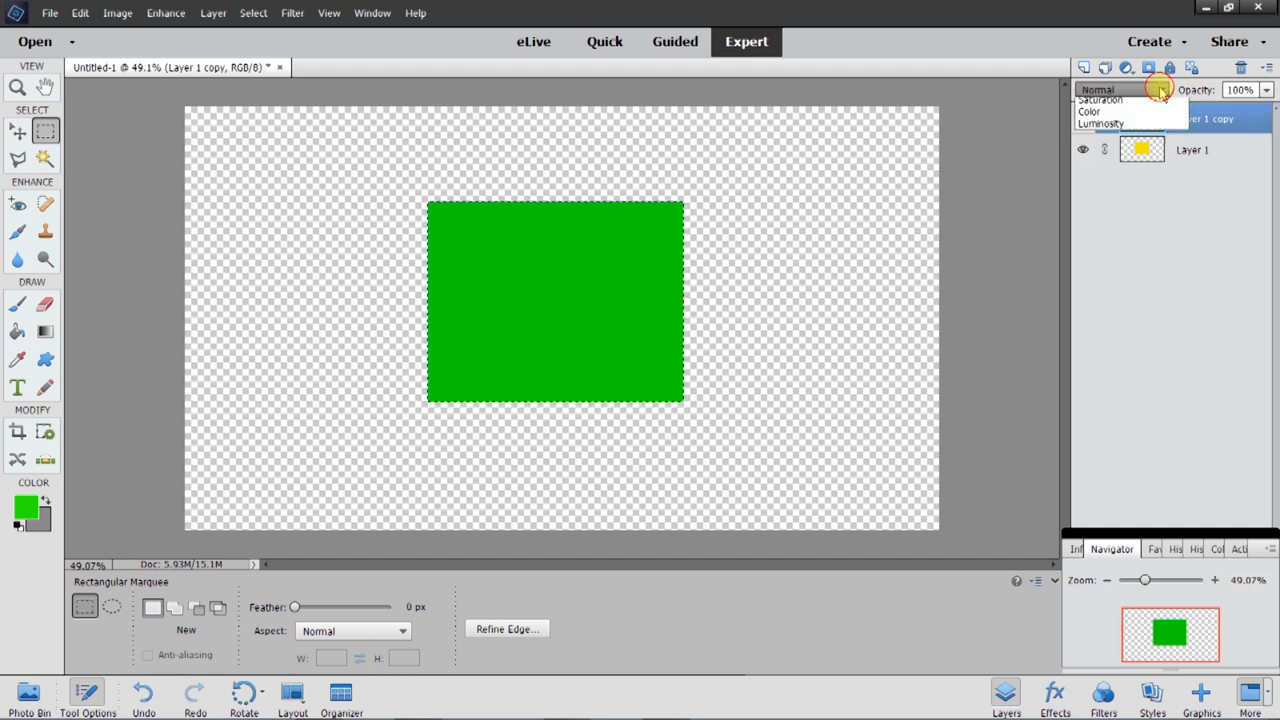
left_click(1120, 90)
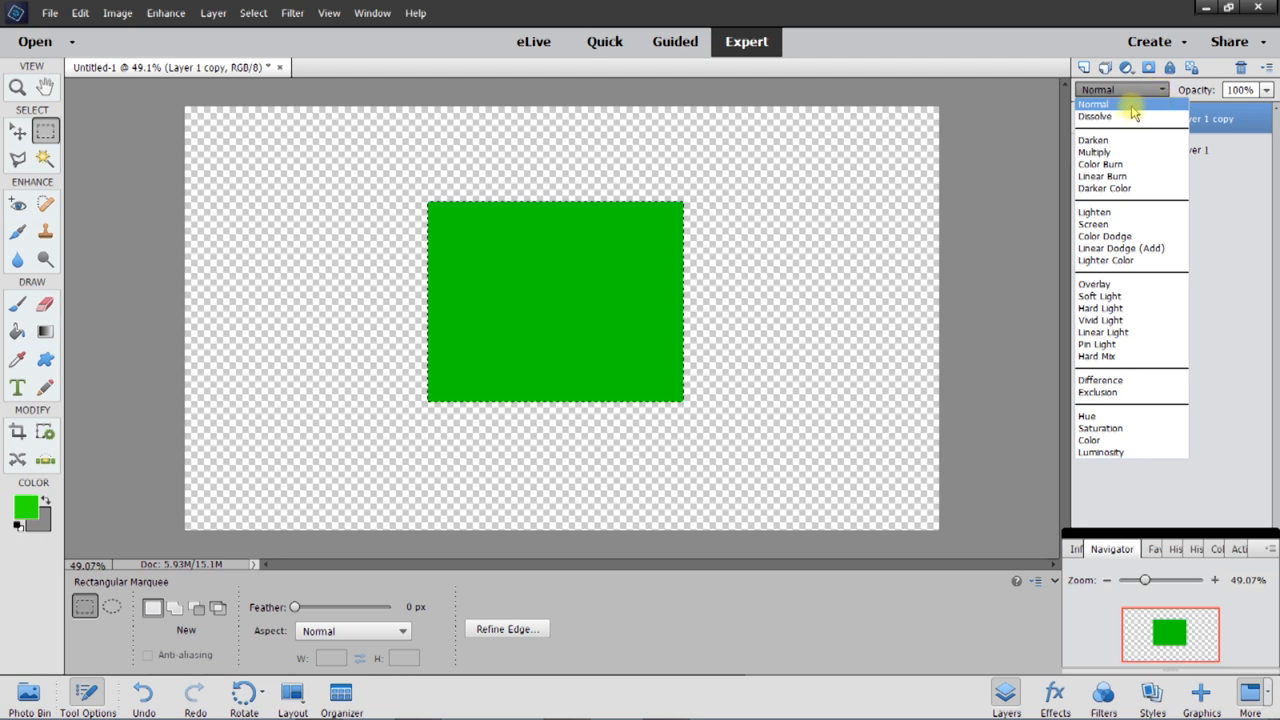
mouse_move(1130, 188)
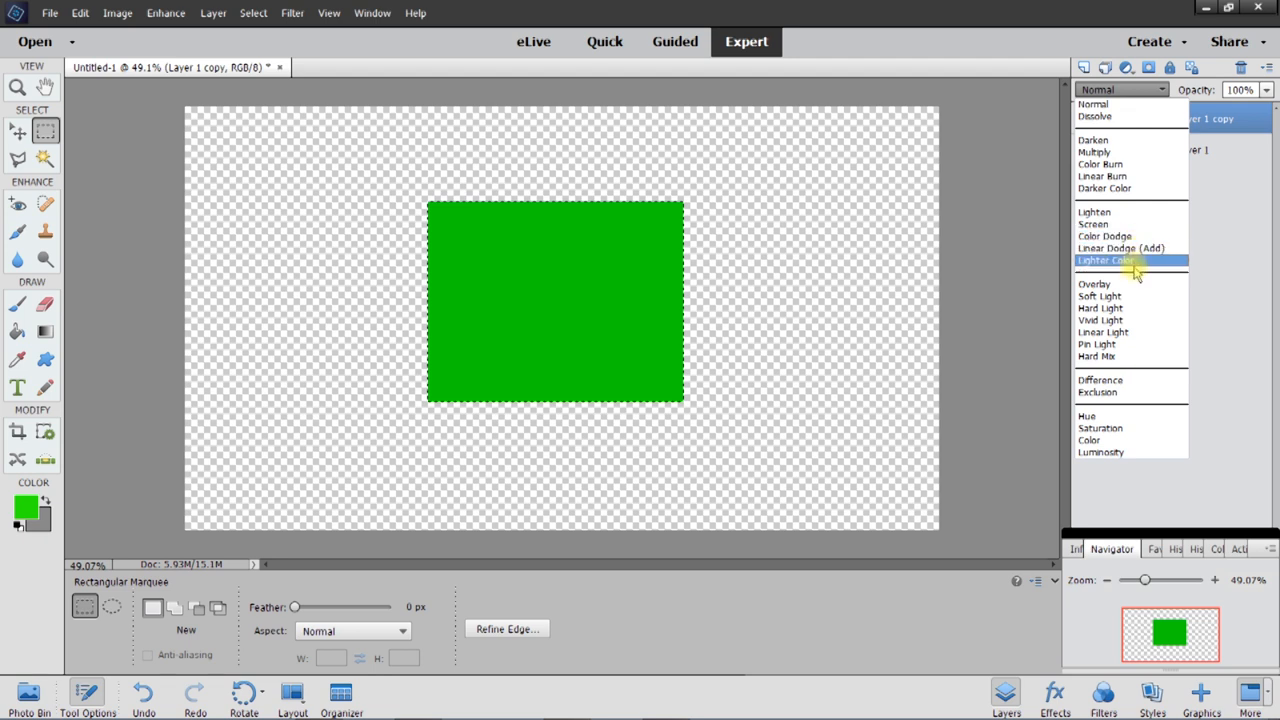
mouse_move(1096, 344)
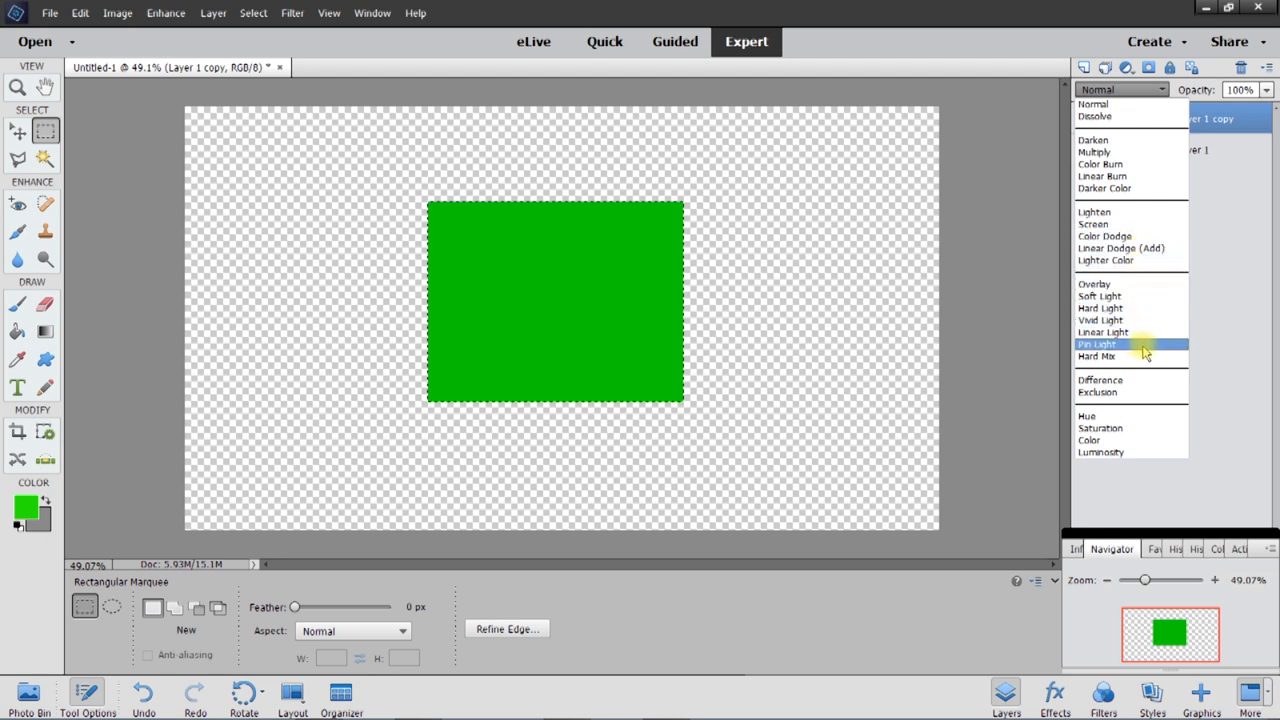
mouse_move(1130, 380)
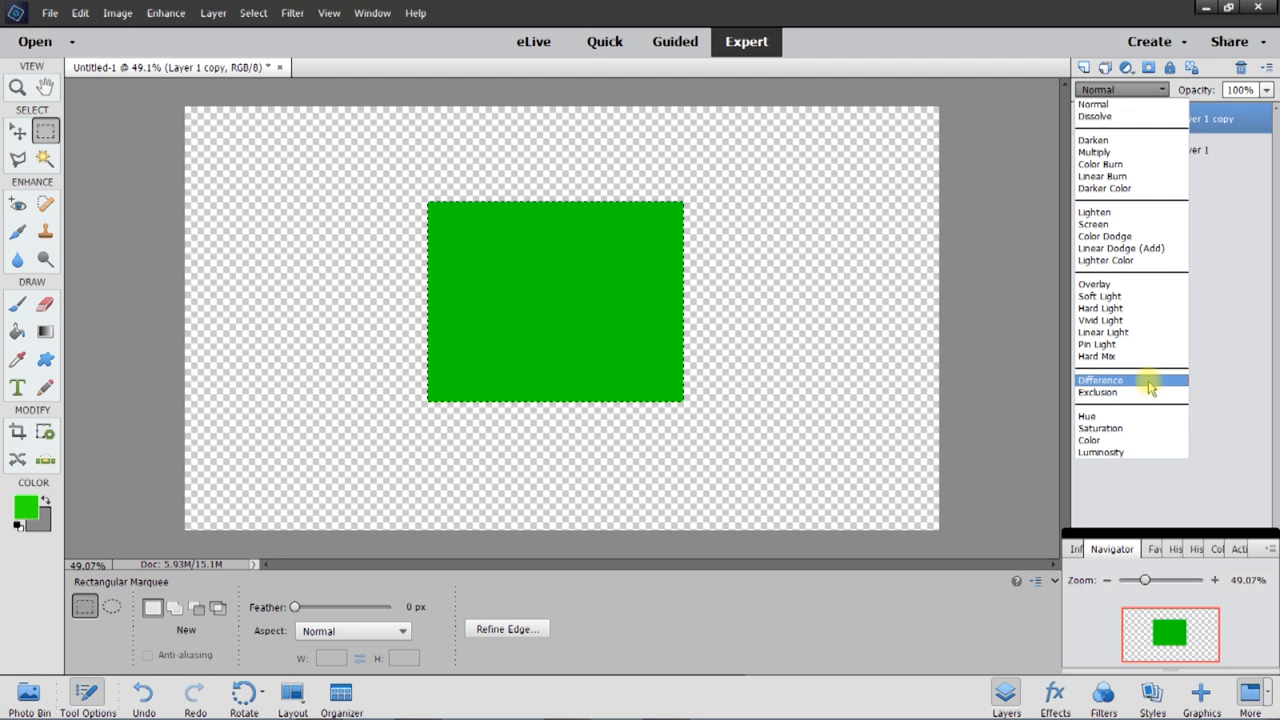
left_click(1100, 380)
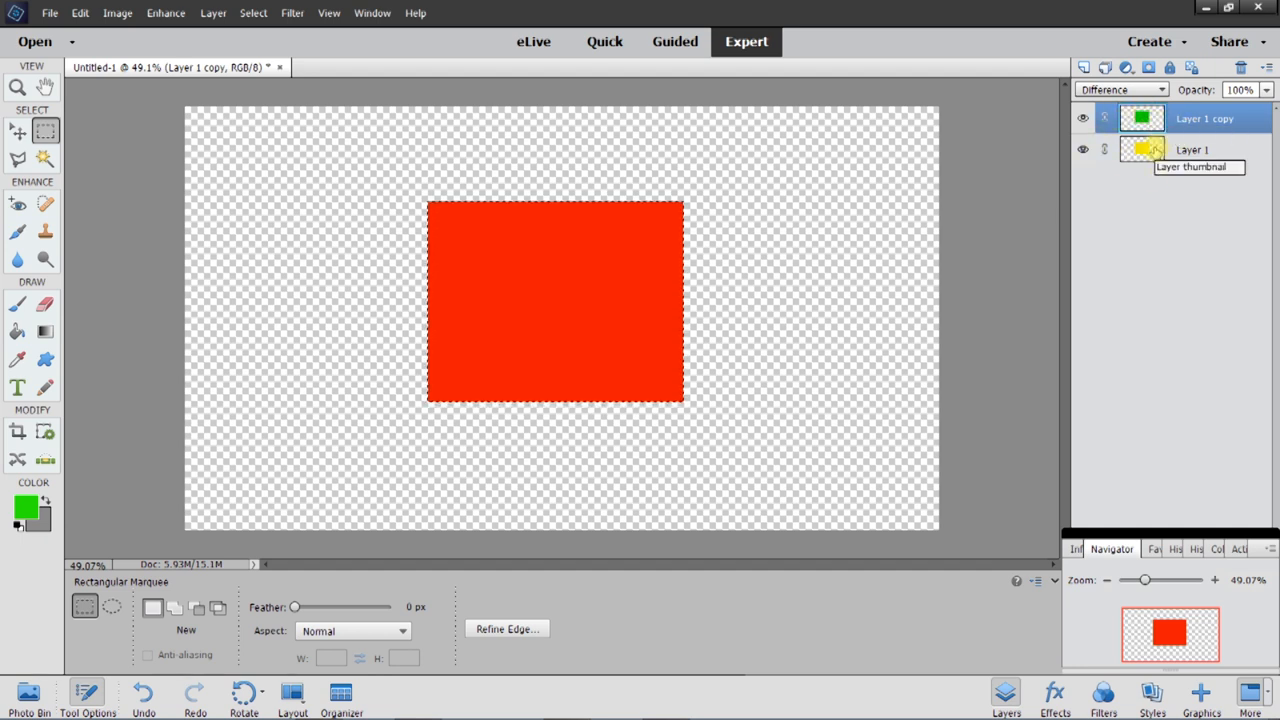
mouse_move(1024, 256)
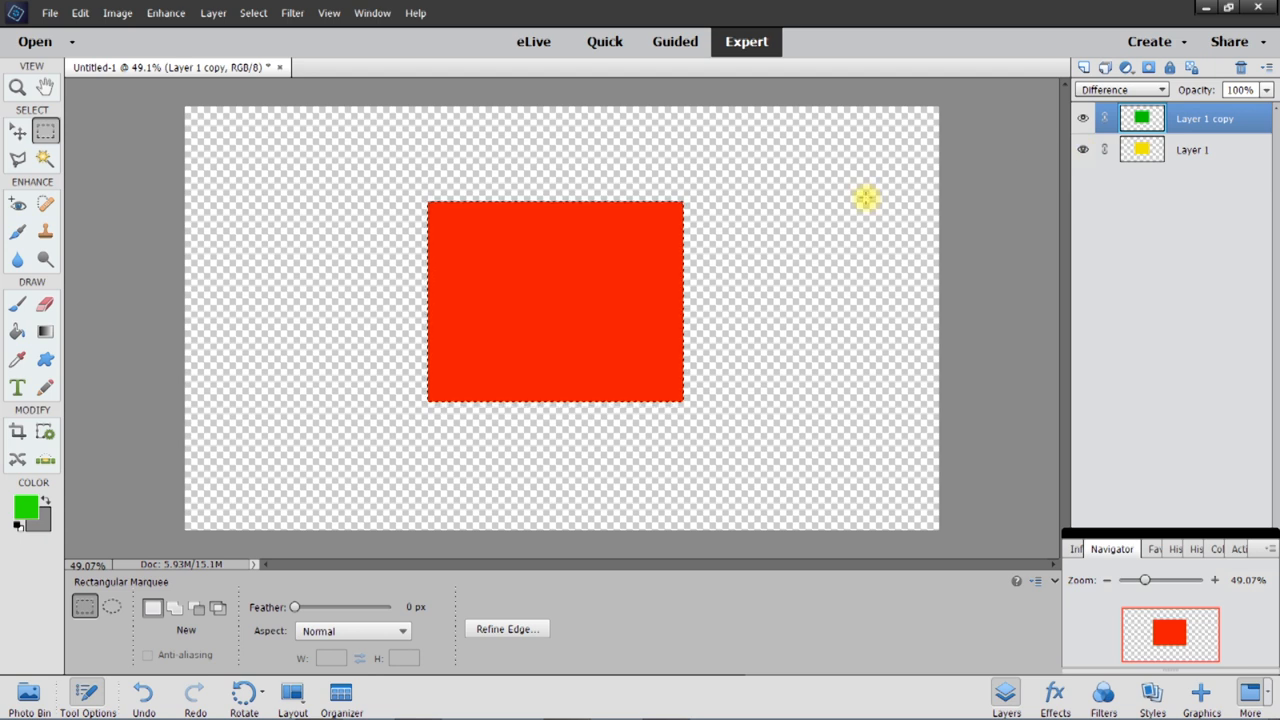
mouse_move(872, 204)
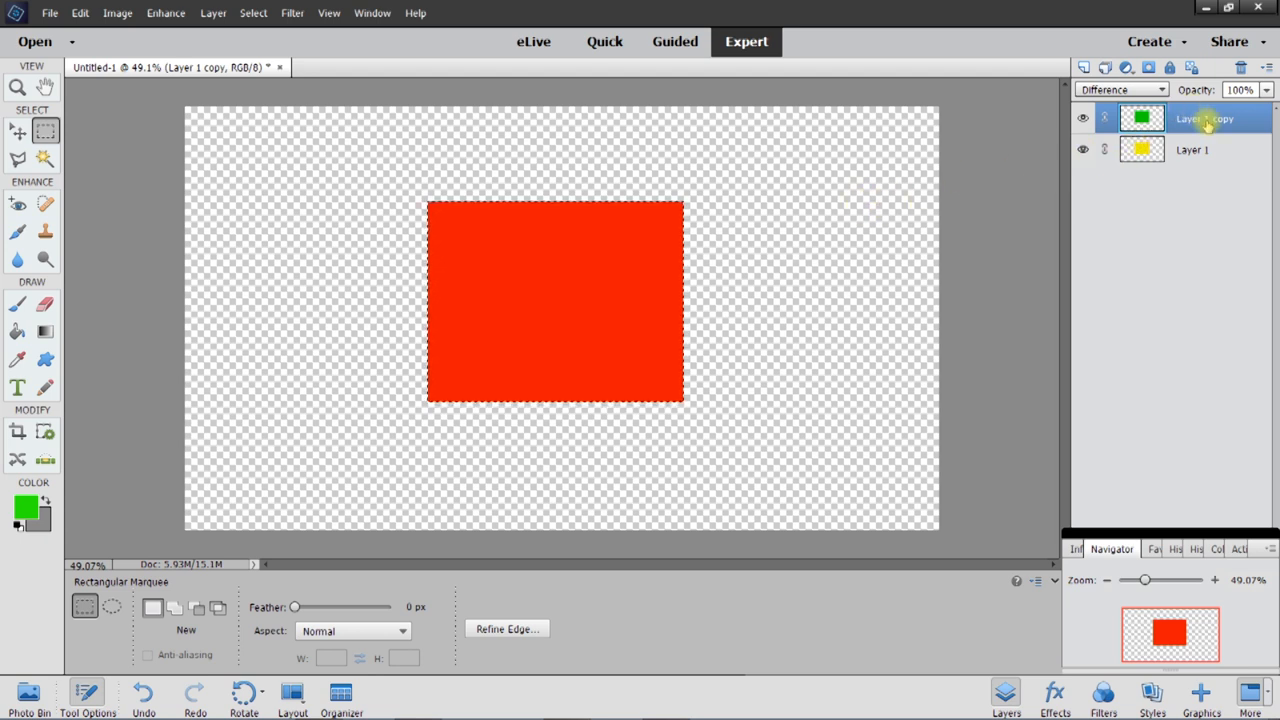
left_click(556, 284)
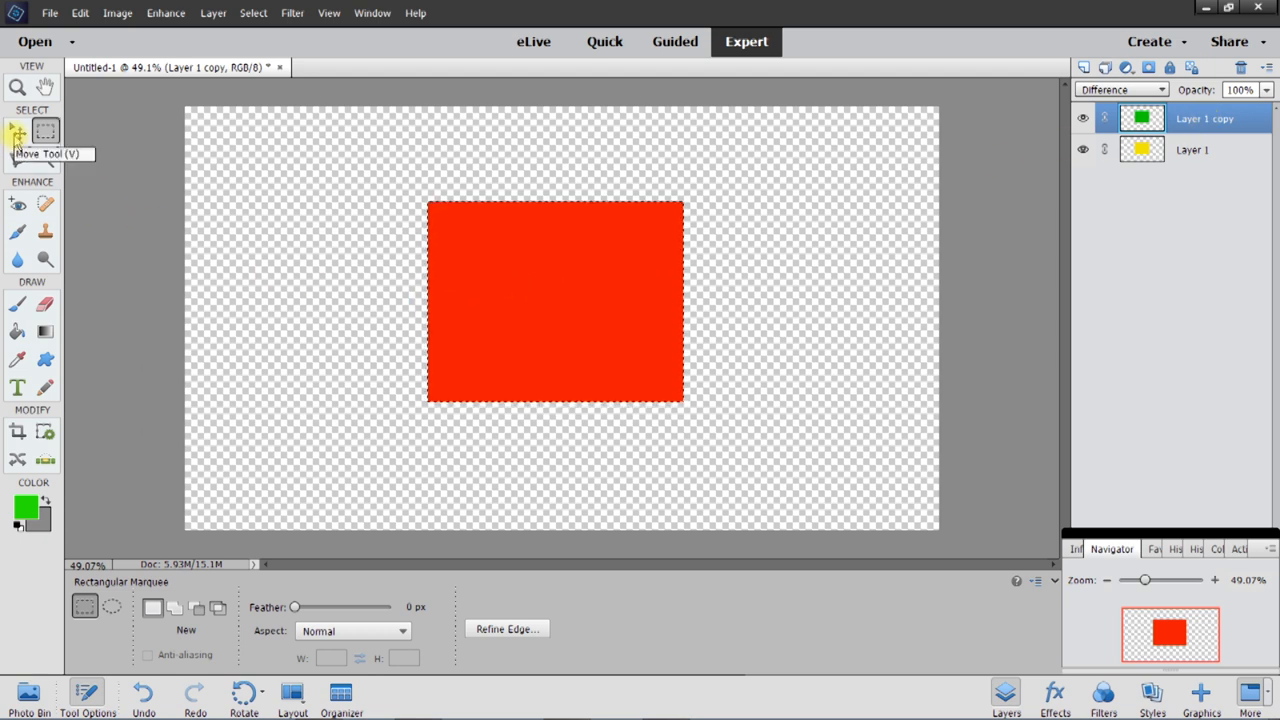
- With the Move tool, drag the green rectangle twice clockwise around the yellow one, showing red overlaps
left_click(16, 132)
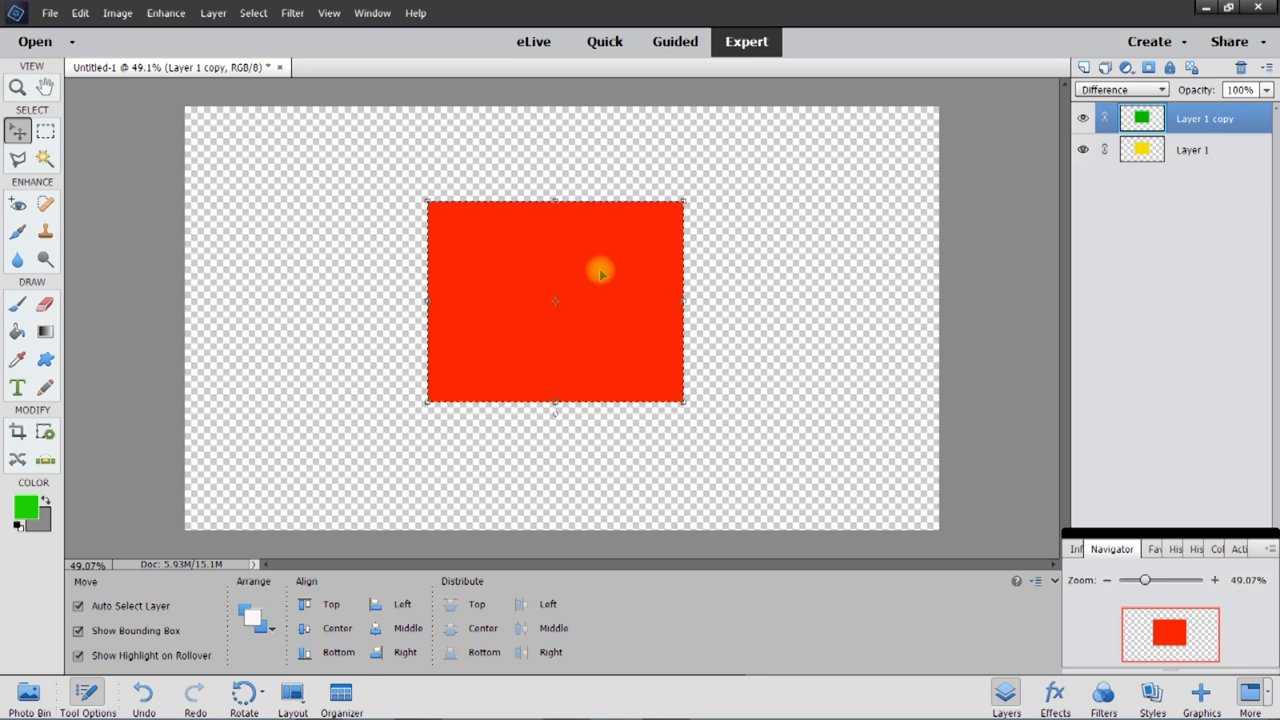
mouse_move(552, 296)
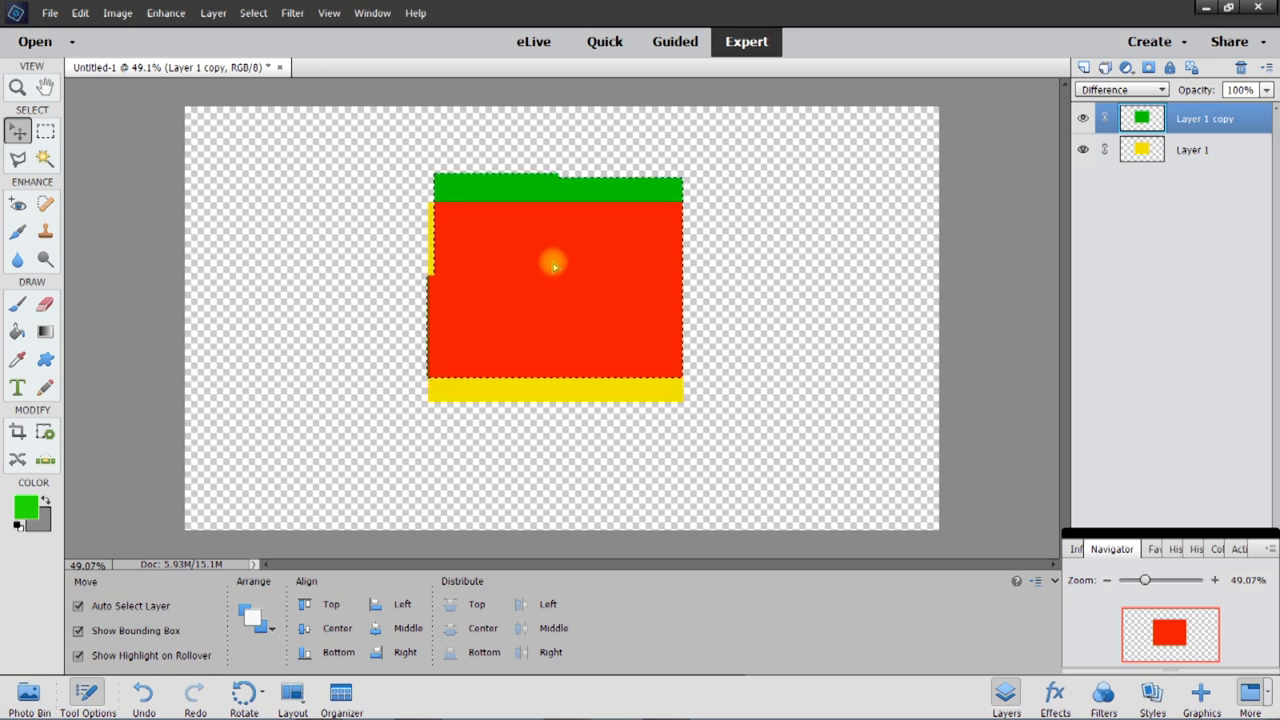
left_click_drag(552, 264, 584, 220)
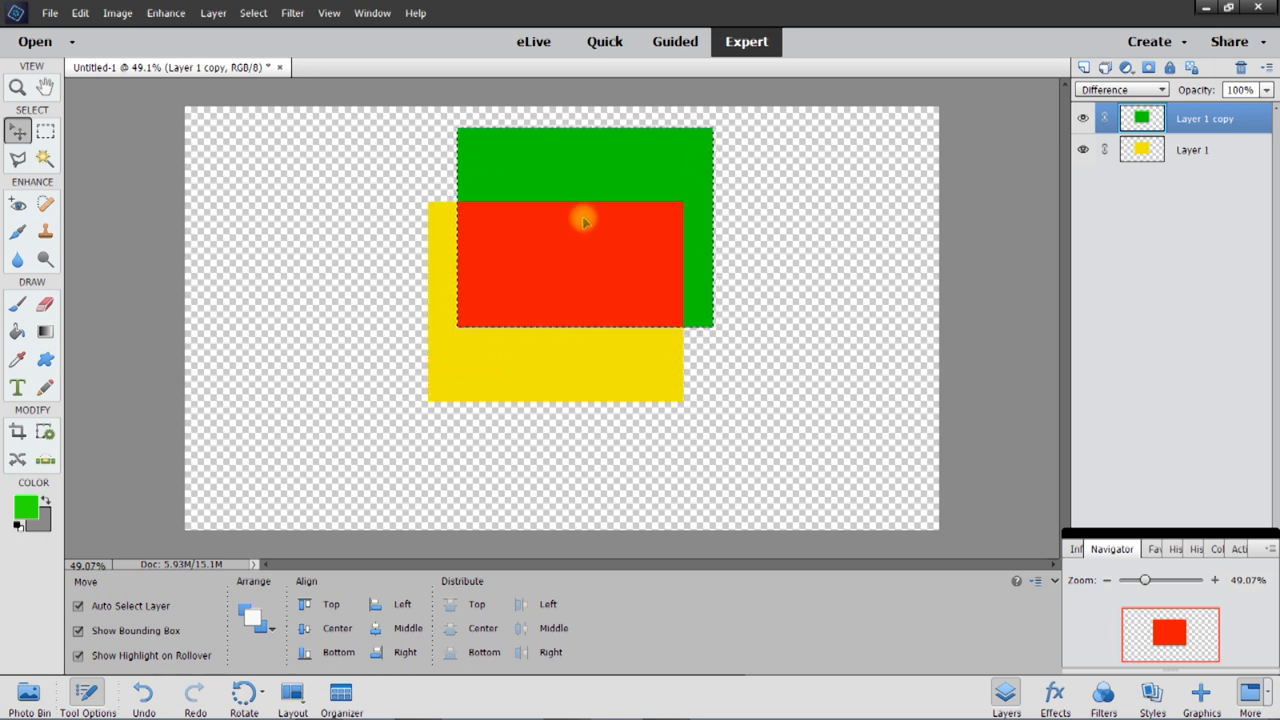
left_click_drag(584, 220, 660, 226)
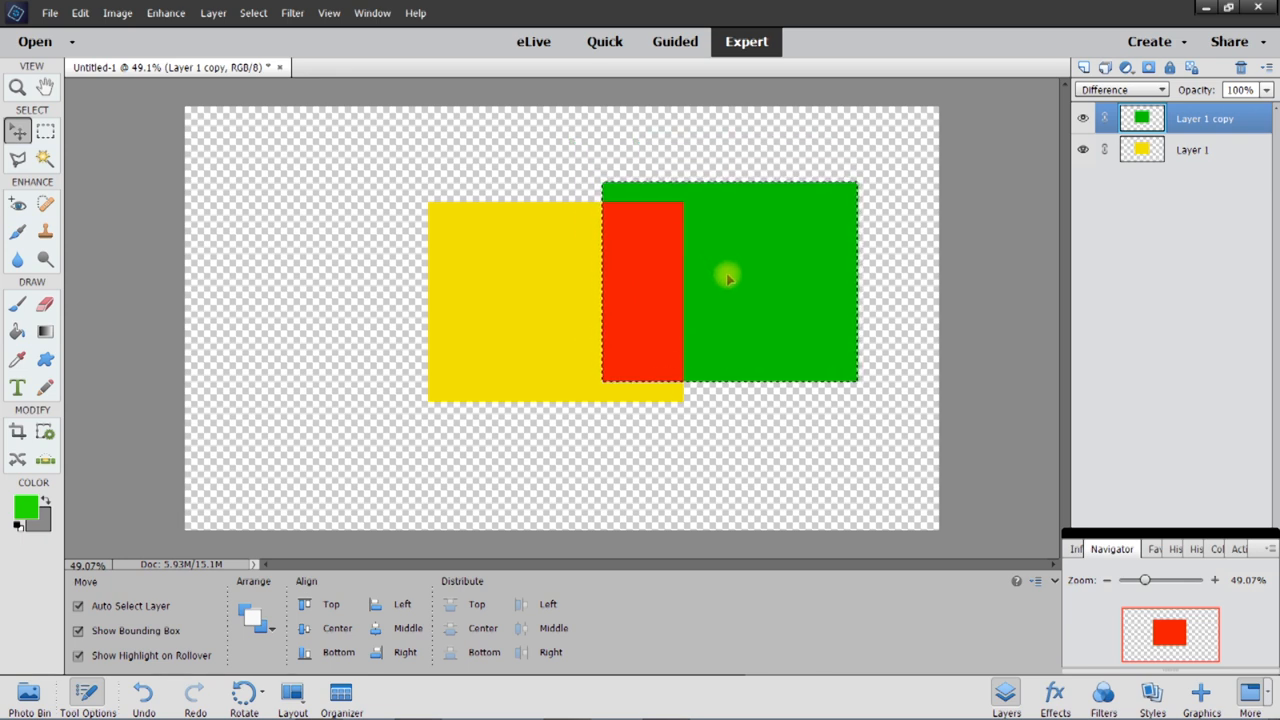
left_click_drag(728, 280, 728, 360)
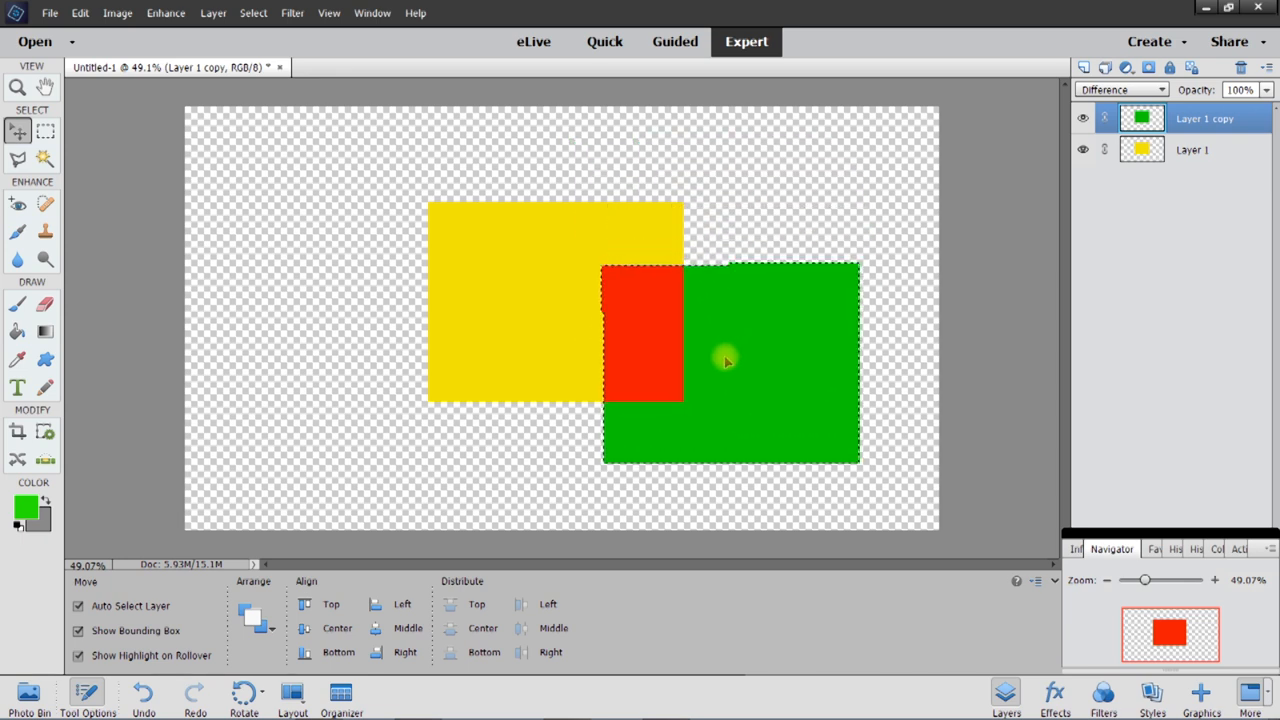
left_click_drag(728, 360, 632, 424)
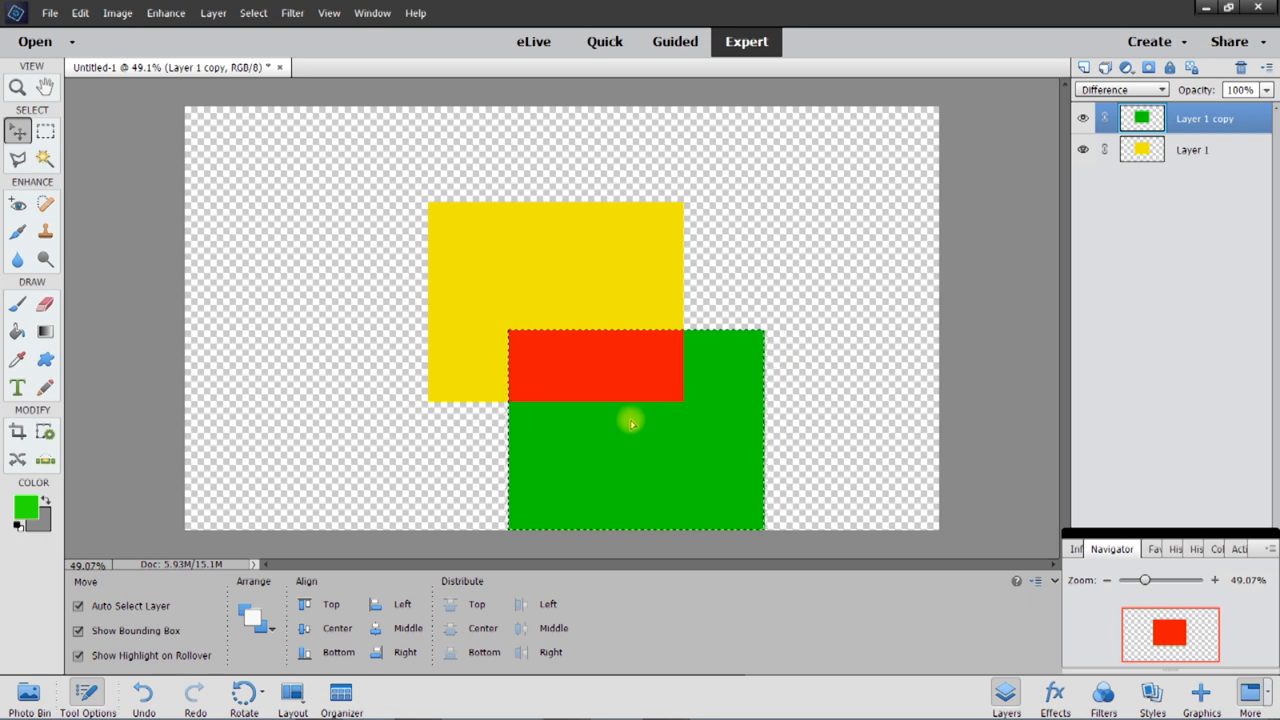
left_click_drag(630, 424, 484, 436)
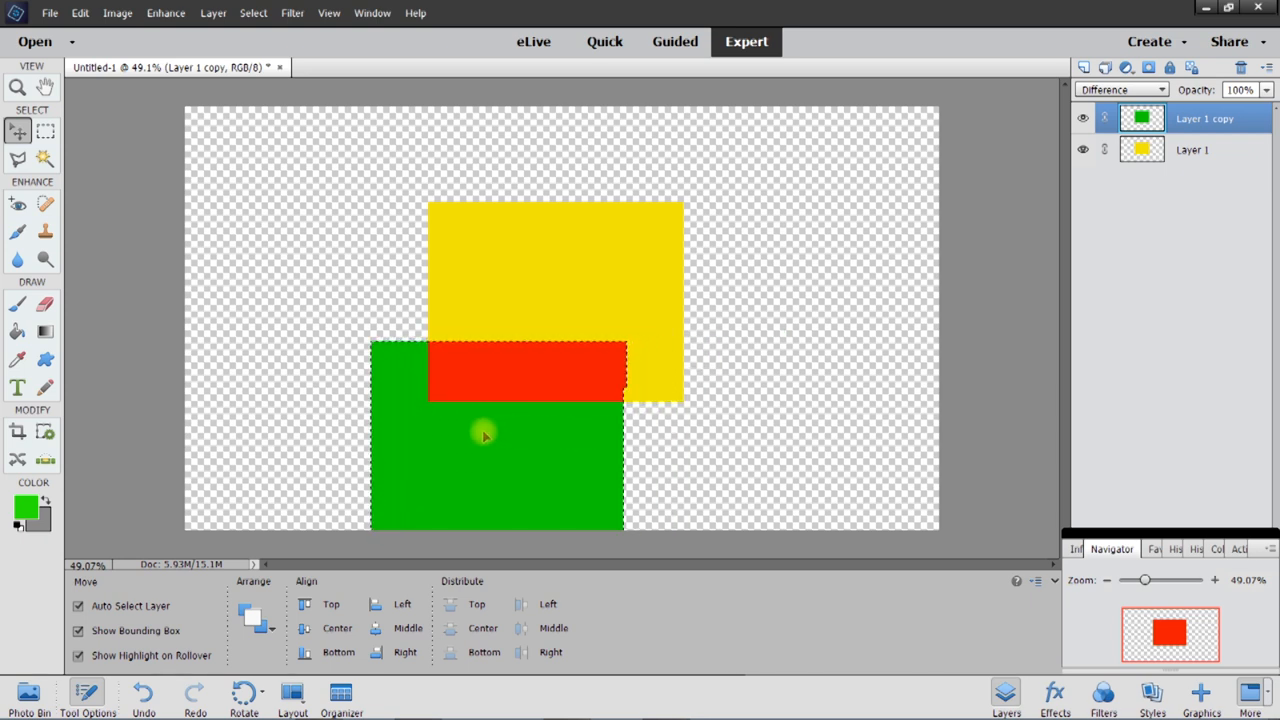
left_click_drag(484, 436, 384, 364)
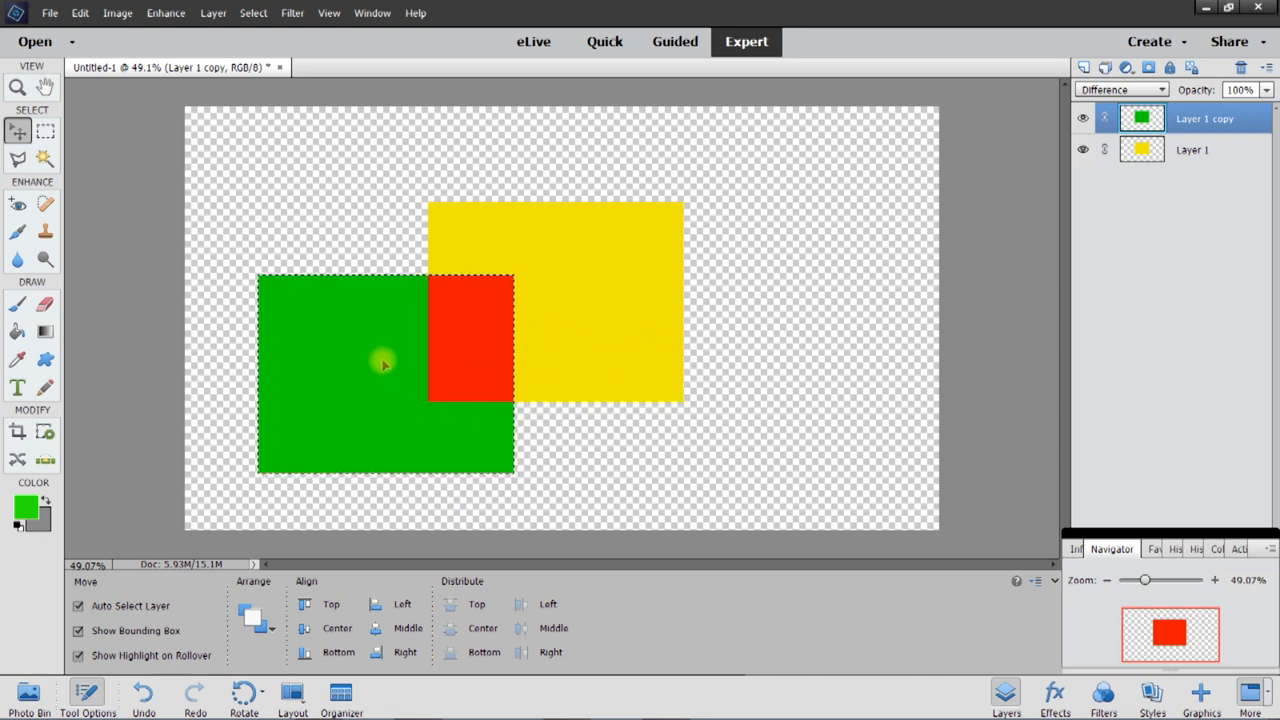
left_click_drag(384, 364, 378, 244)
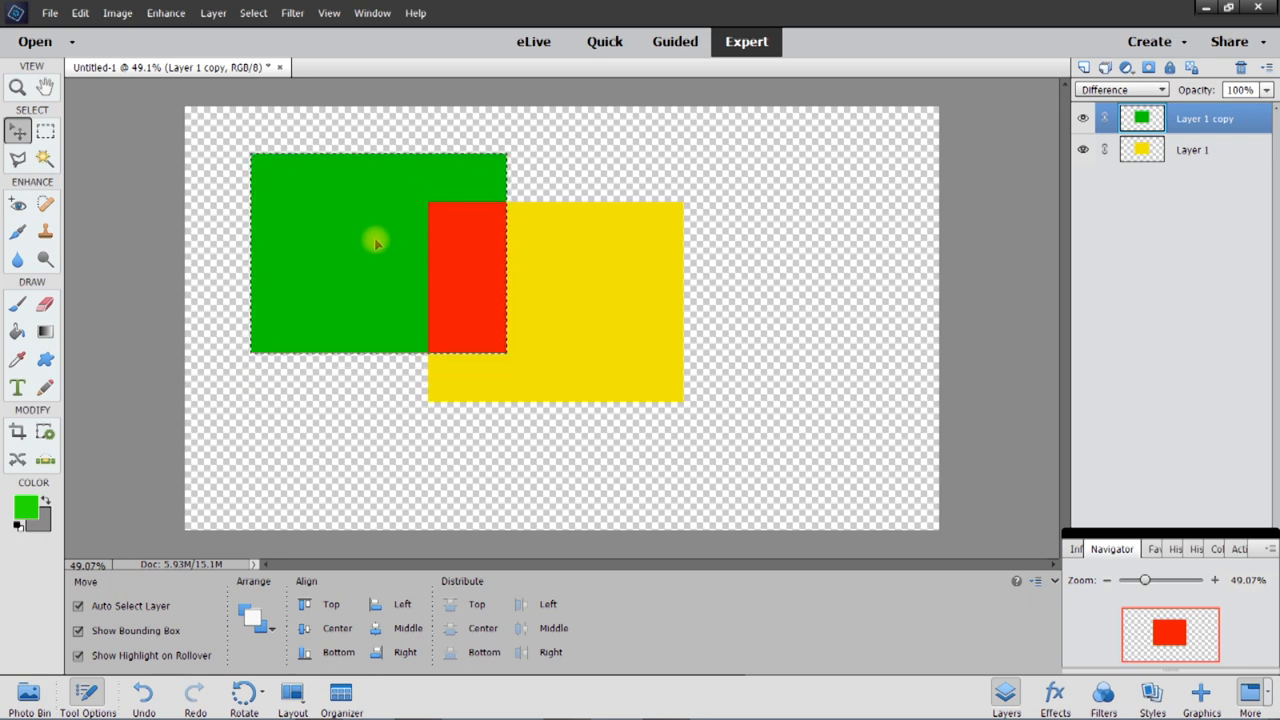
left_click_drag(376, 244, 432, 196)
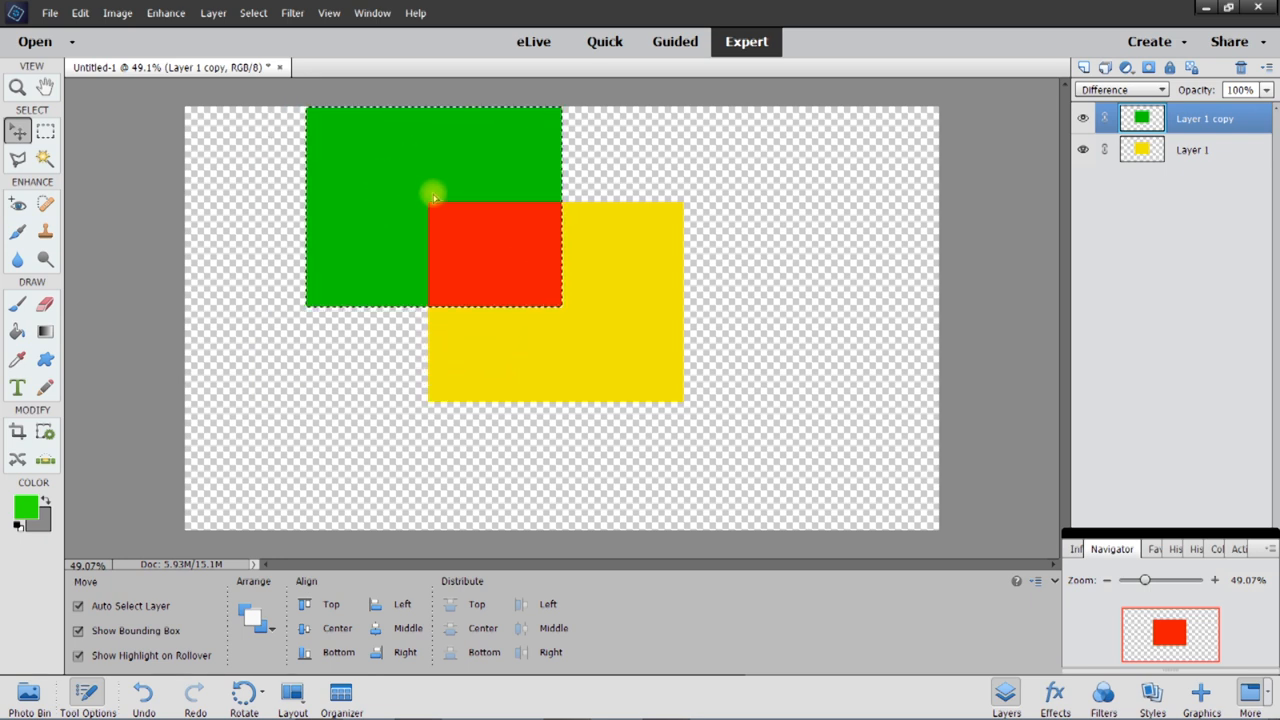
left_click_drag(436, 198, 616, 204)
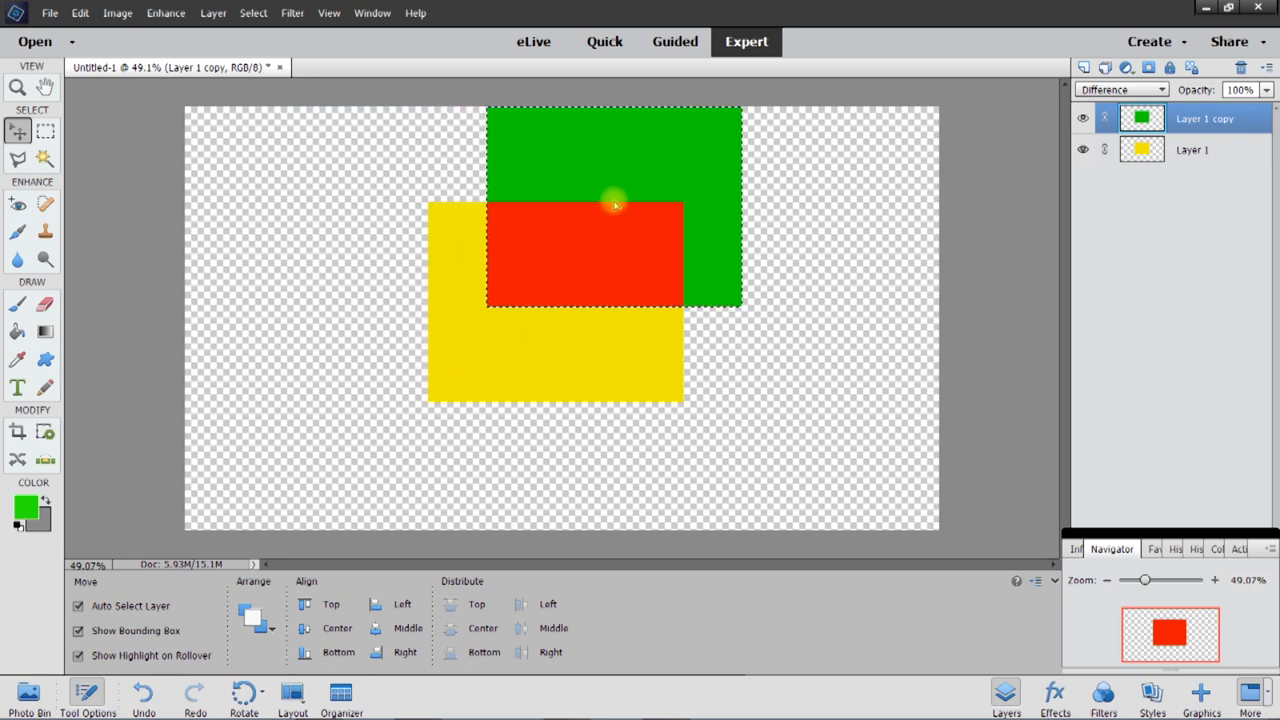
left_click_drag(616, 204, 716, 248)
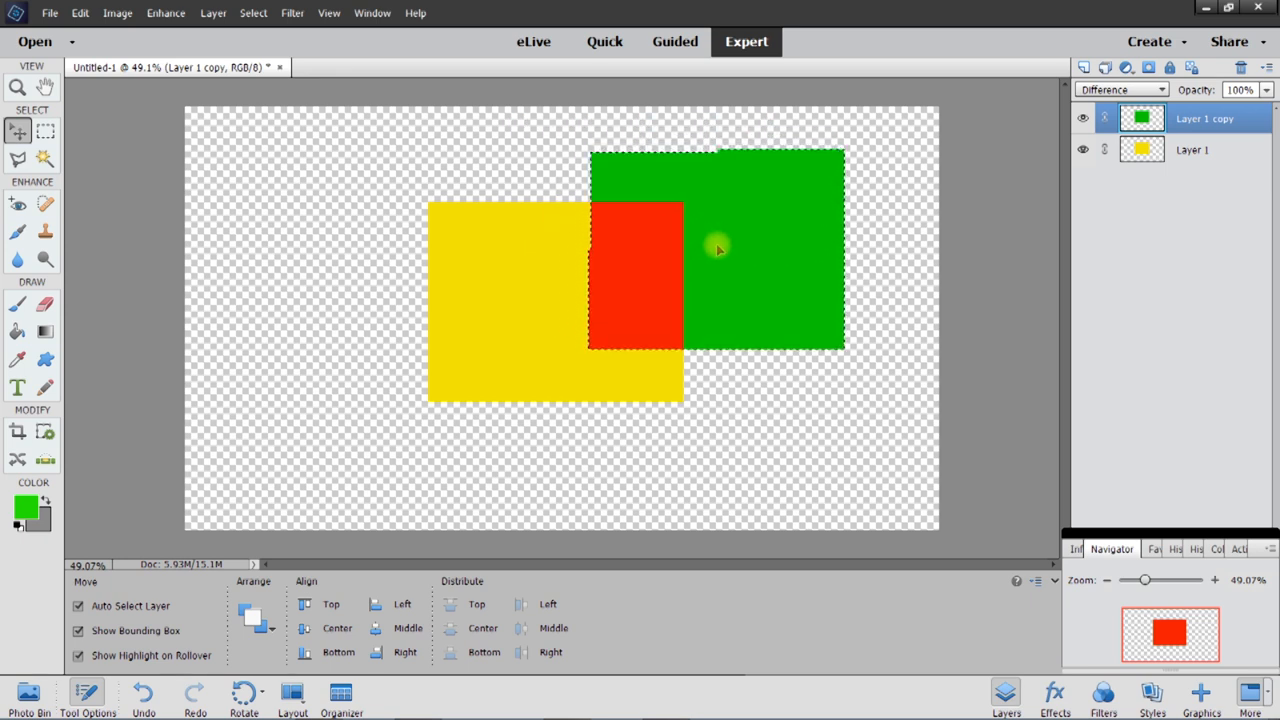
left_click_drag(718, 248, 760, 364)
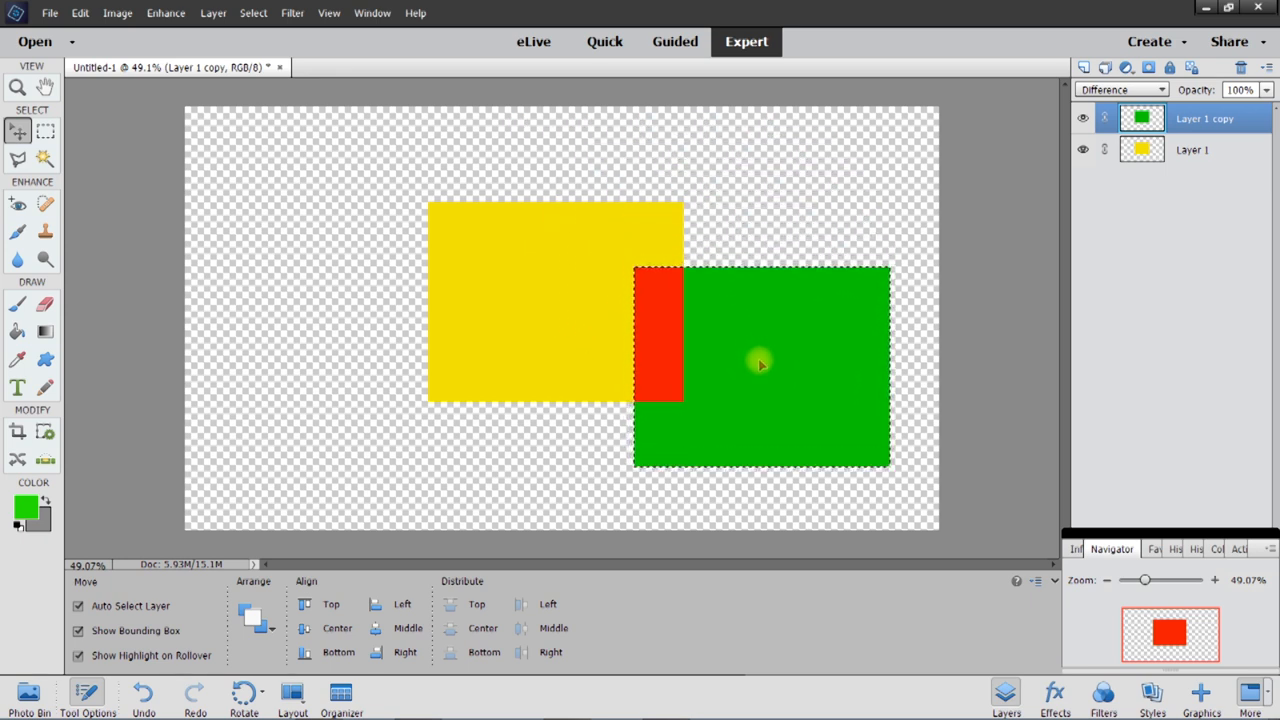
left_click_drag(760, 364, 660, 430)
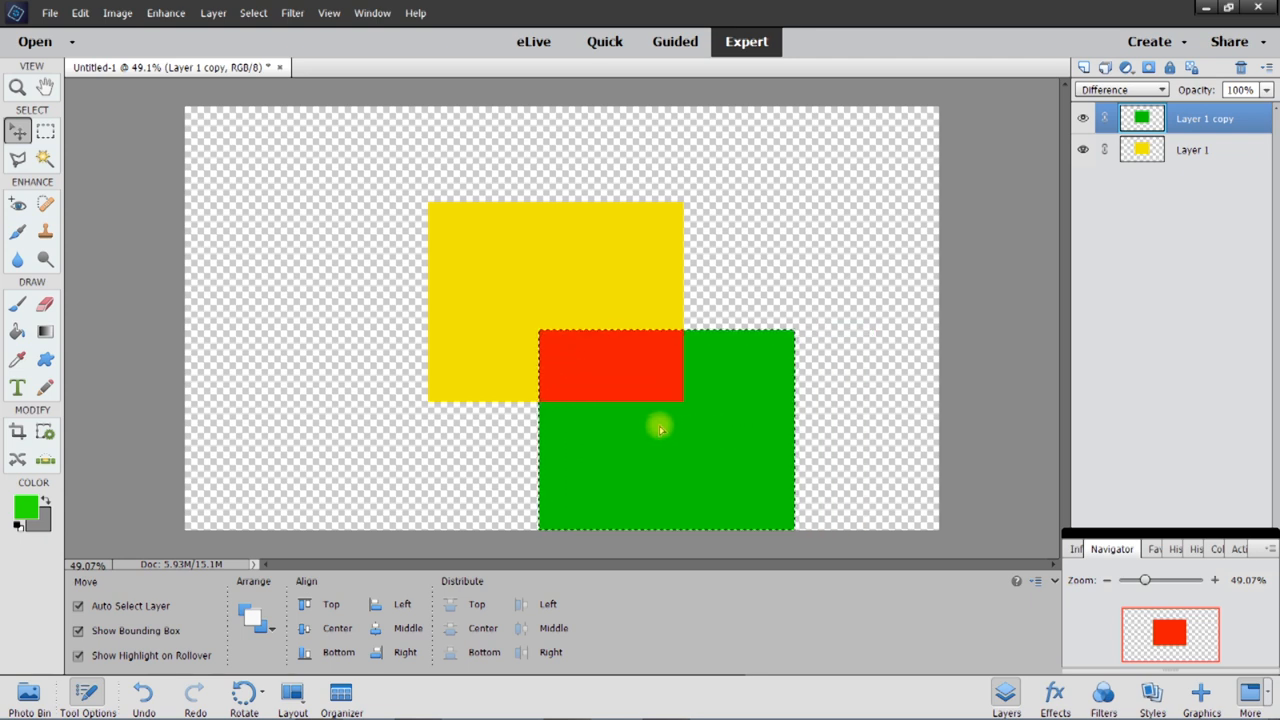
left_click_drag(660, 430, 484, 420)
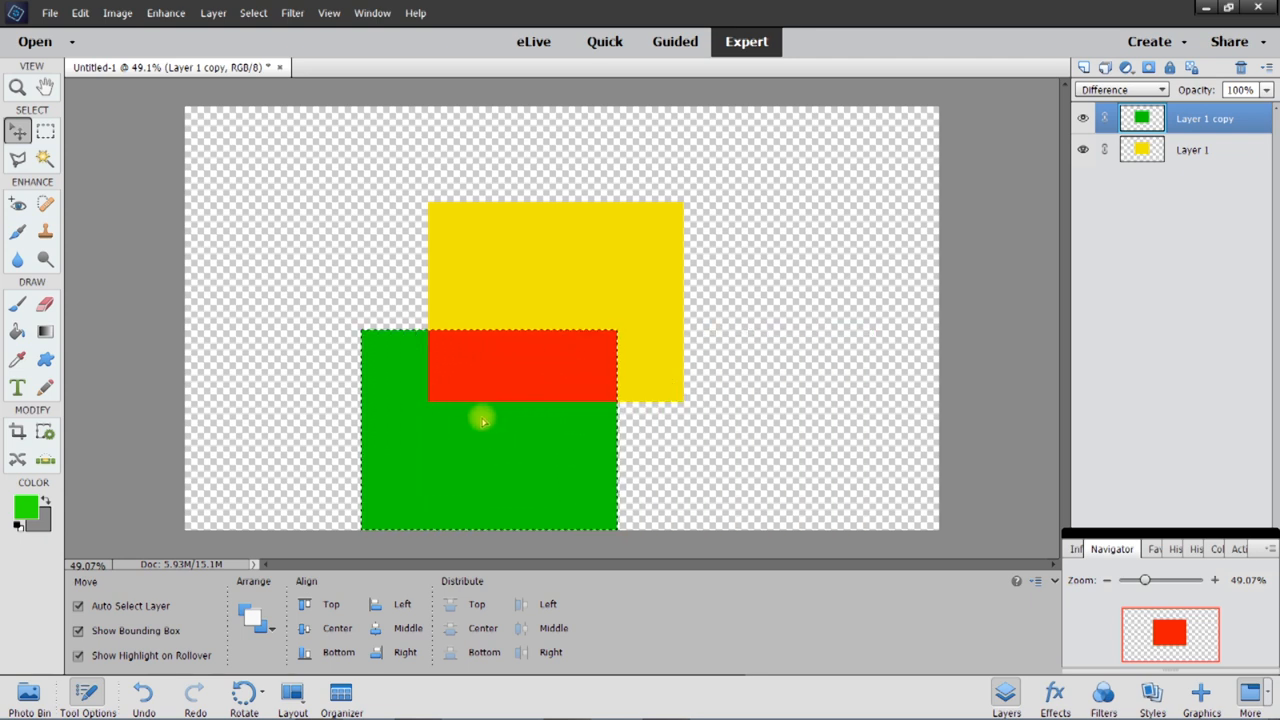
left_click_drag(484, 420, 384, 378)
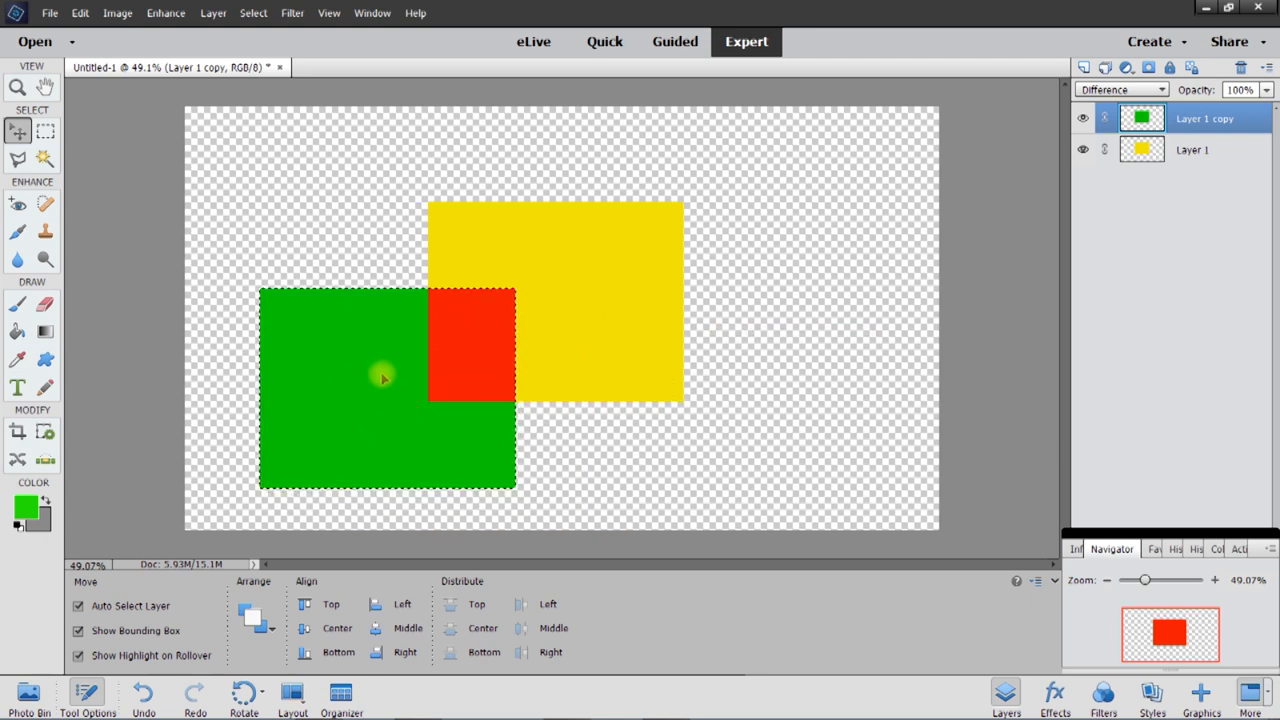
left_click_drag(380, 378, 364, 238)
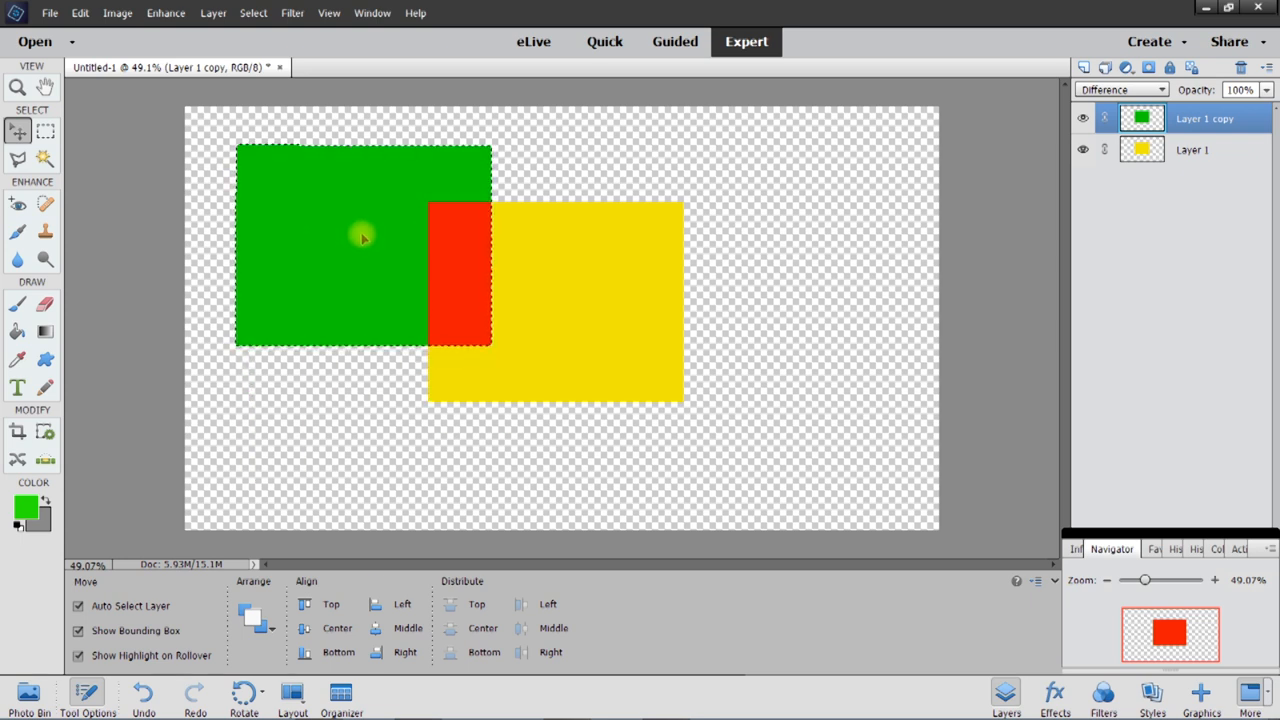
- Circle the green rectangle around yellow again, ending level with it as a red strip on its right edge
left_click_drag(364, 238, 572, 206)
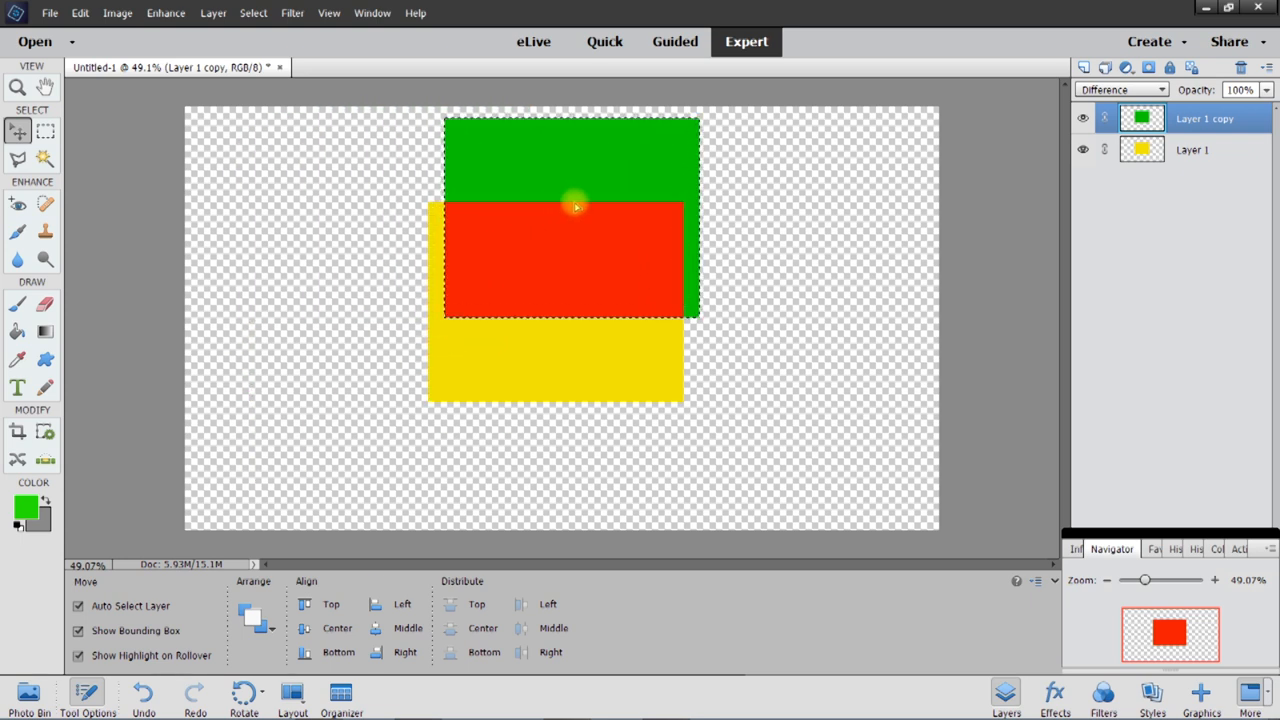
left_click_drag(576, 206, 710, 210)
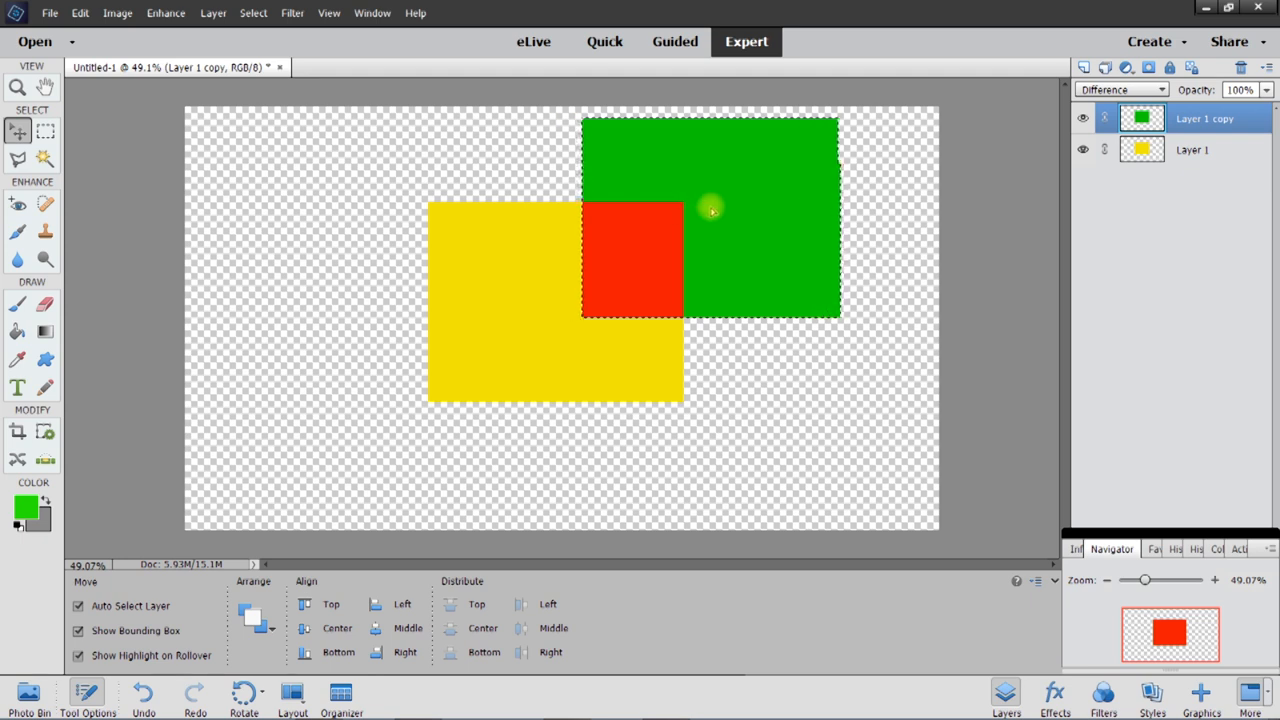
left_click_drag(712, 210, 780, 276)
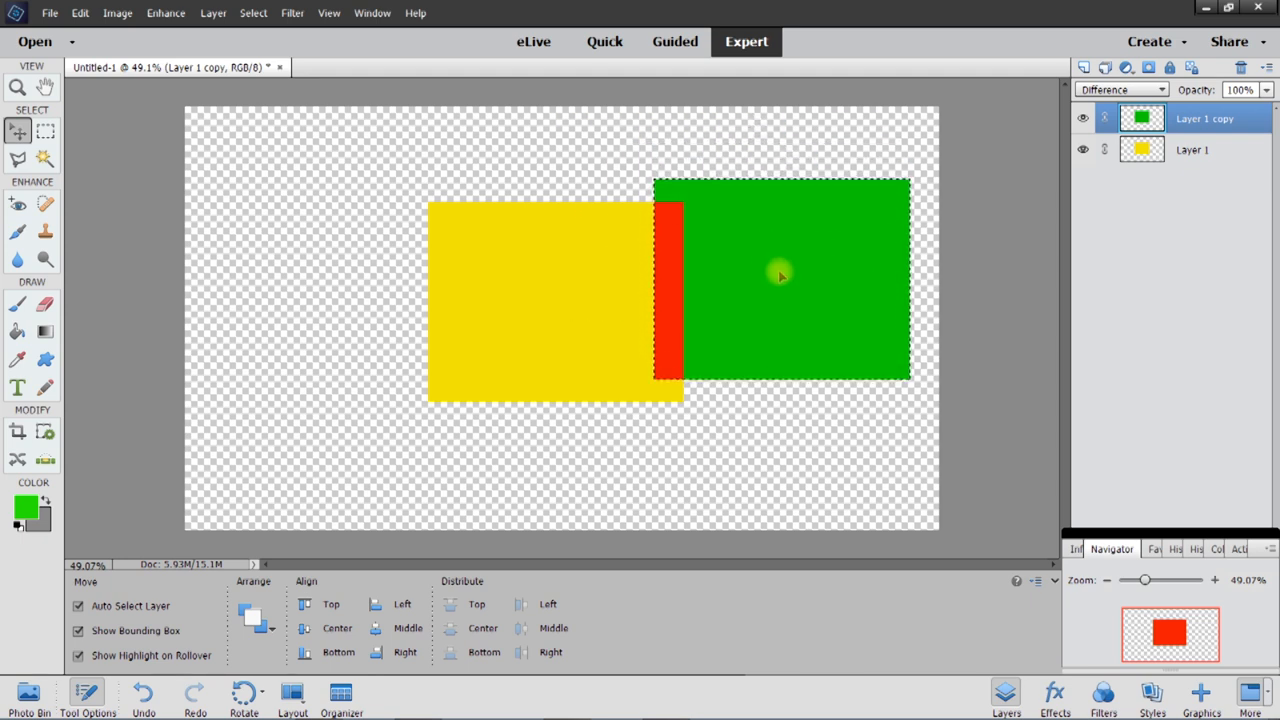
left_click_drag(780, 276, 770, 390)
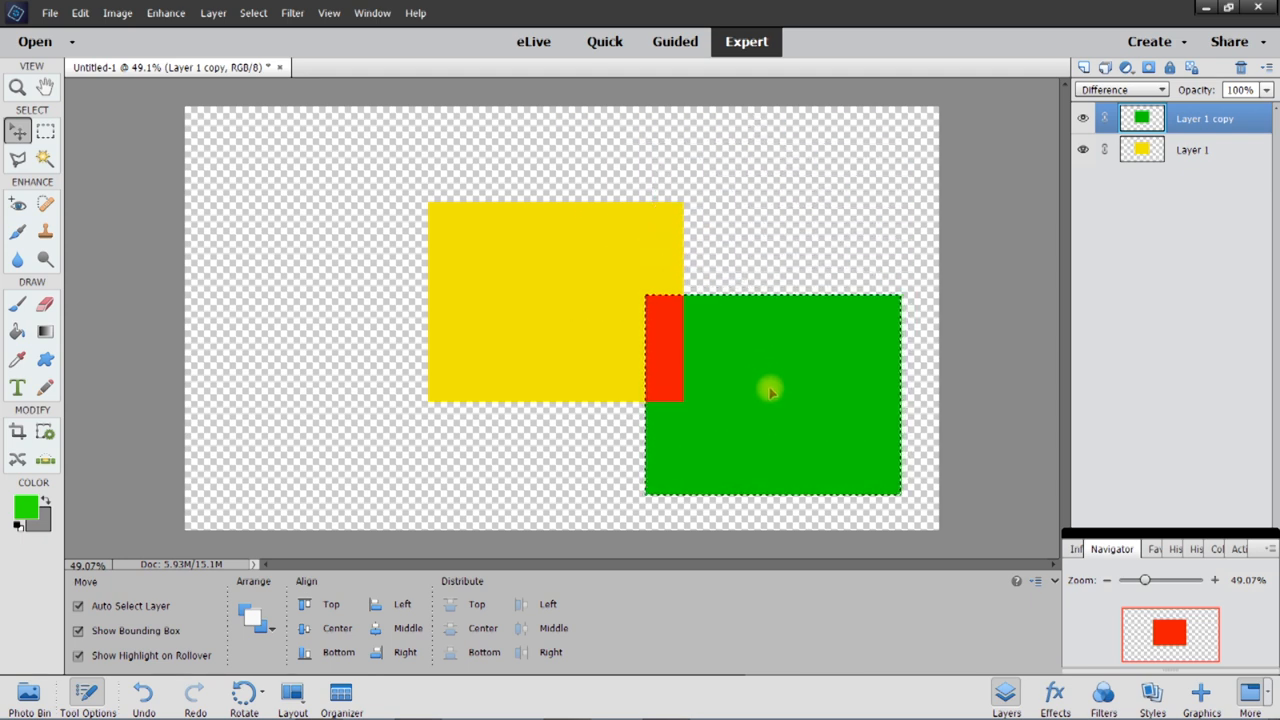
left_click_drag(770, 390, 610, 428)
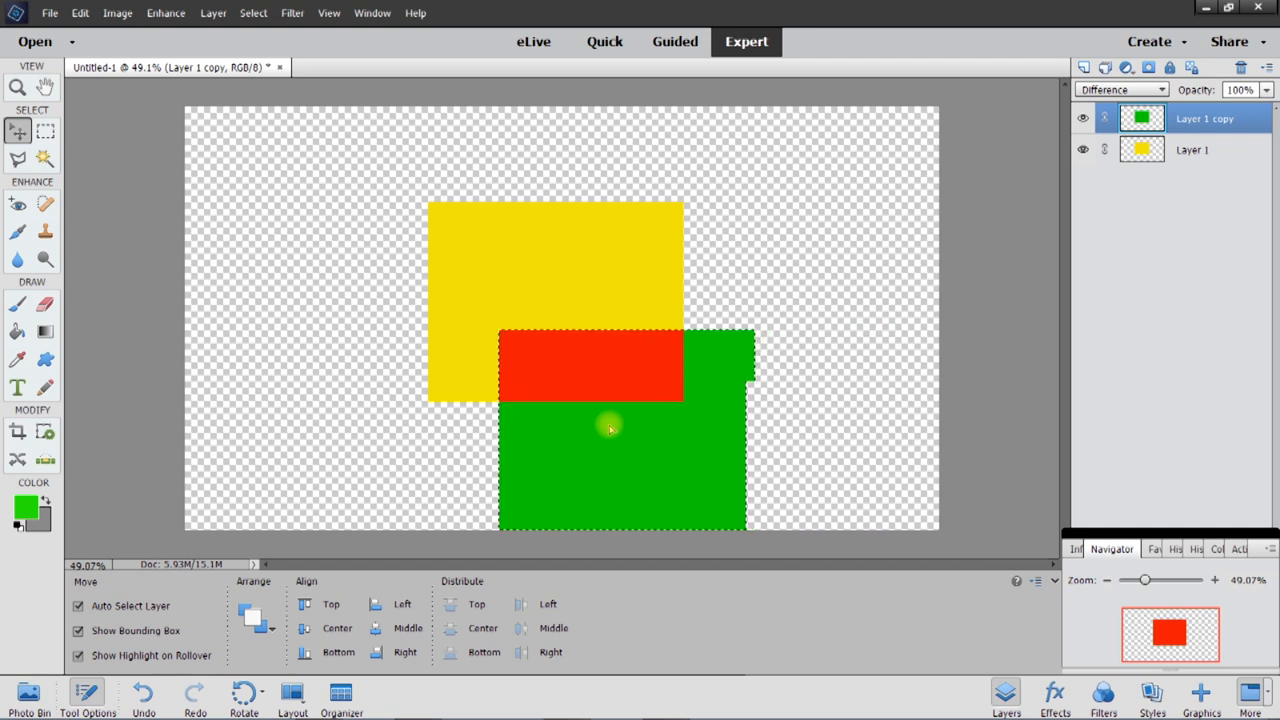
left_click_drag(610, 428, 370, 344)
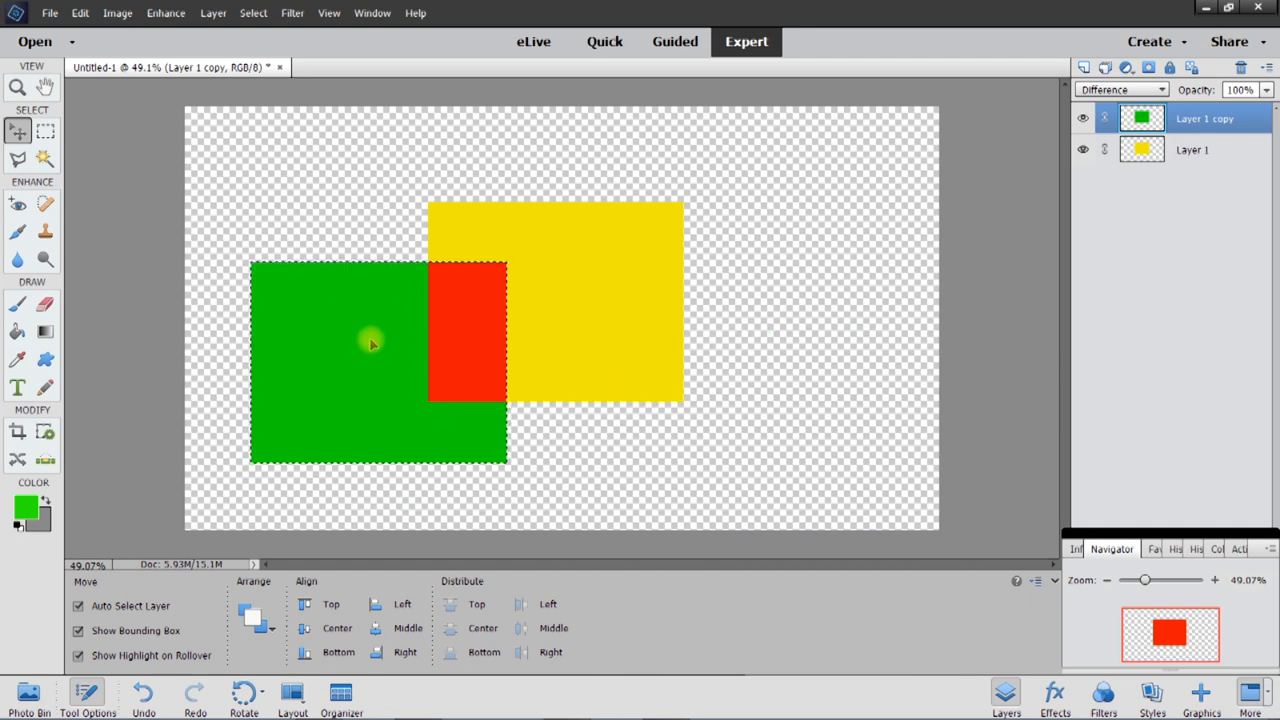
left_click_drag(370, 344, 404, 220)
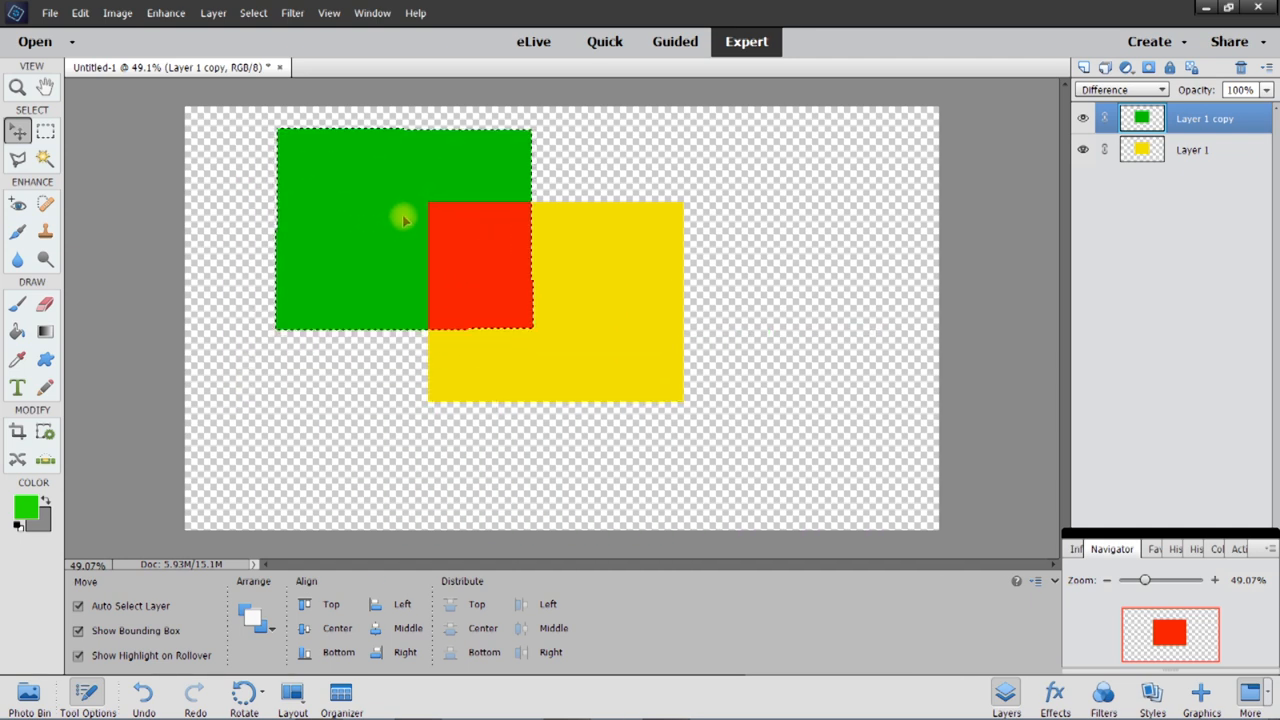
left_click_drag(404, 220, 590, 208)
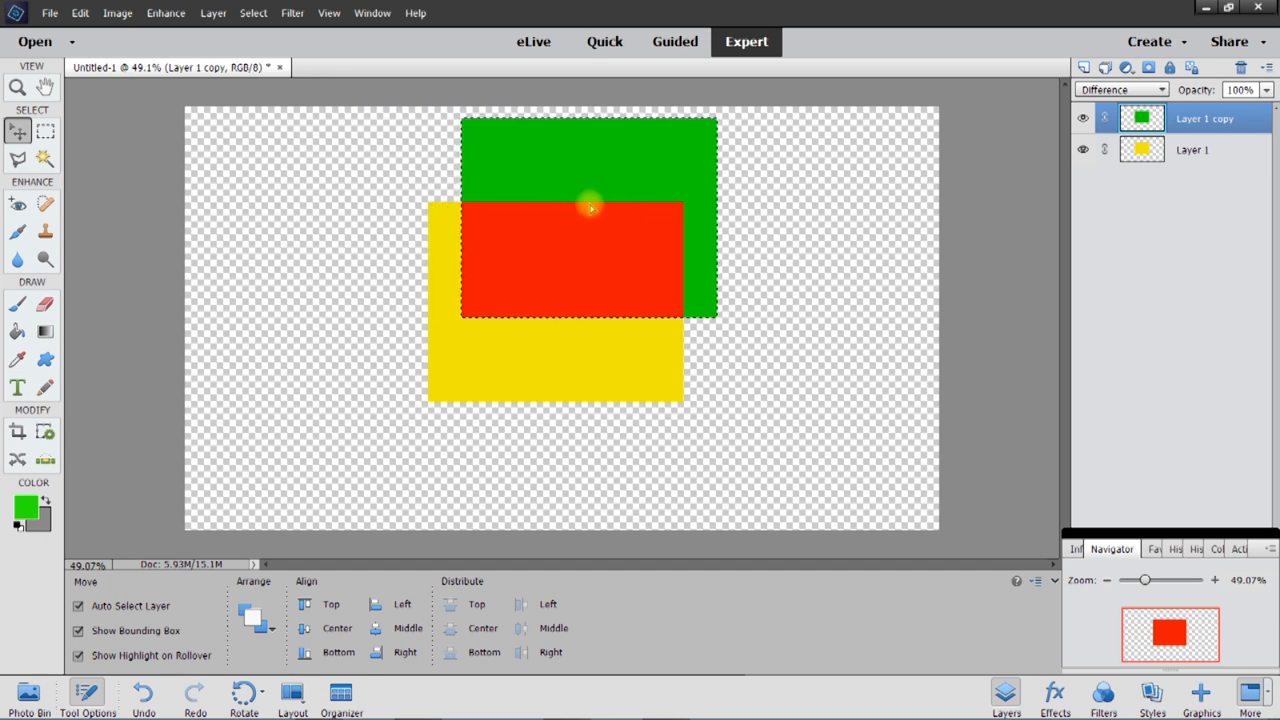
left_click_drag(590, 206, 688, 284)
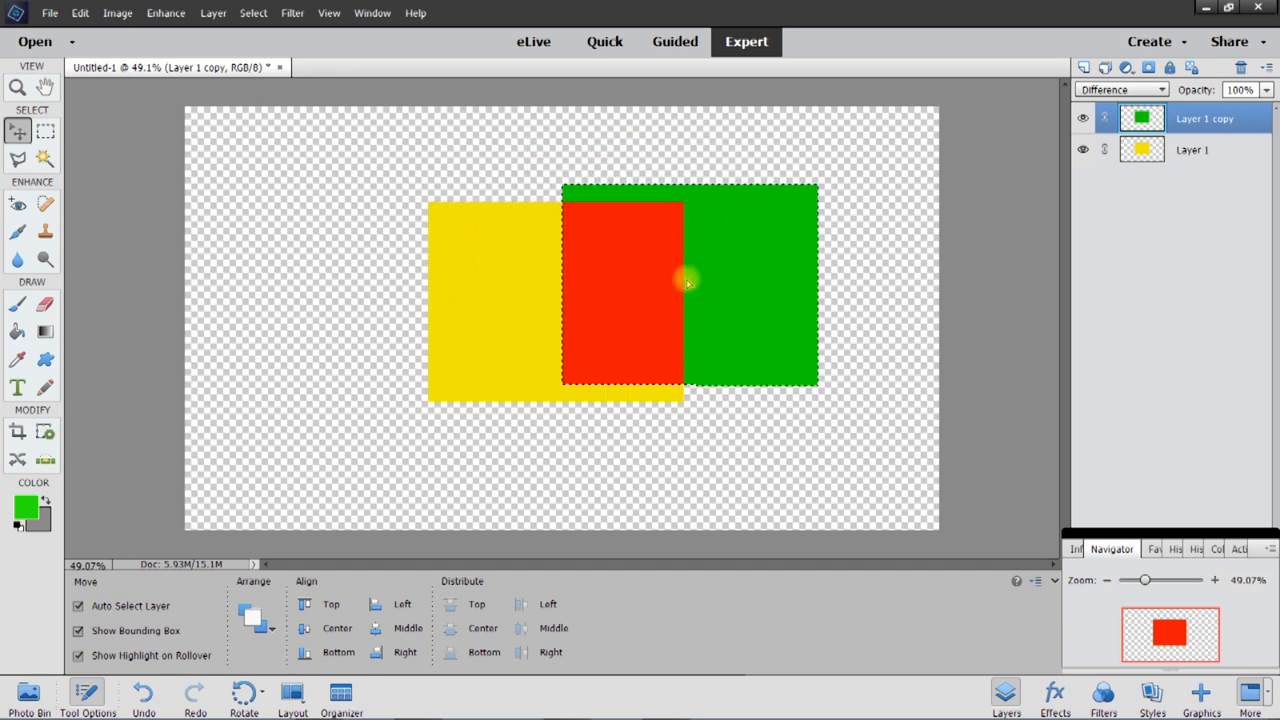
left_click_drag(688, 284, 736, 392)
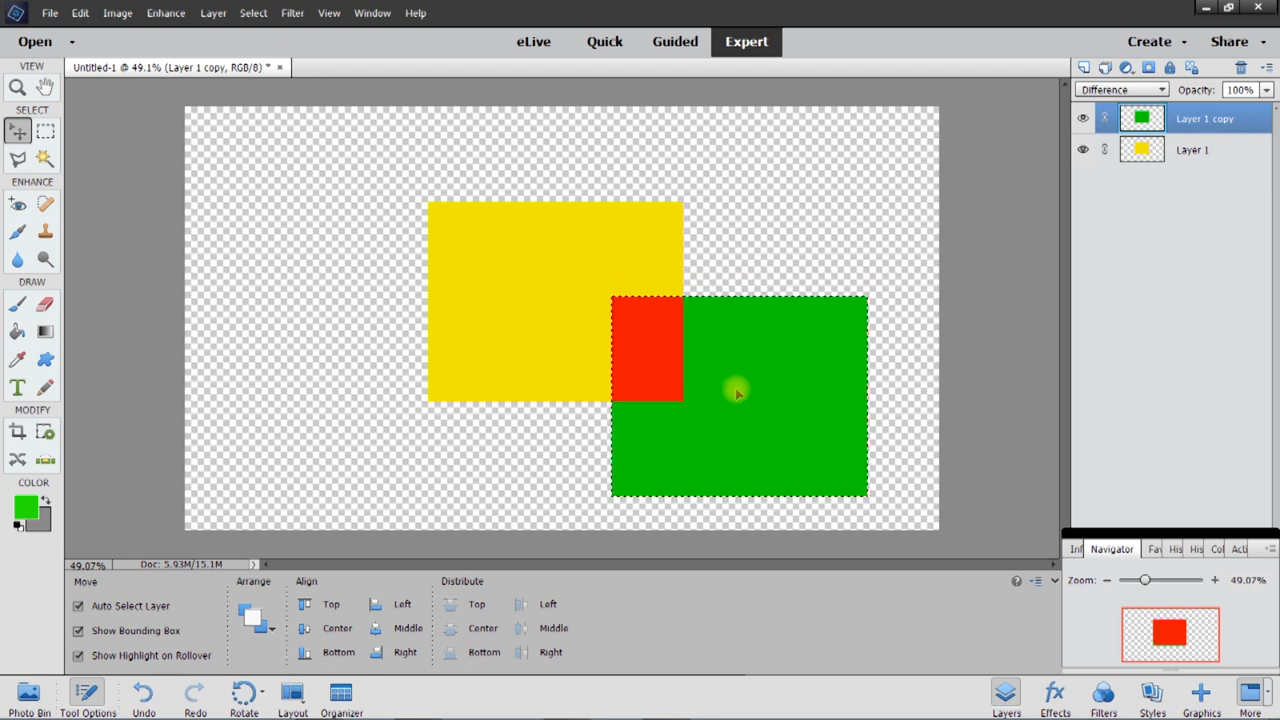
left_click_drag(738, 392, 592, 414)
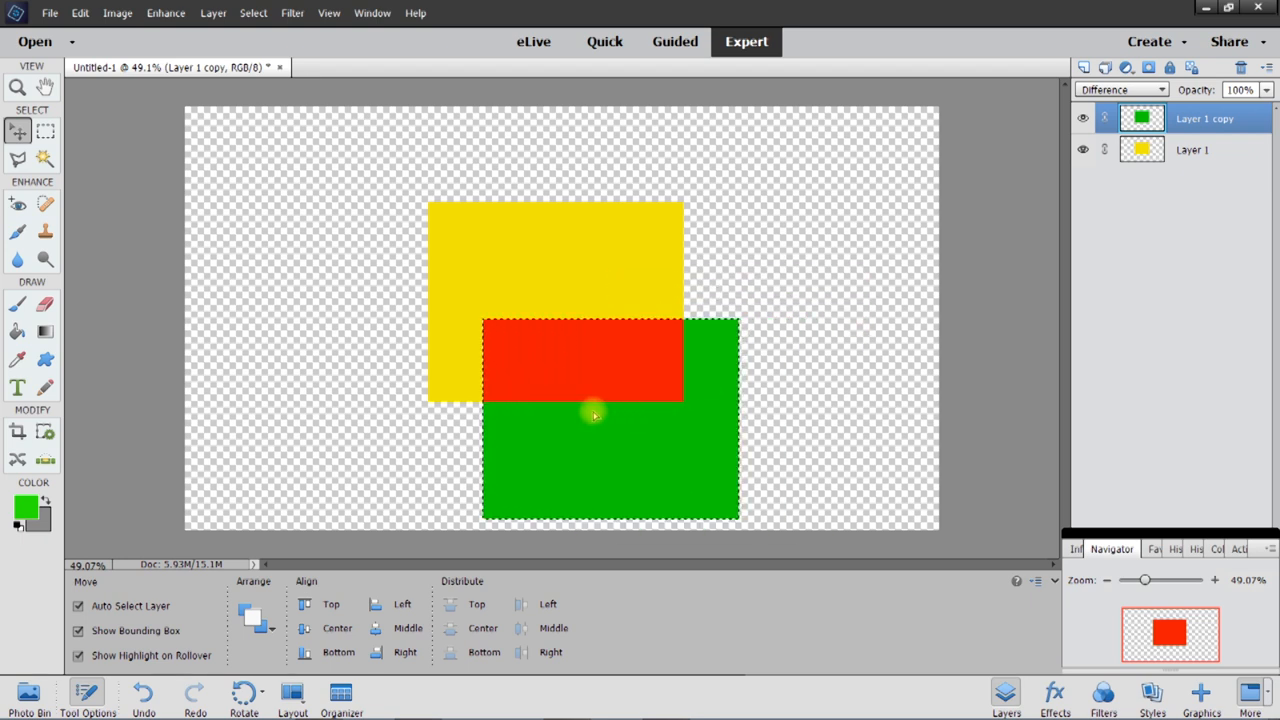
left_click_drag(592, 414, 444, 364)
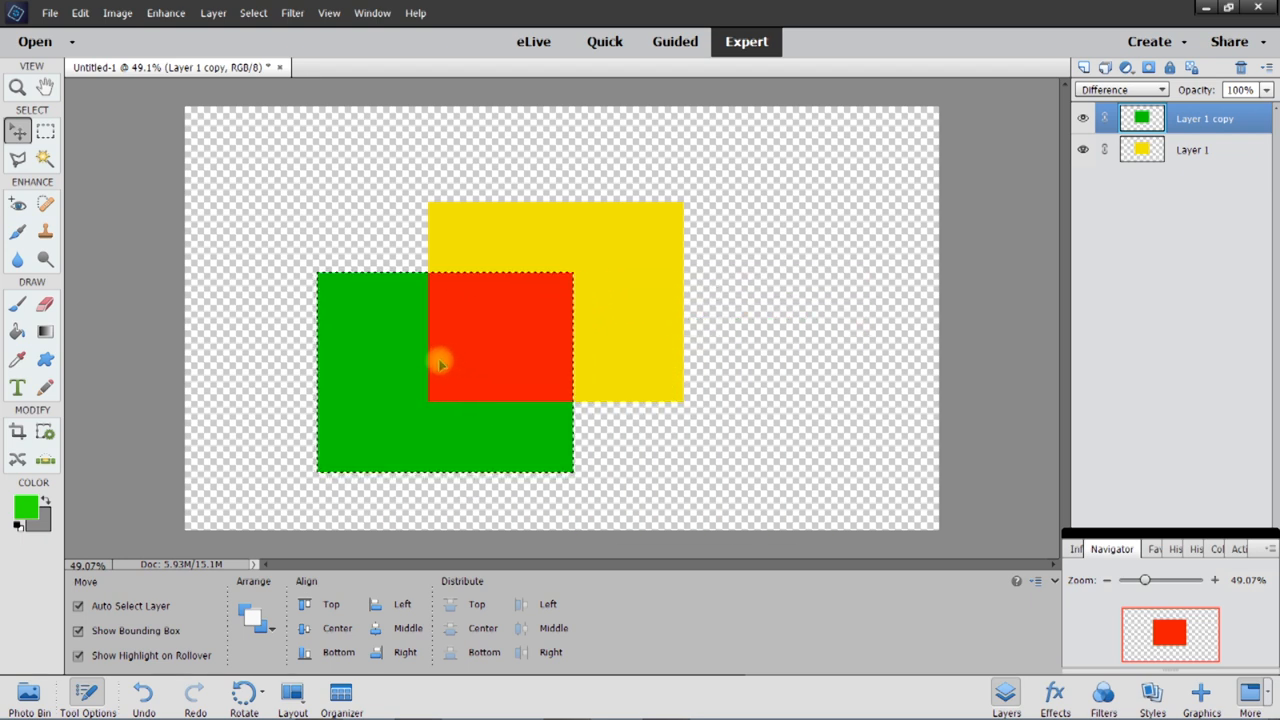
left_click_drag(440, 364, 456, 238)
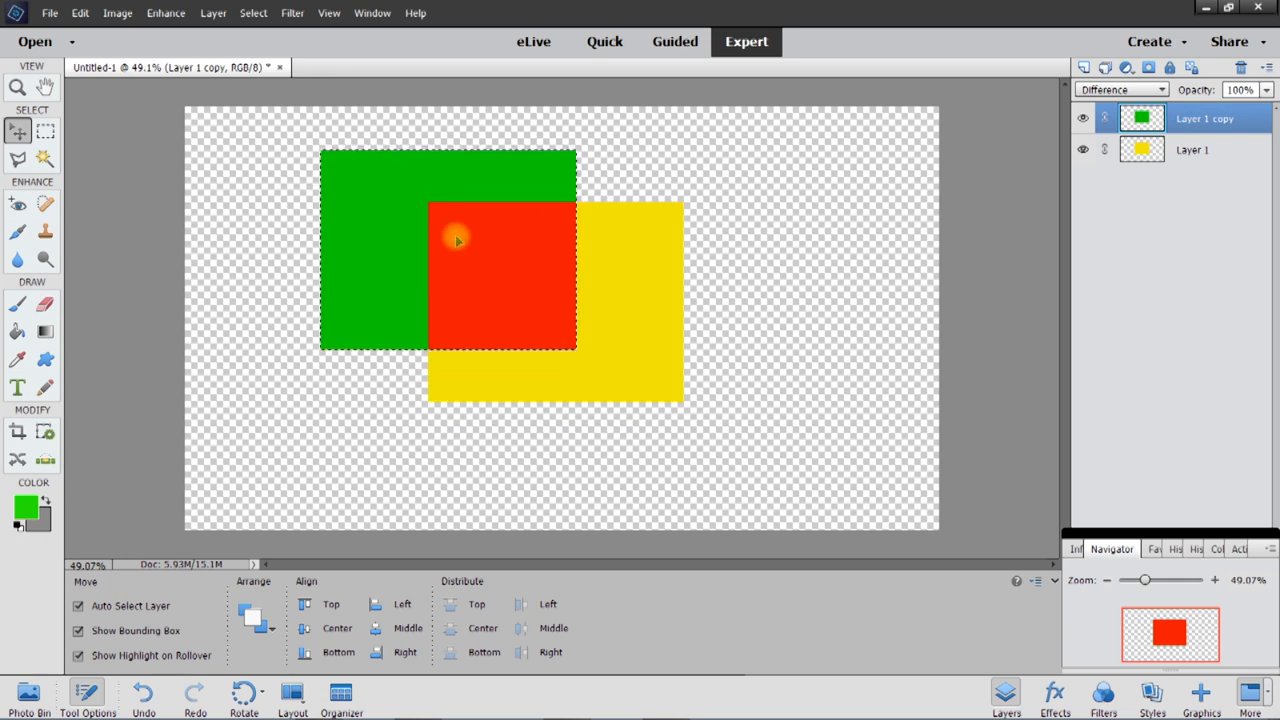
left_click_drag(456, 240, 744, 276)
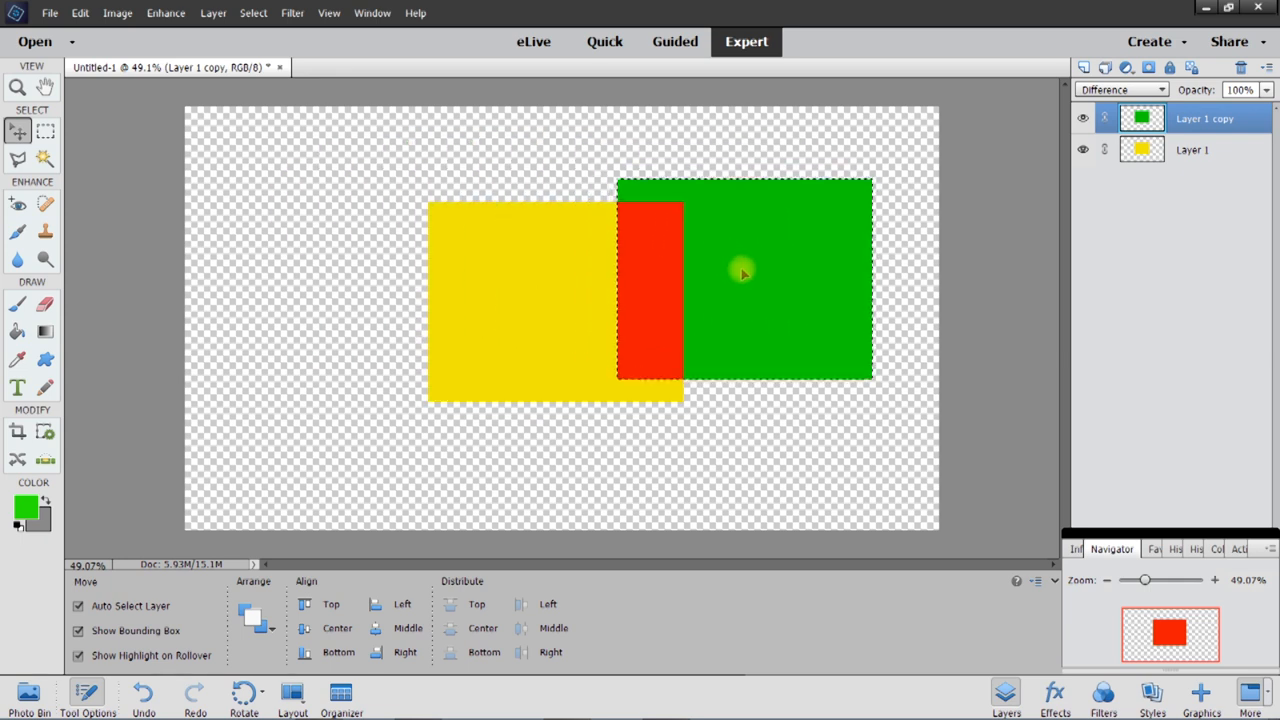
left_click_drag(744, 276, 730, 292)
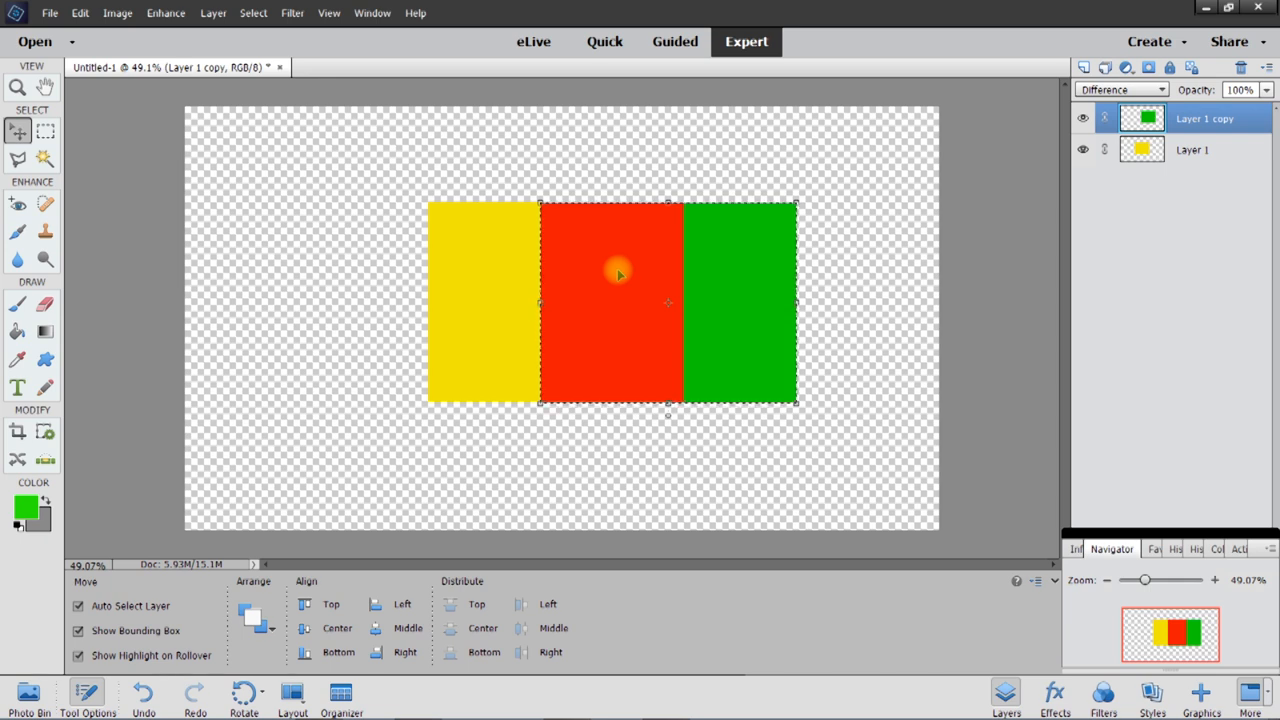
mouse_move(618, 290)
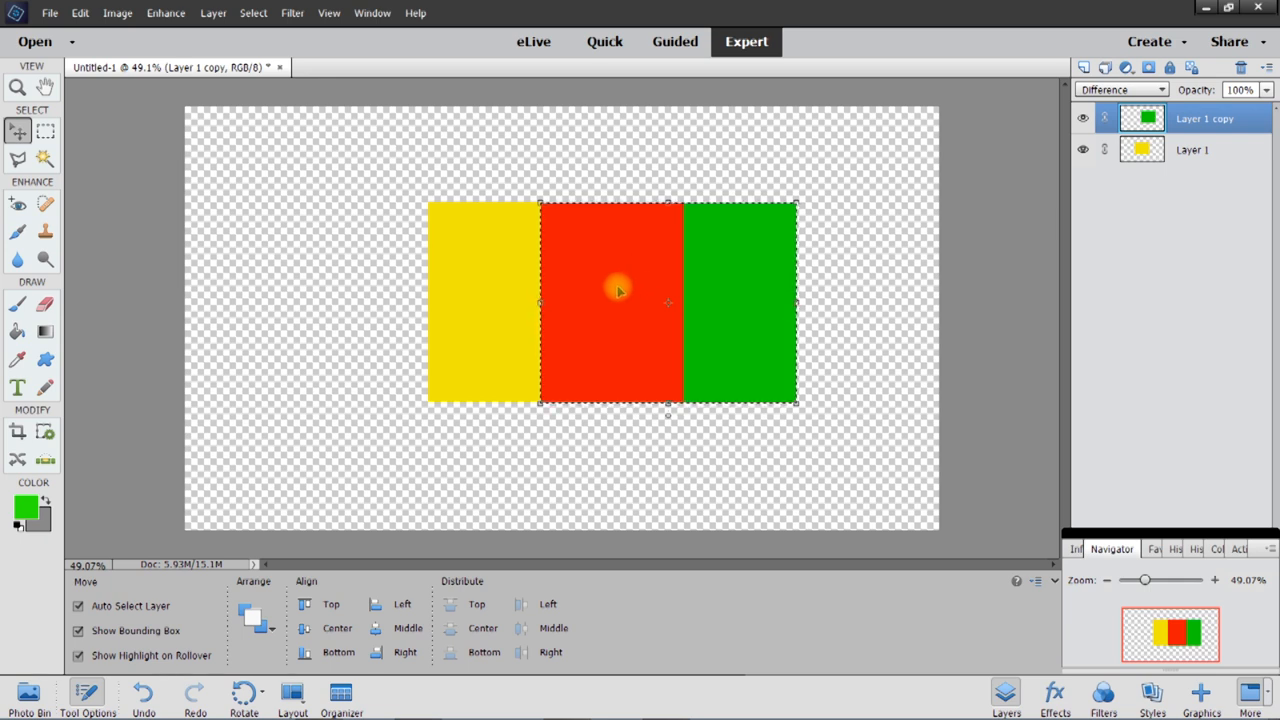
mouse_move(772, 284)
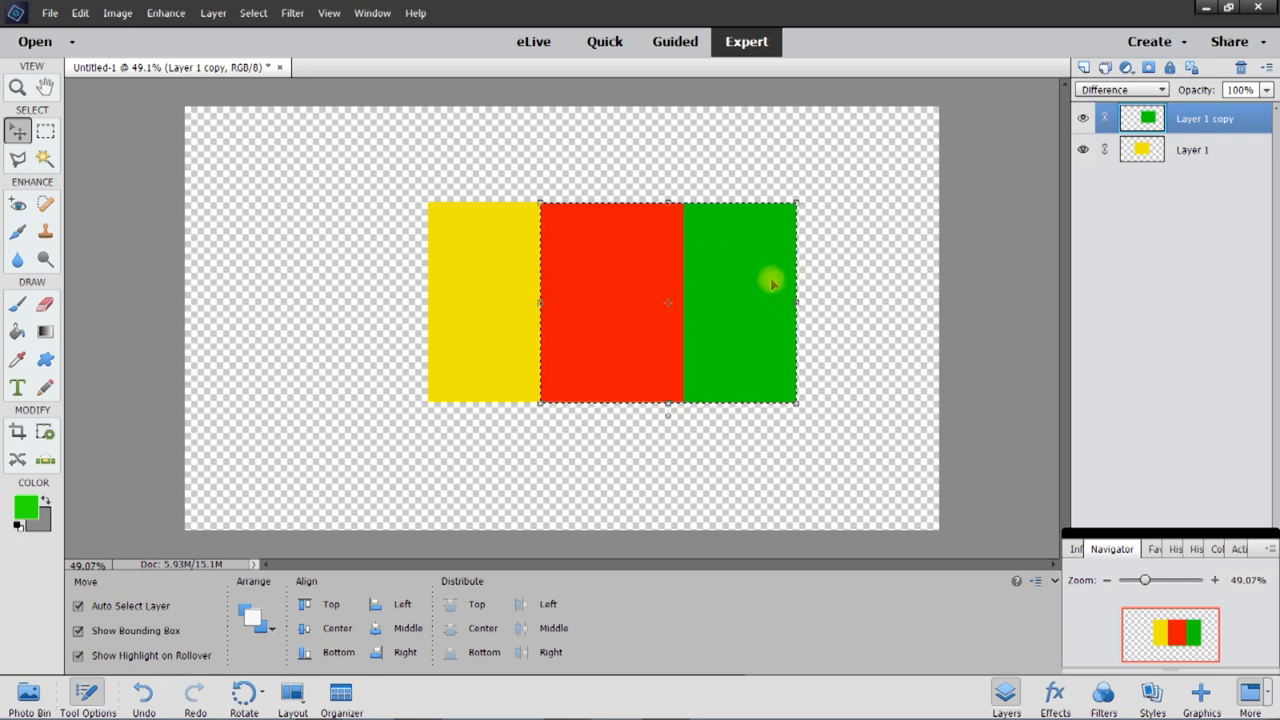
mouse_move(836, 288)
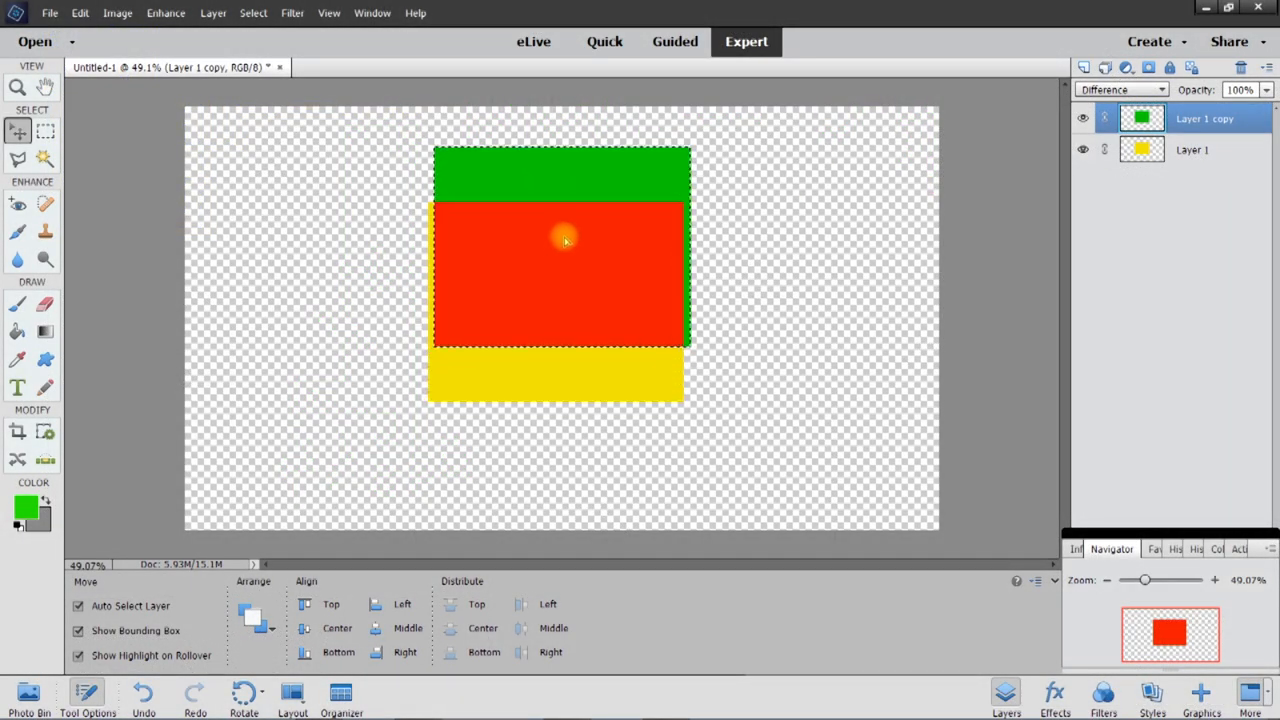
- Drag the green rectangle once around the yellow one, ending as a red band across its upper part
left_click_drag(564, 240, 622, 216)
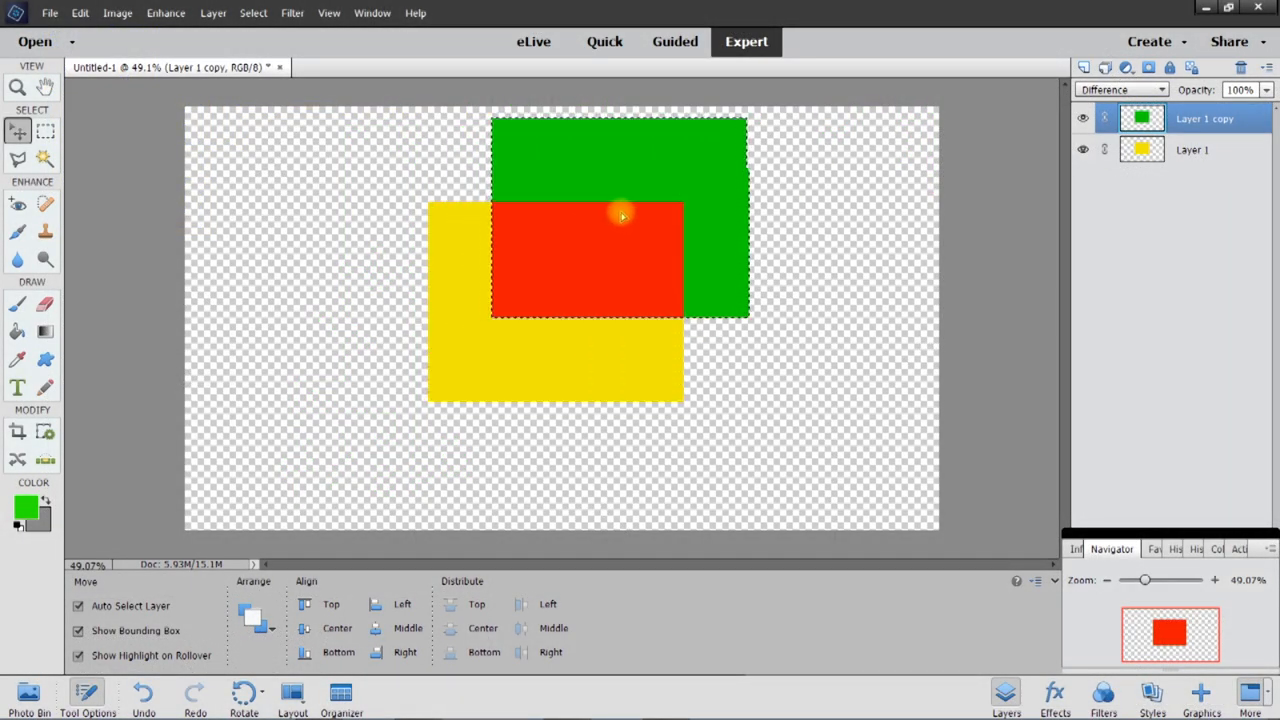
left_click_drag(620, 216, 700, 240)
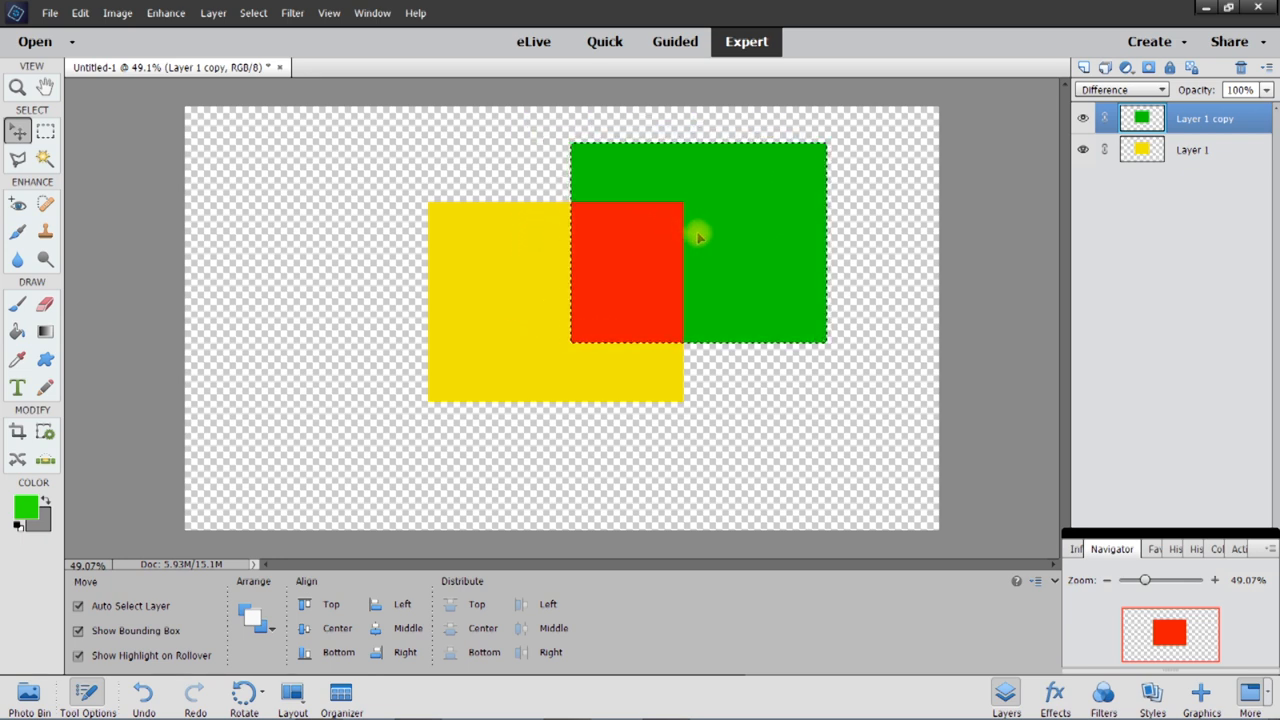
left_click_drag(700, 240, 736, 312)
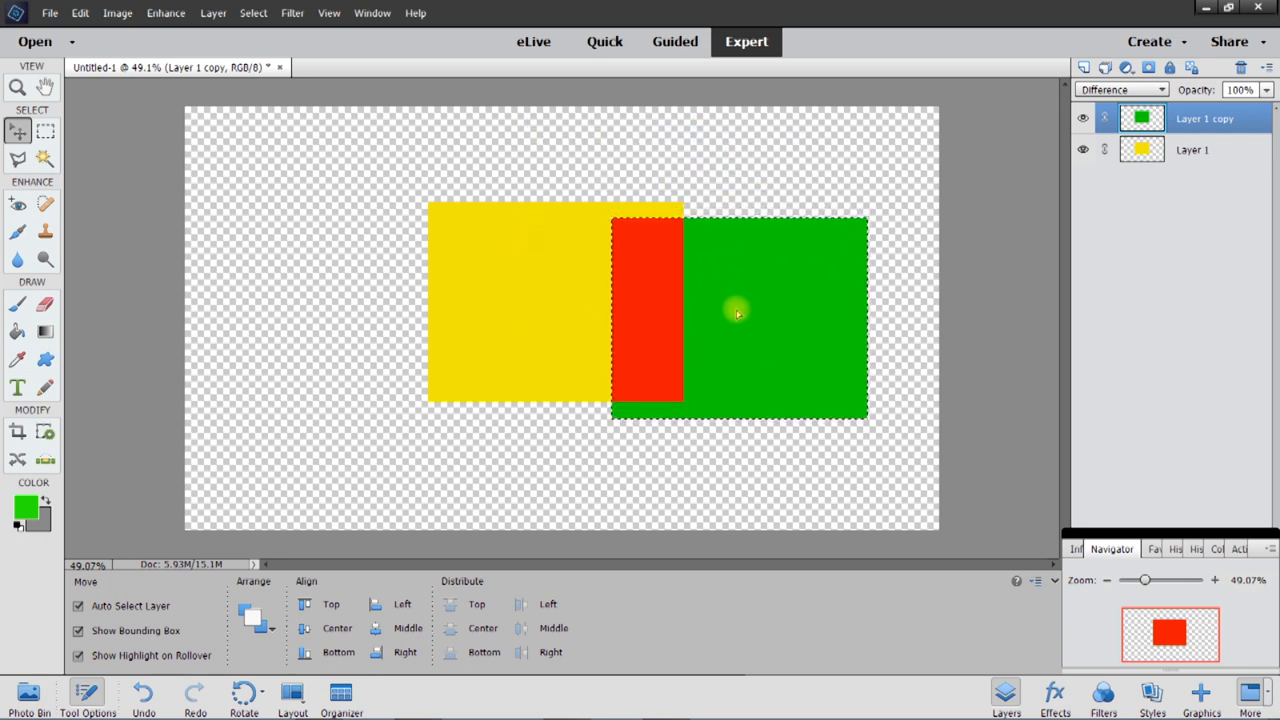
left_click_drag(738, 312, 704, 404)
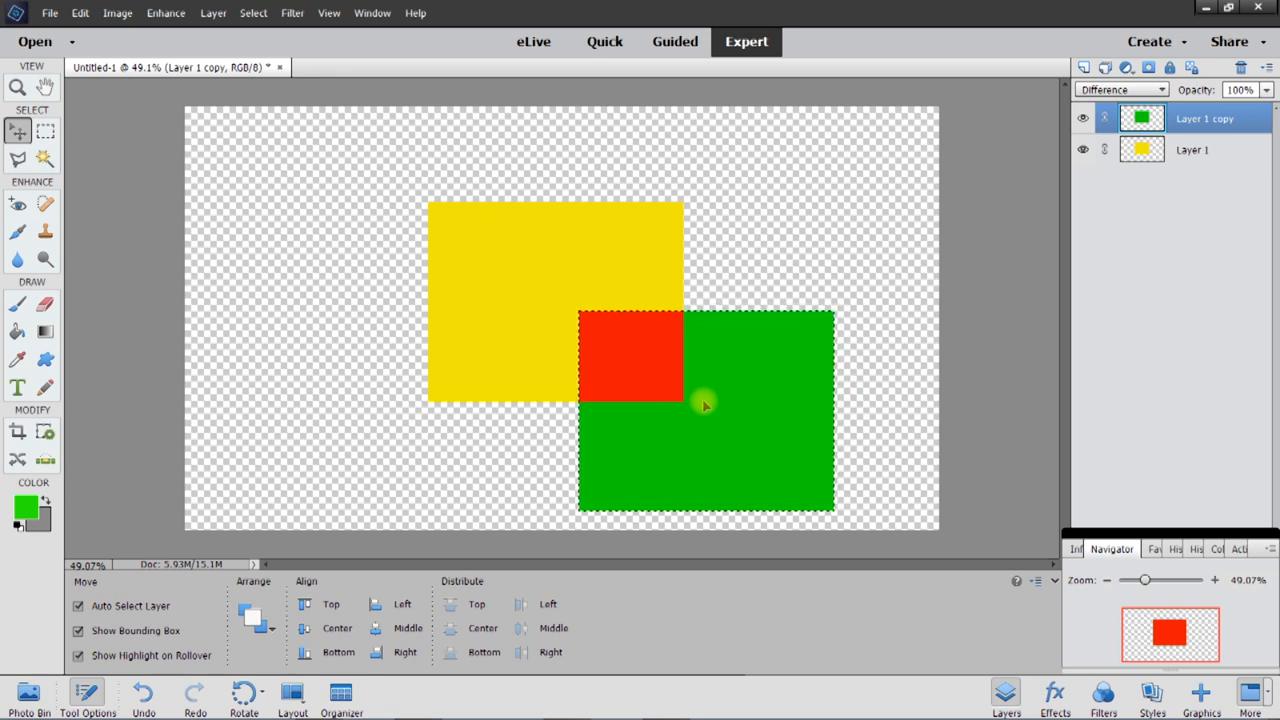
left_click_drag(704, 404, 568, 434)
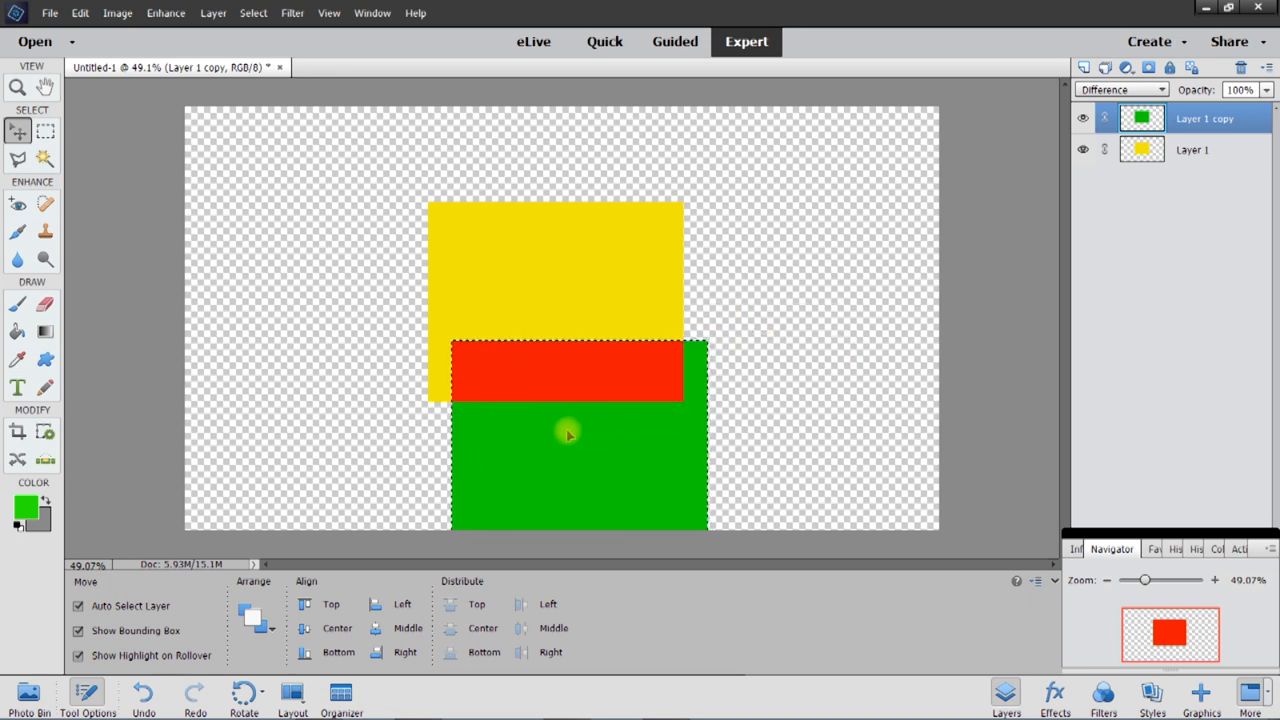
left_click_drag(568, 432, 412, 412)
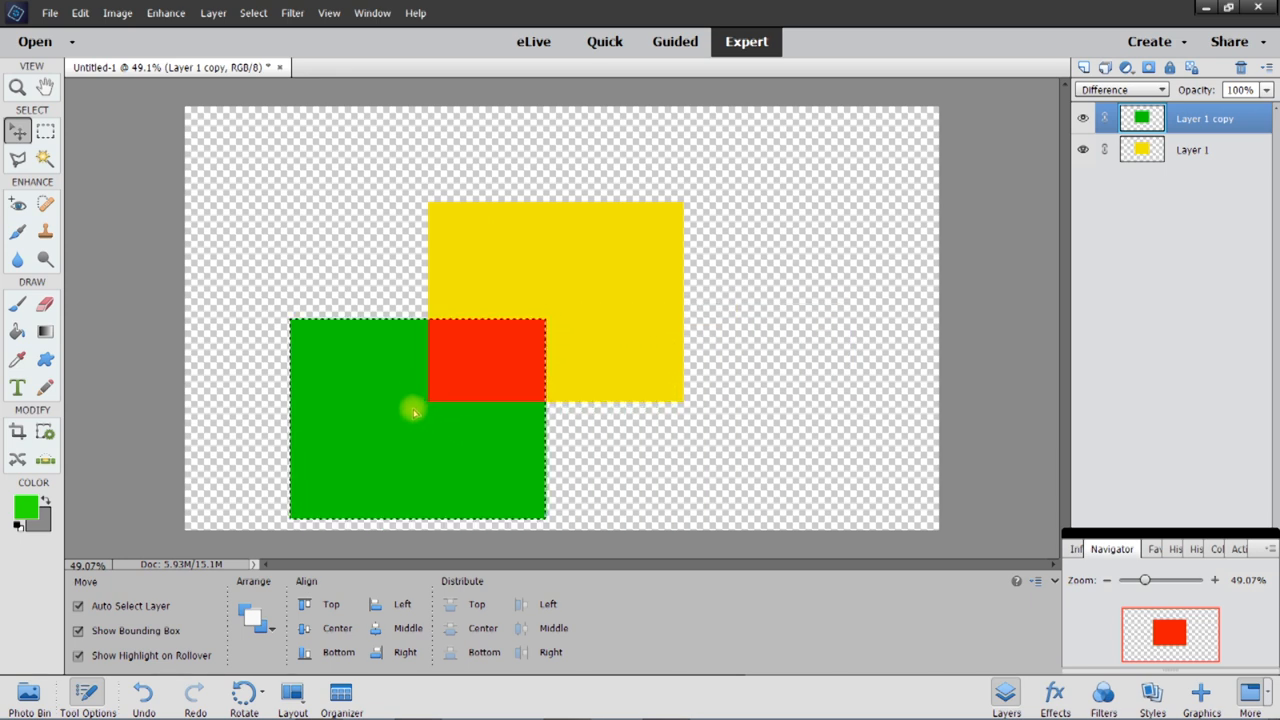
left_click_drag(416, 412, 378, 310)
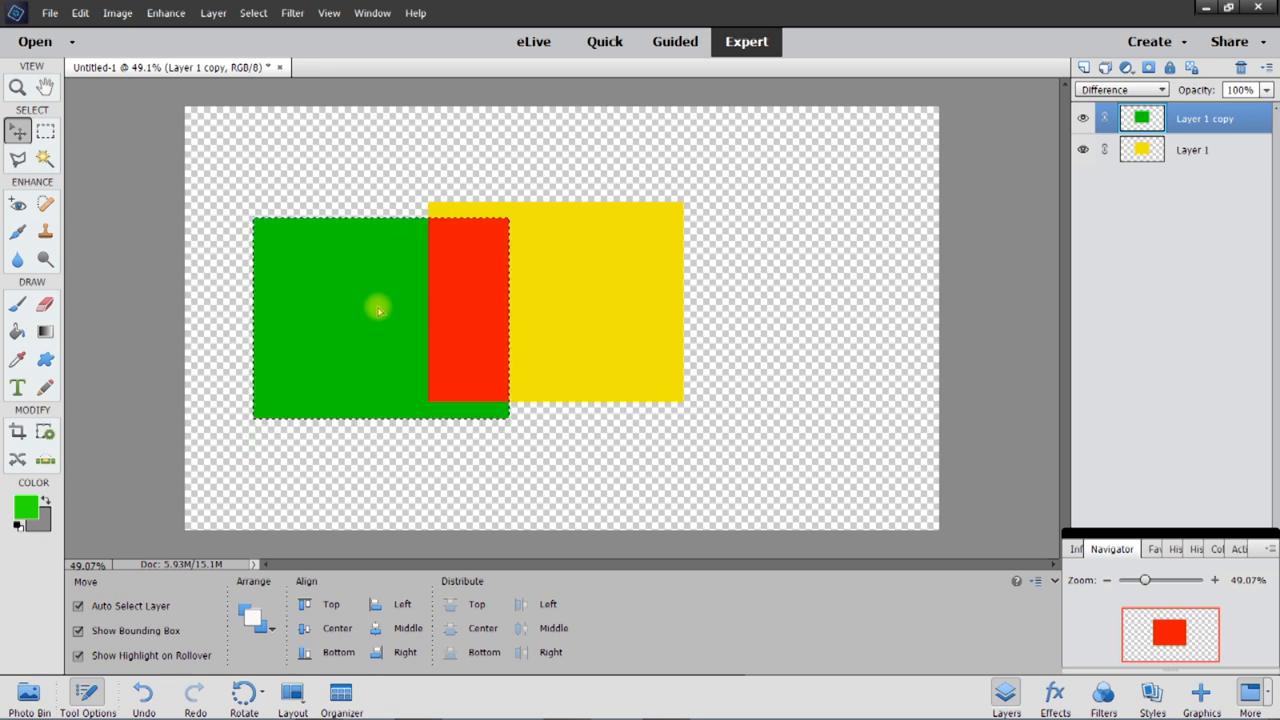
left_click_drag(378, 310, 382, 210)
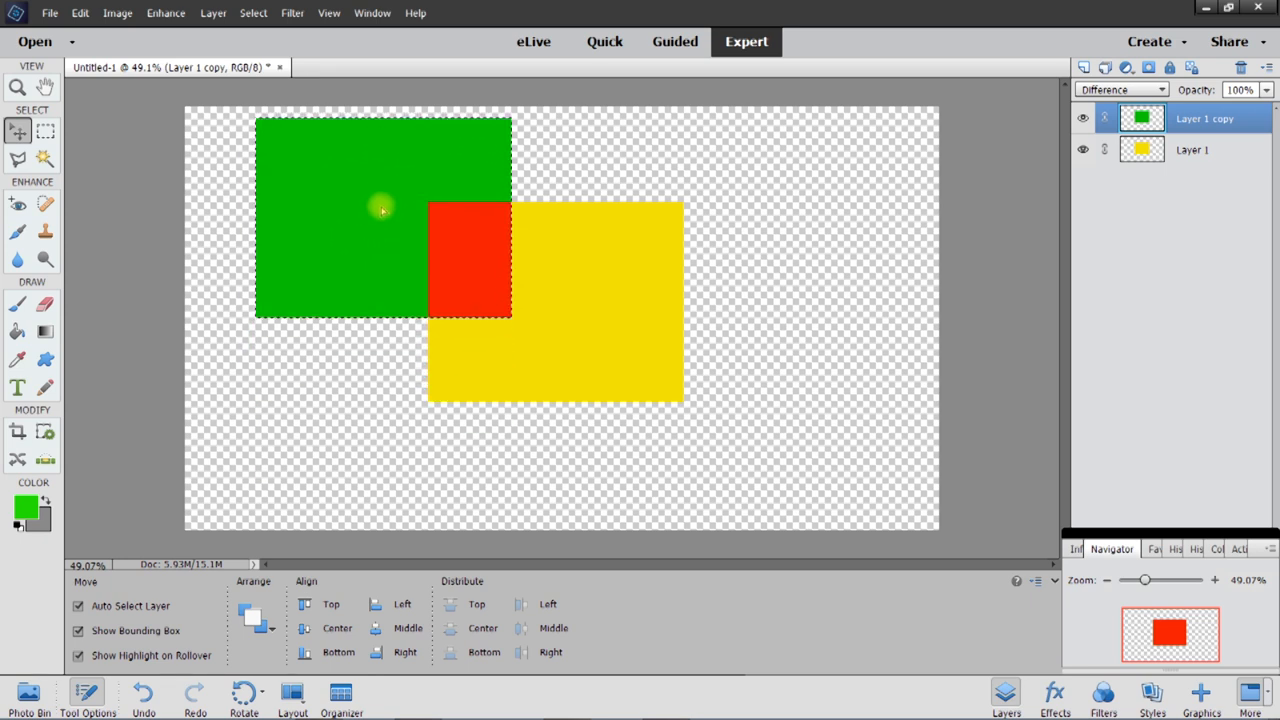
left_click_drag(384, 210, 528, 196)
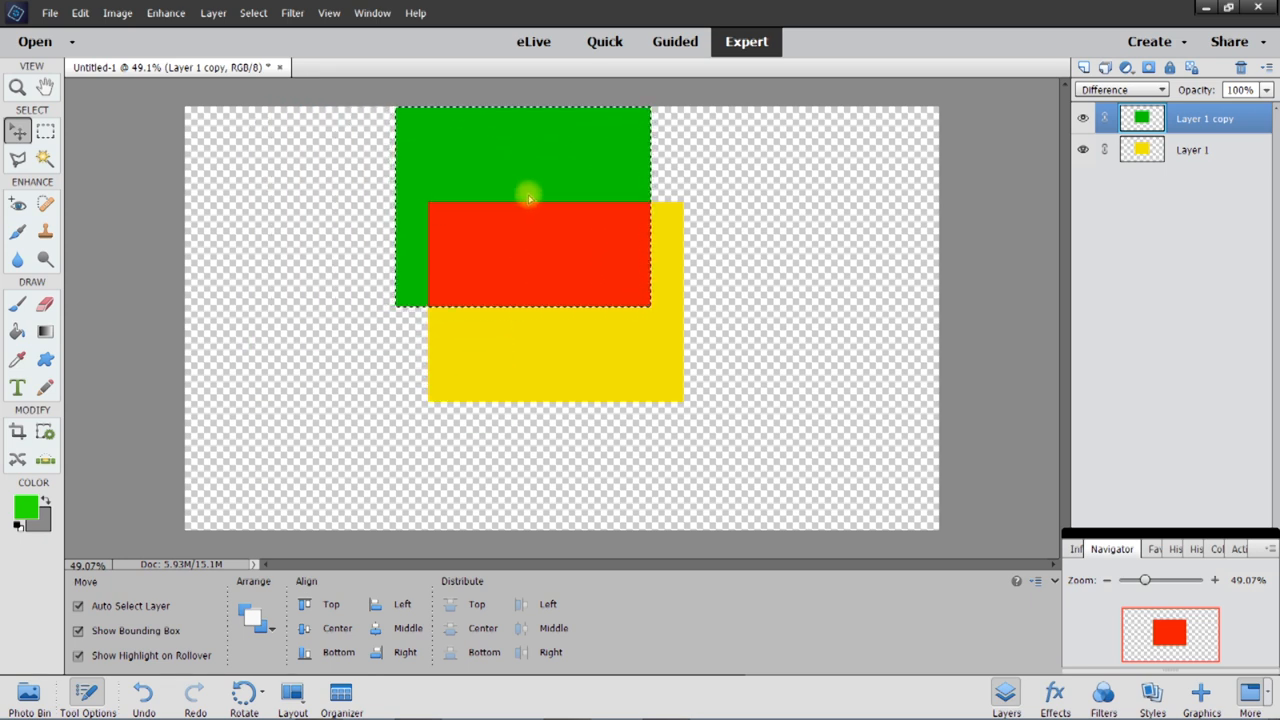